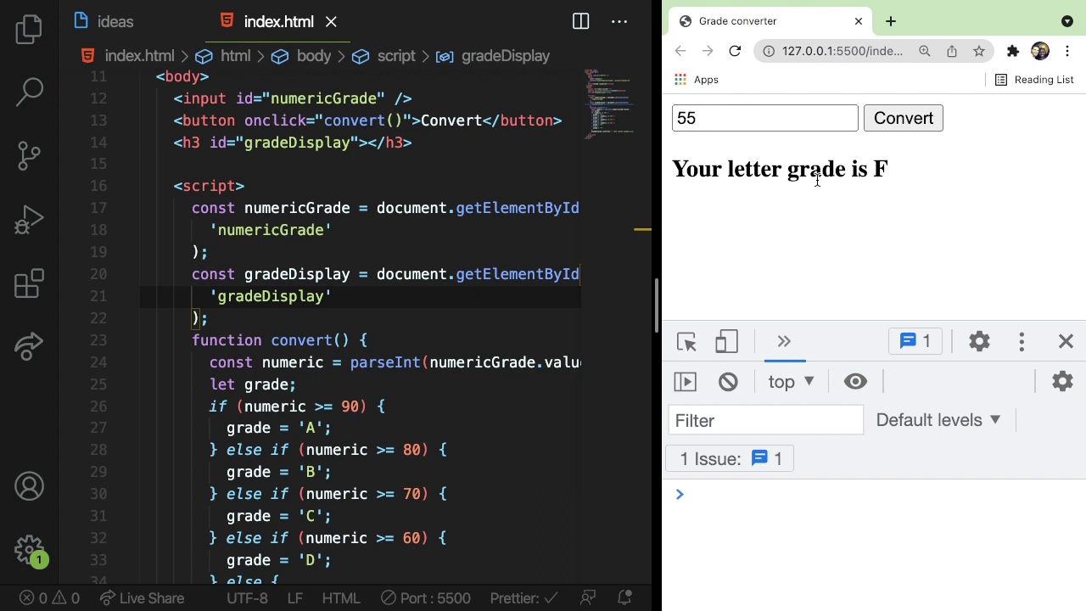
Step: Convert the scores 95, 75 and 85 in the browser preview to check their letter grades
scroll(down, 3)
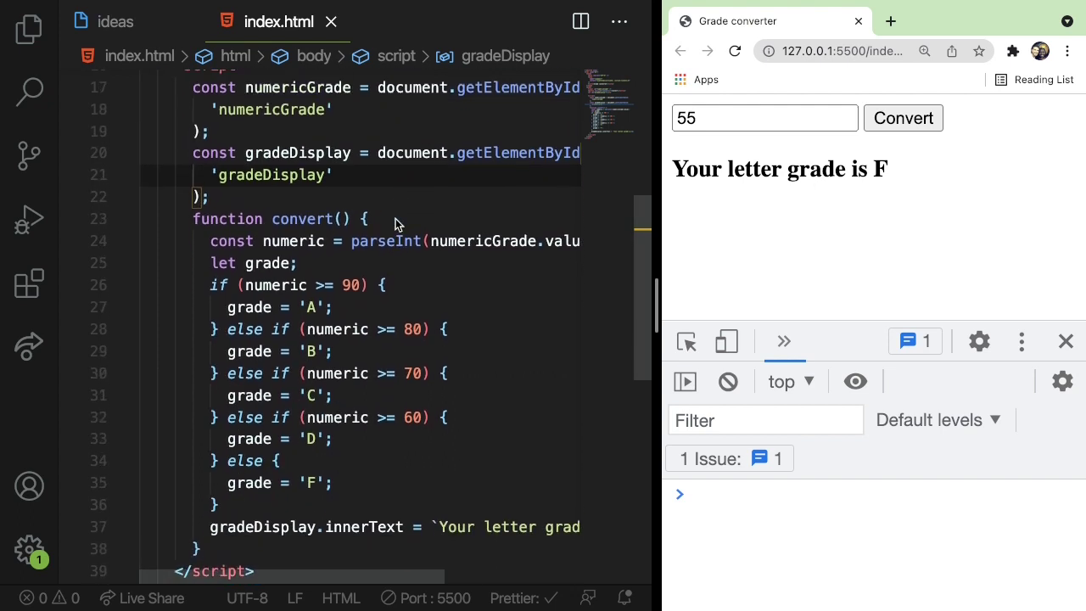
scroll(up, 3)
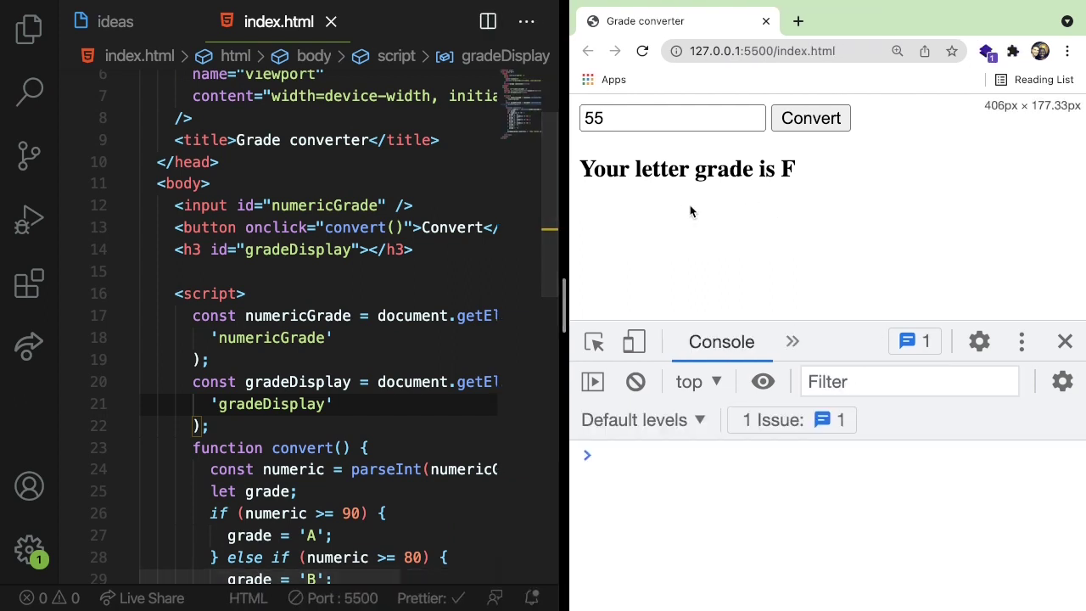
mouse_move(643, 204)
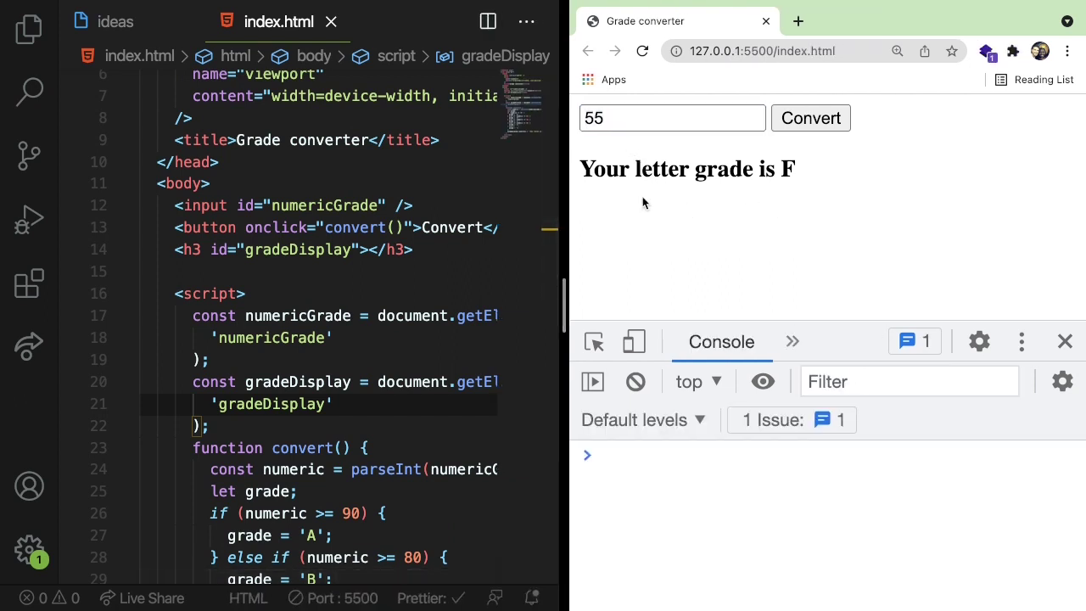
mouse_move(664, 143)
text(95)
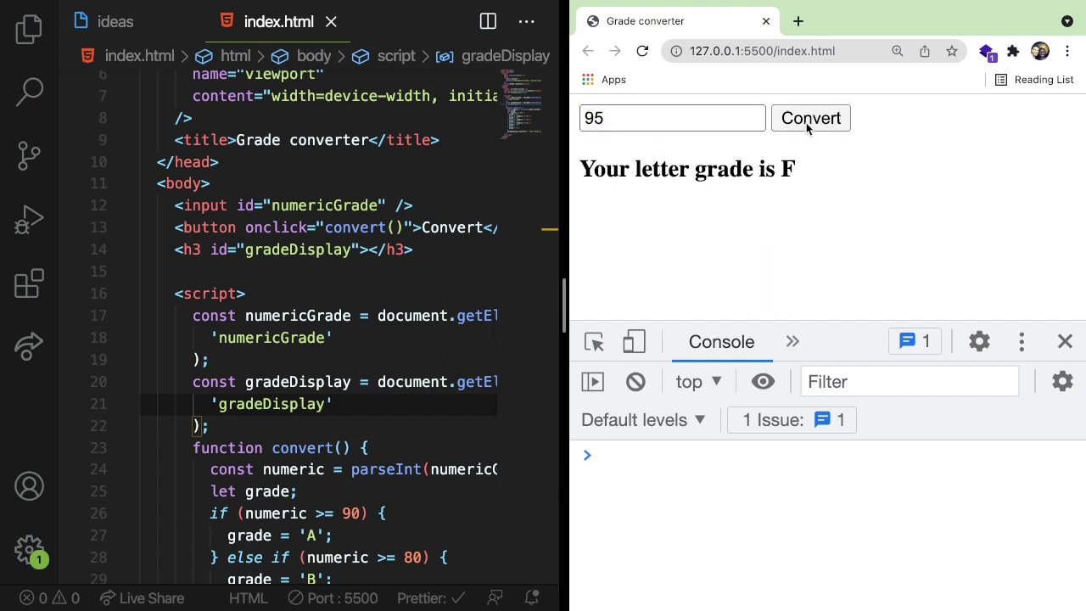
click(810, 119)
text(7)
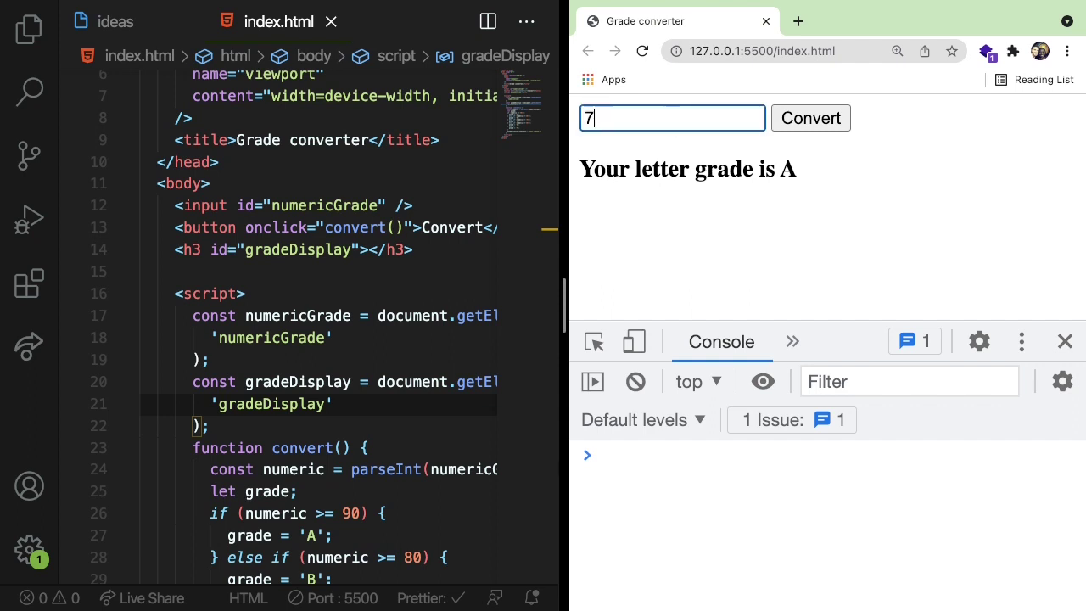
click(809, 119)
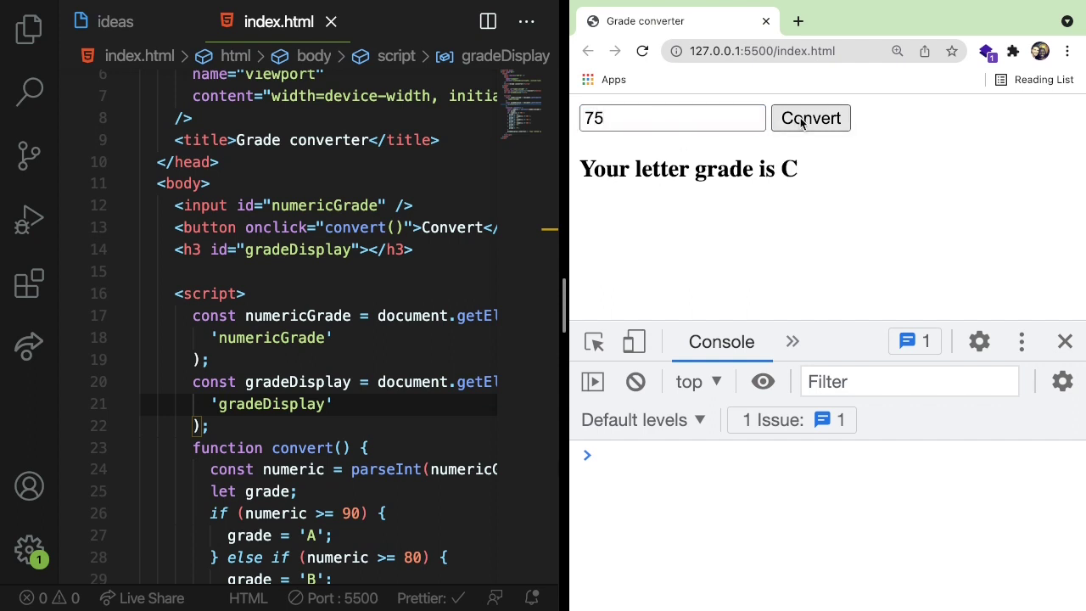
click(810, 119)
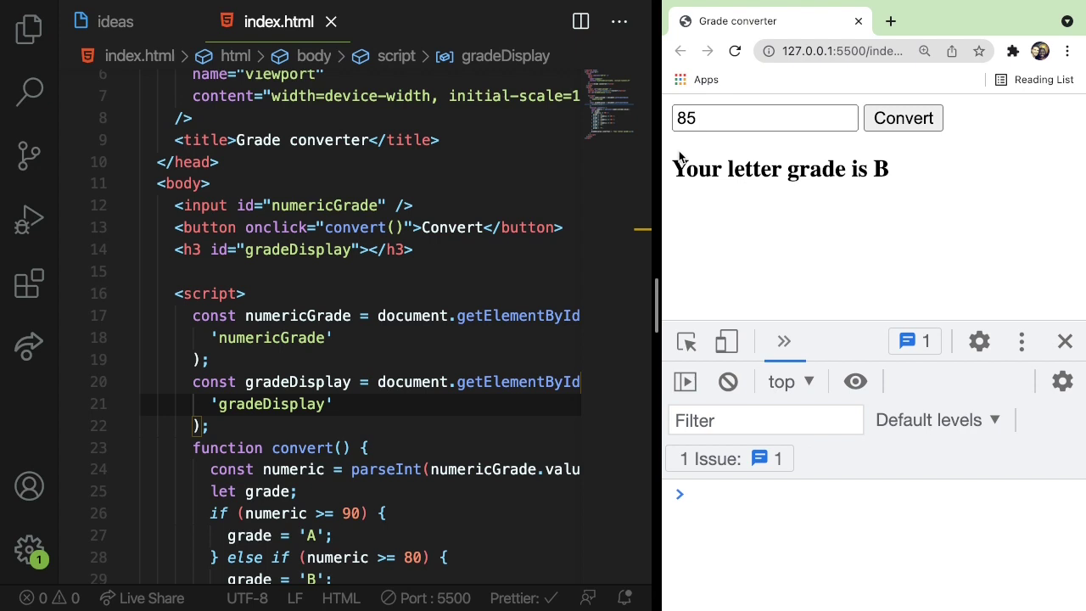
mouse_move(498, 214)
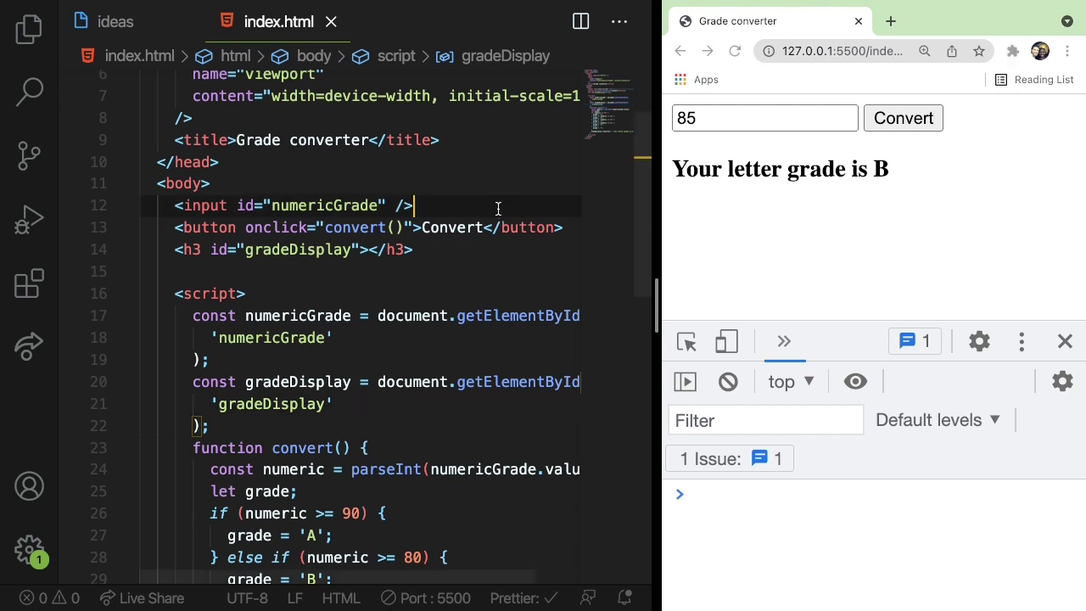
scroll(up, 3)
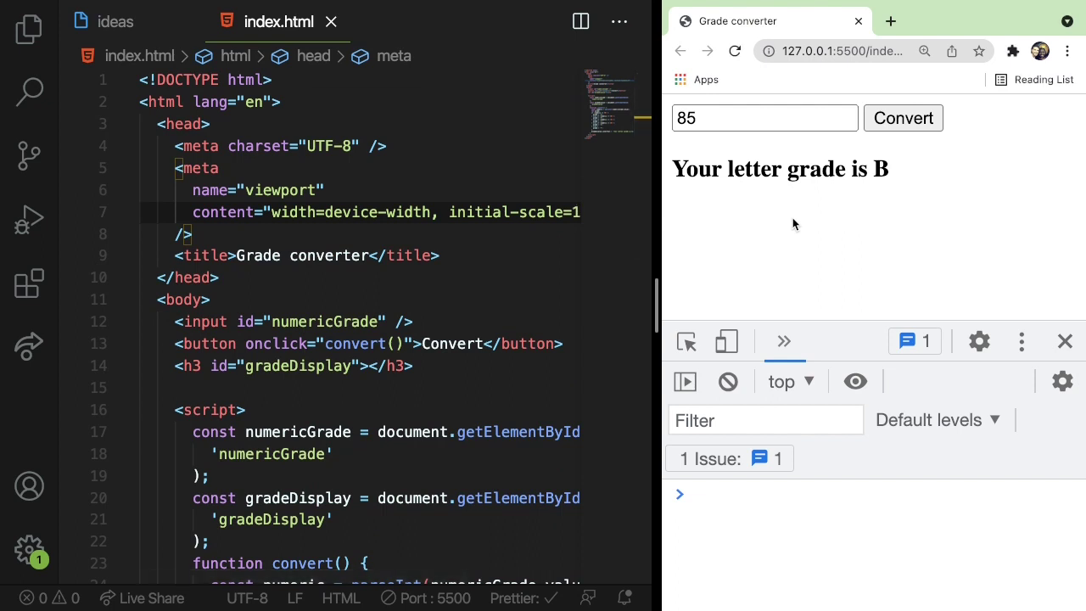
mouse_move(567, 194)
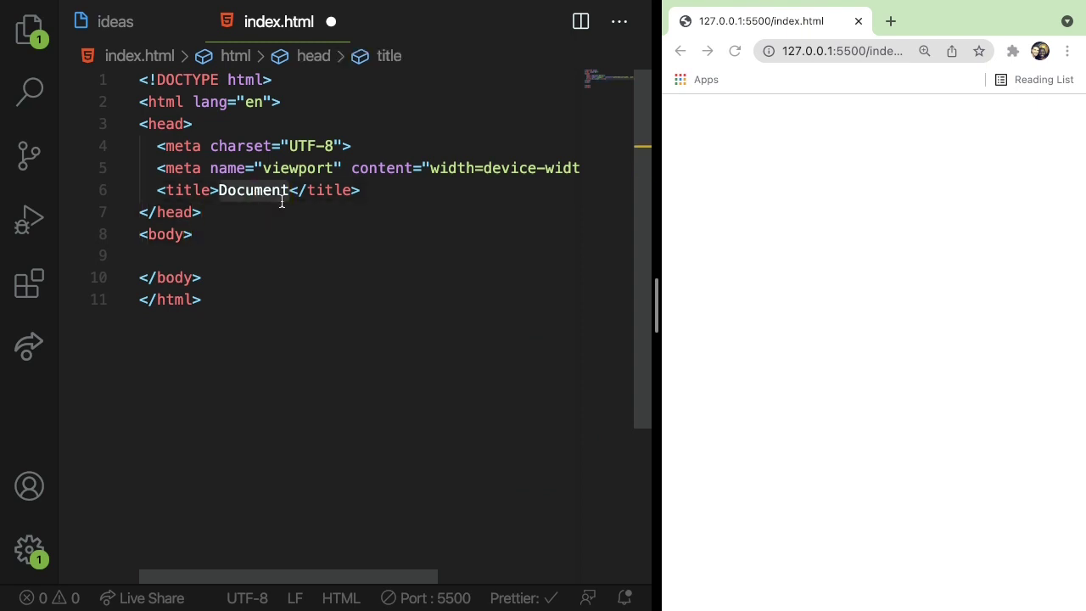
Step: Retitle the fresh HTML skeleton from Document to Grade converter
text(Grade converter)
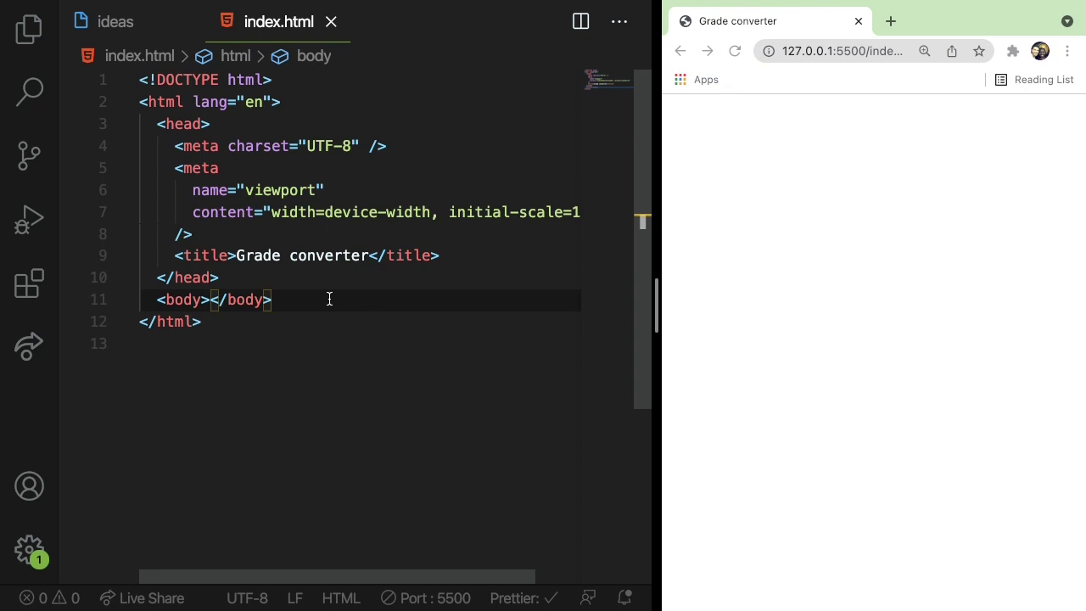
mouse_move(842, 134)
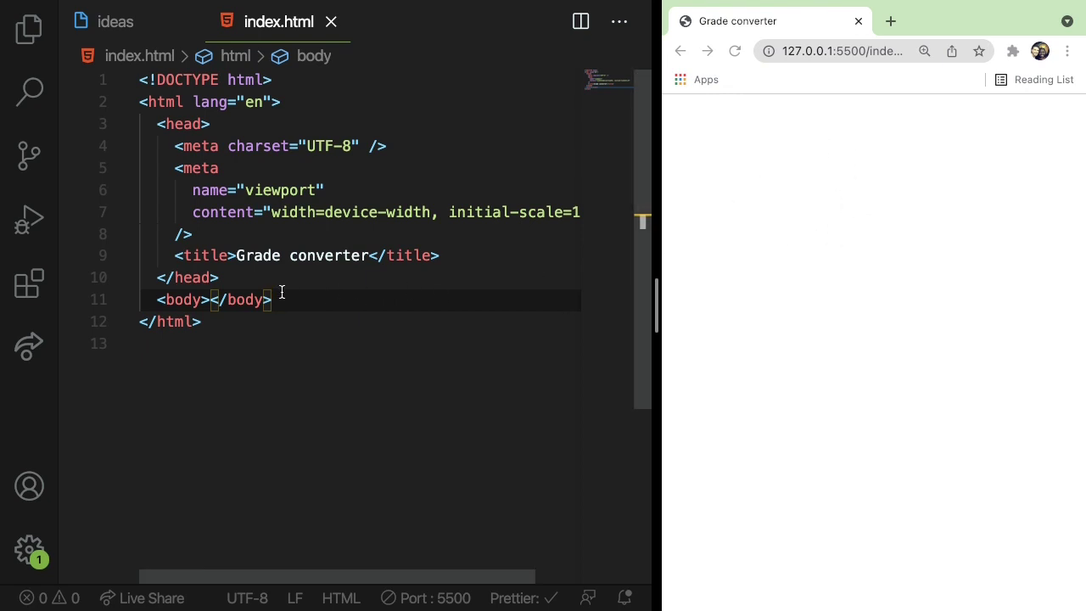
Step: Add <input id="numericGrade" /> inside the body and dismiss the browser zoom popup
key(Enter)
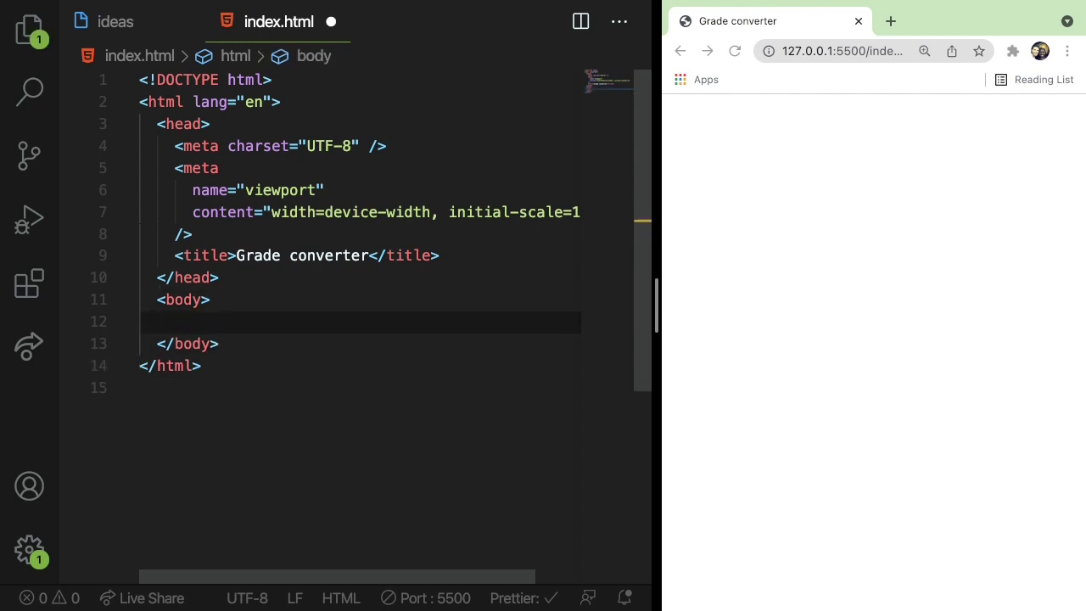
text(<input)
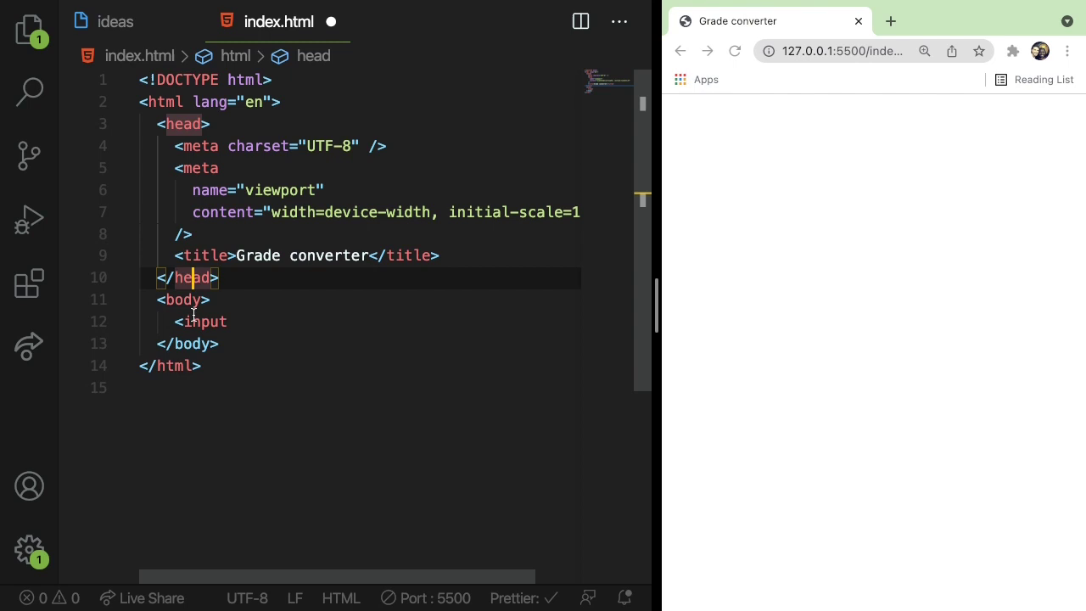
click(240, 322)
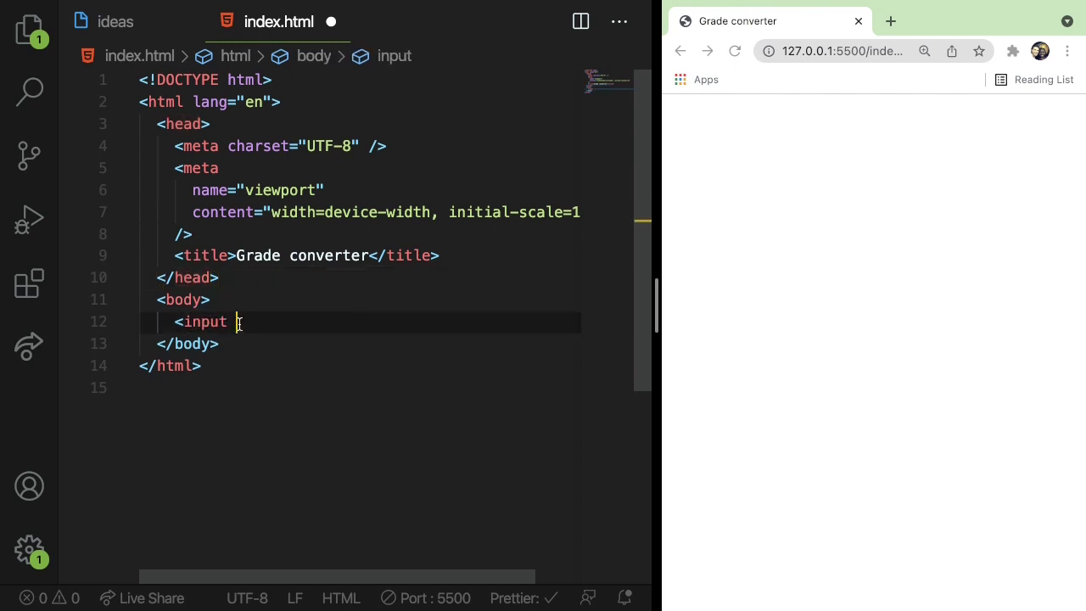
text(id=")
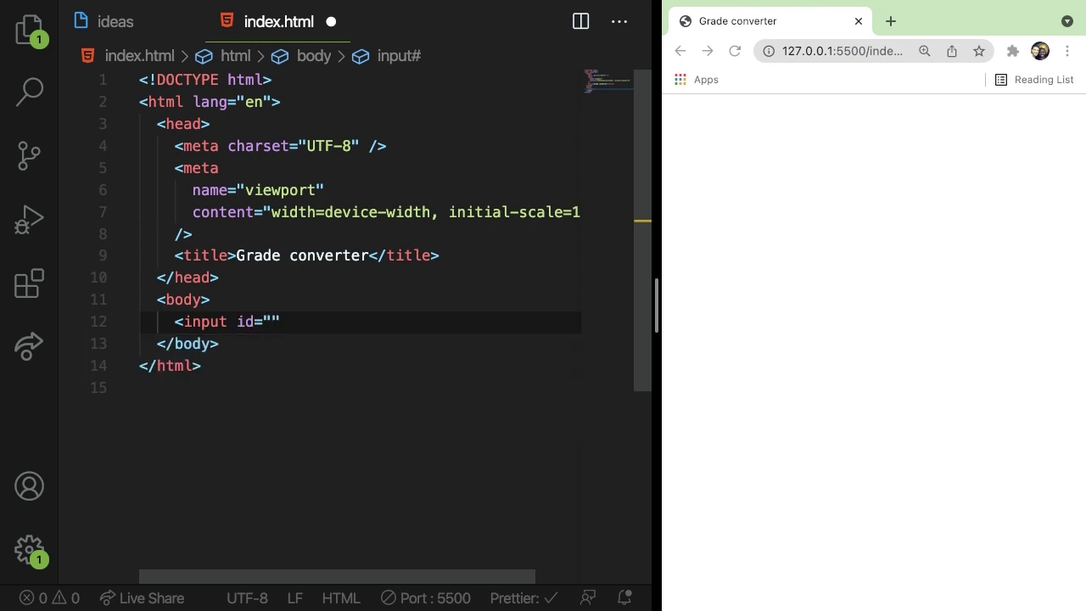
text(numeri)
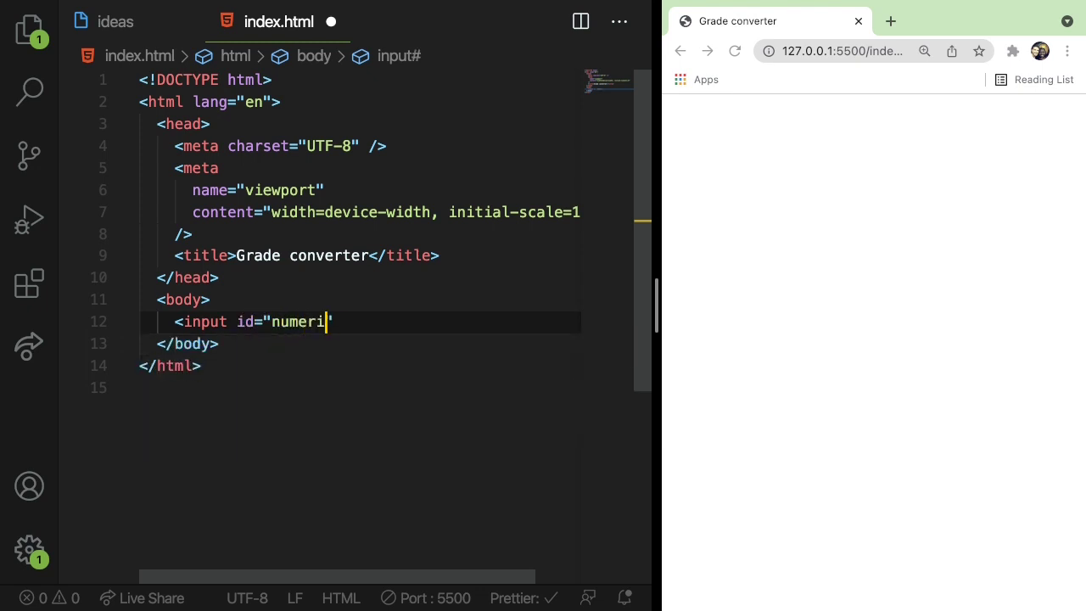
text(cGrade" />)
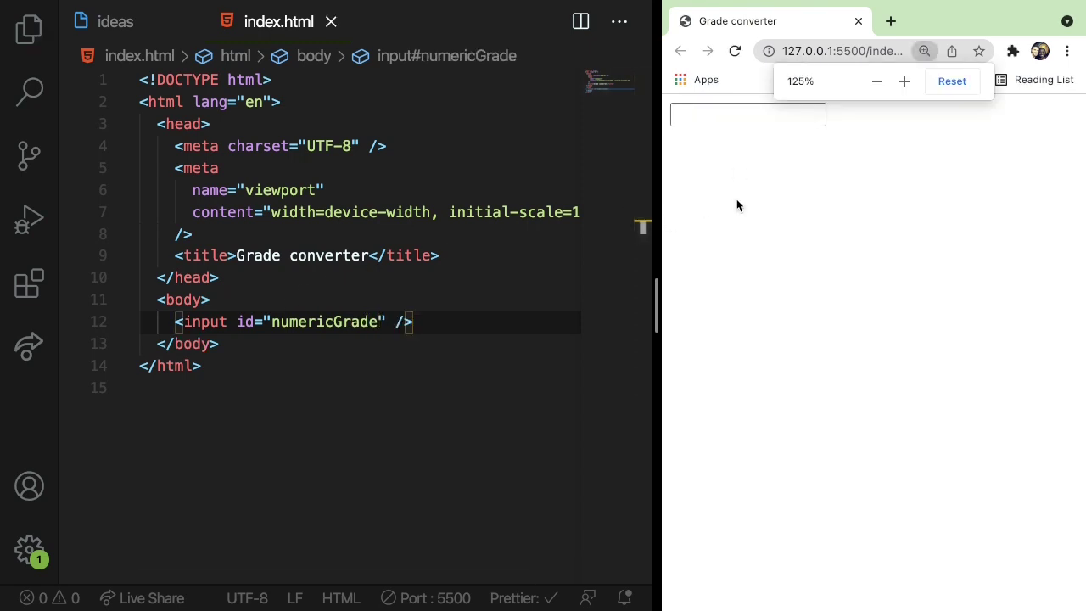
click(902, 81)
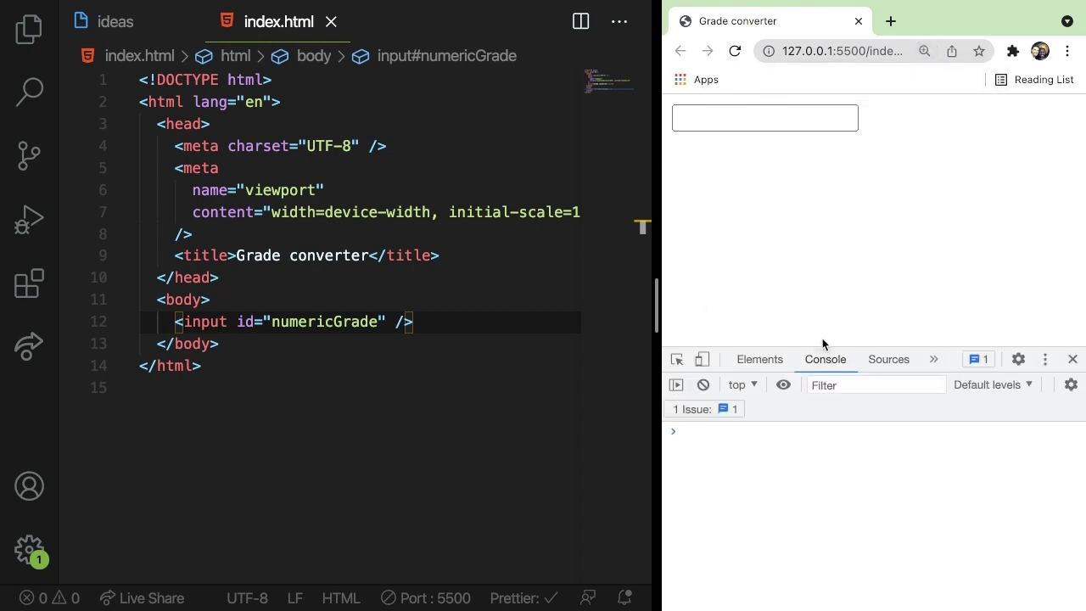
mouse_move(791, 219)
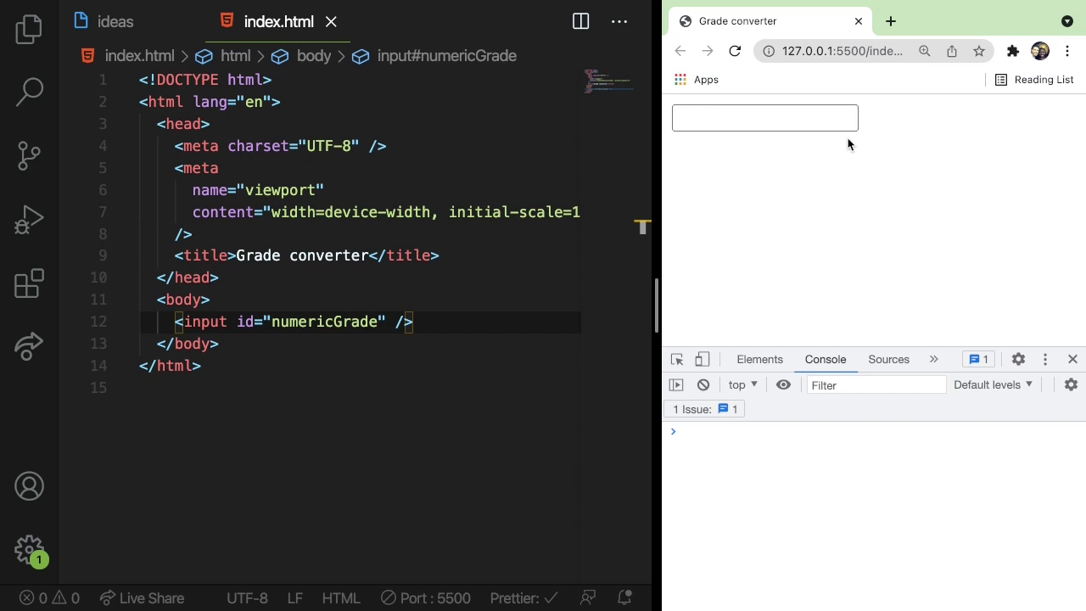
Step: Add a <button>Convert</button> element on the line below the input
key(Enter)
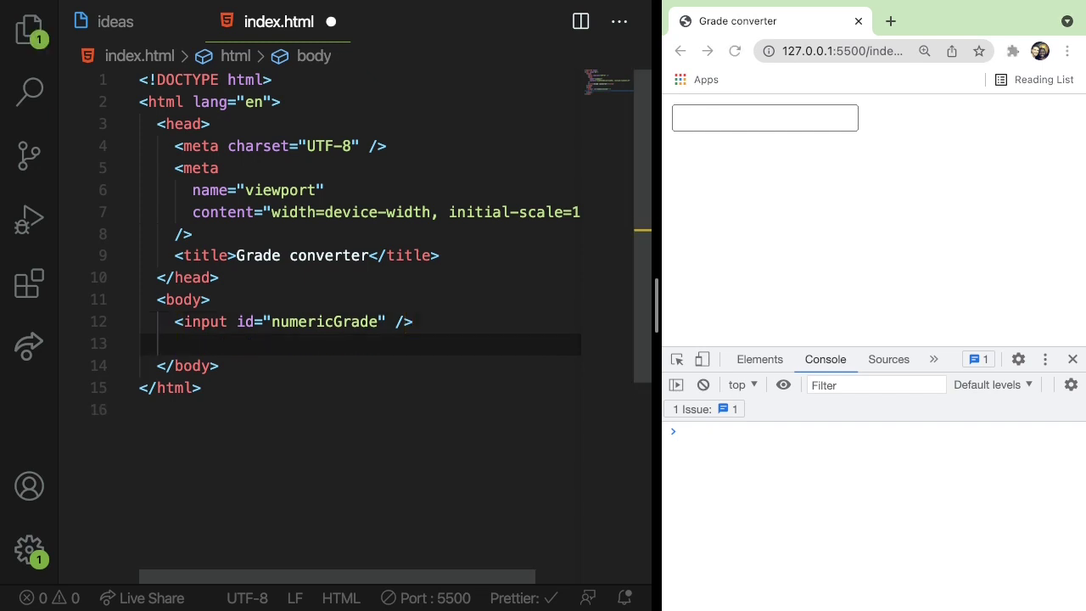
text(<button>)
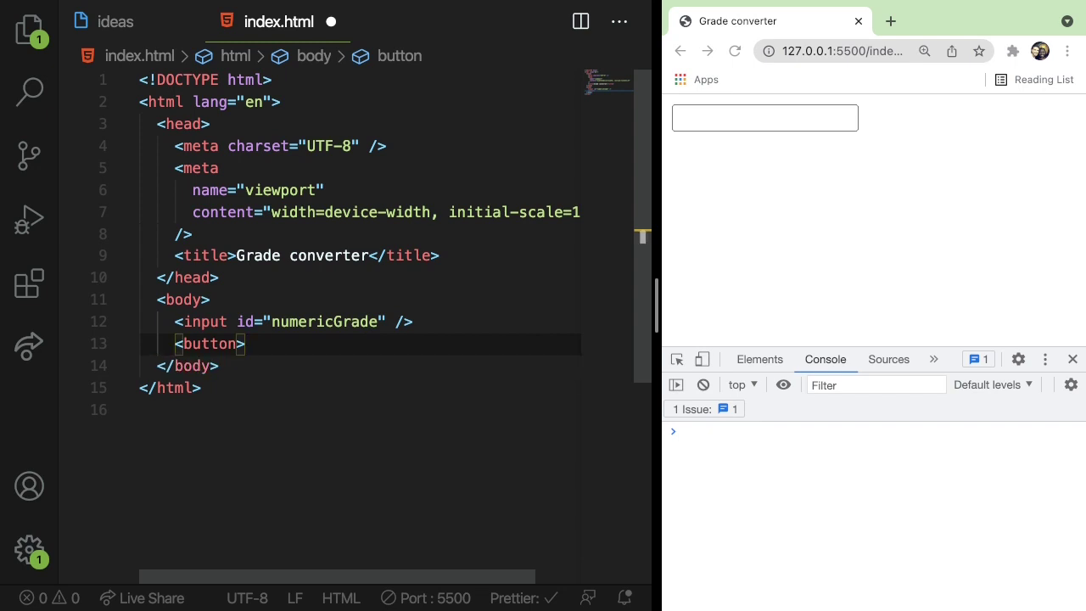
text(</button>)
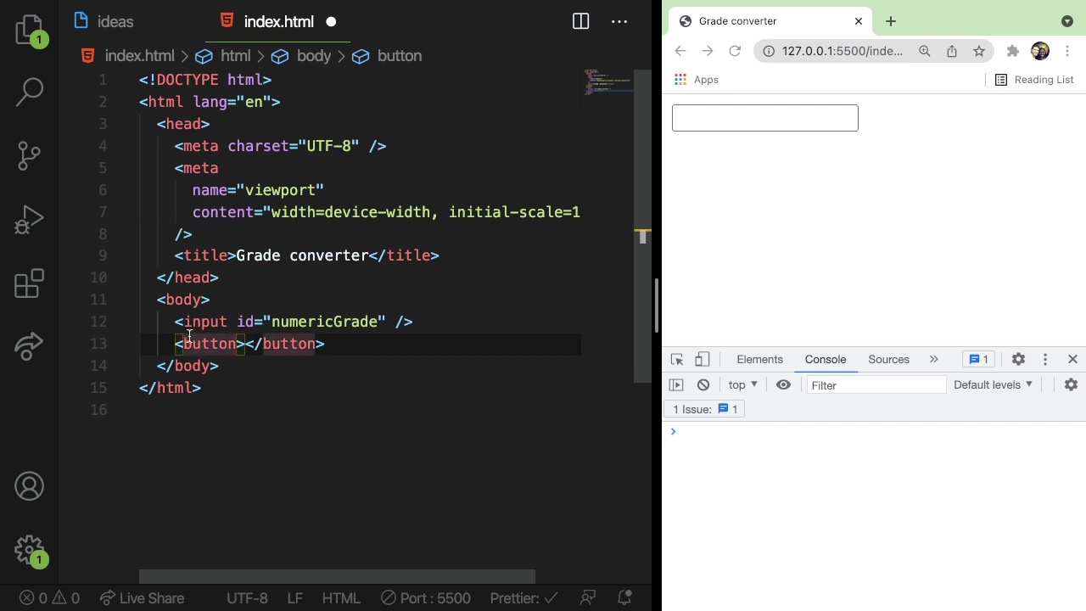
mouse_move(210, 343)
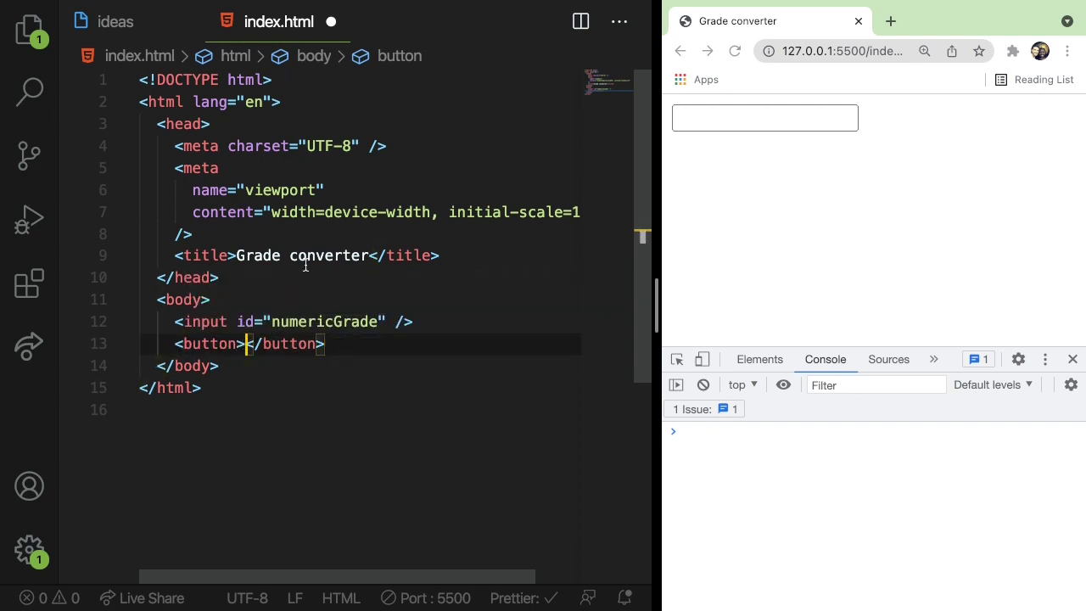
text(Convert)
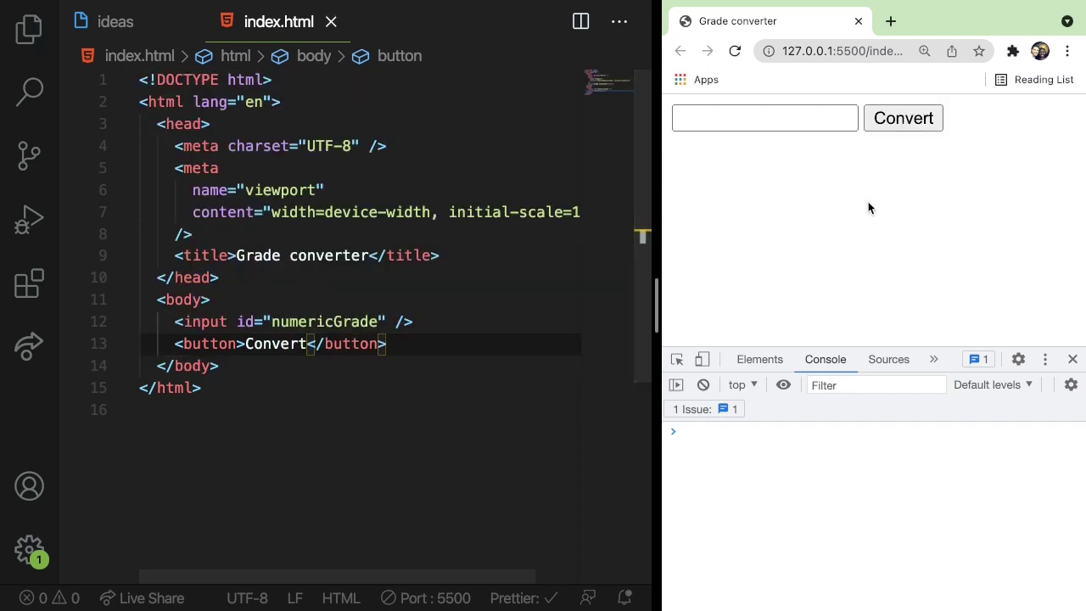
mouse_move(903, 118)
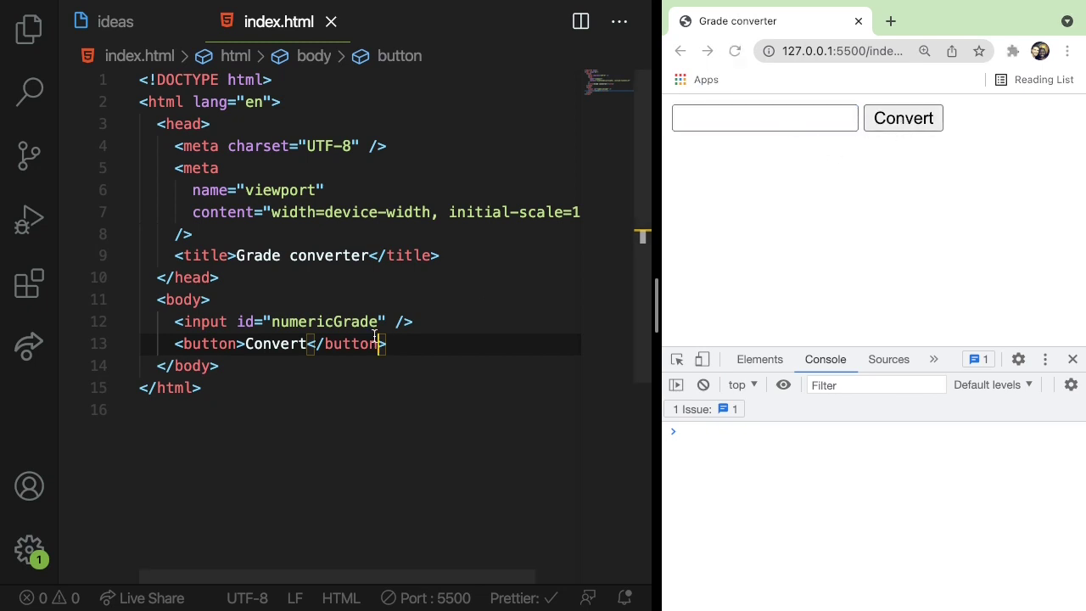
click(763, 119)
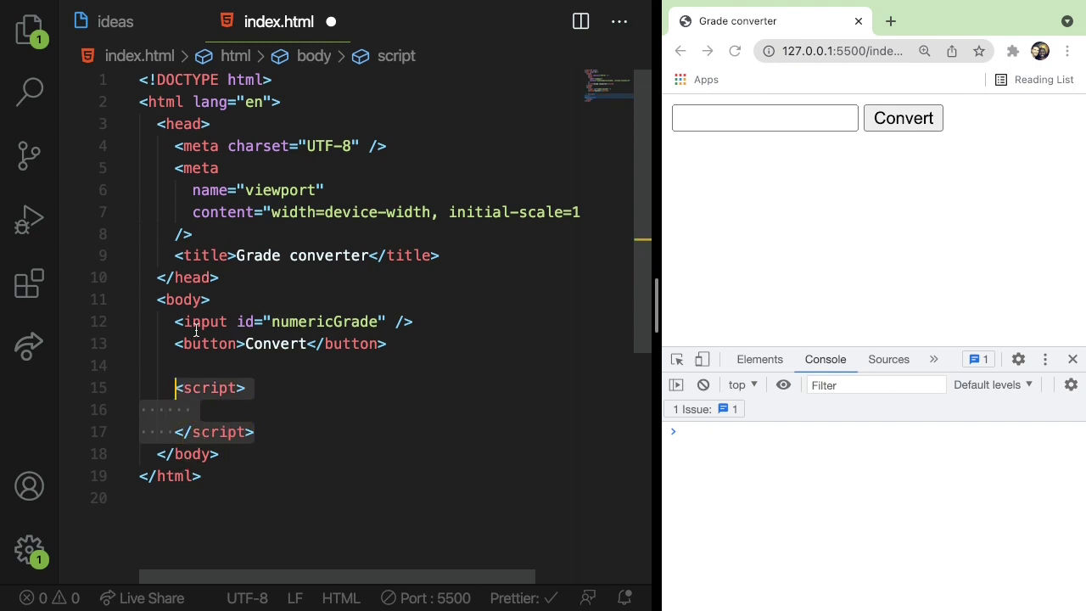
Step: Place the cursor on the blank line inside the empty script block
click(265, 409)
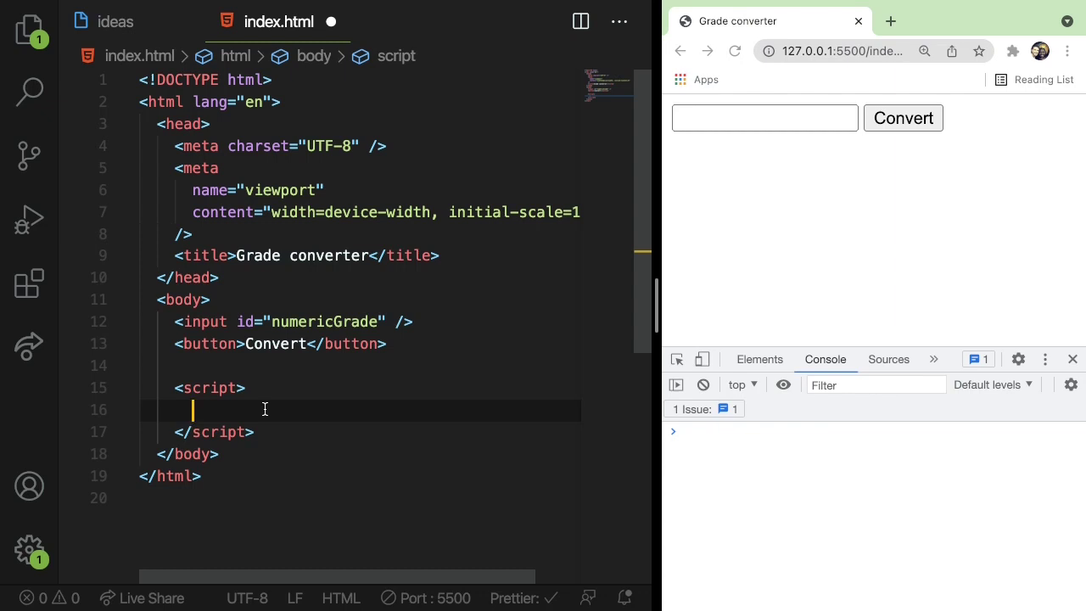
mouse_move(330, 300)
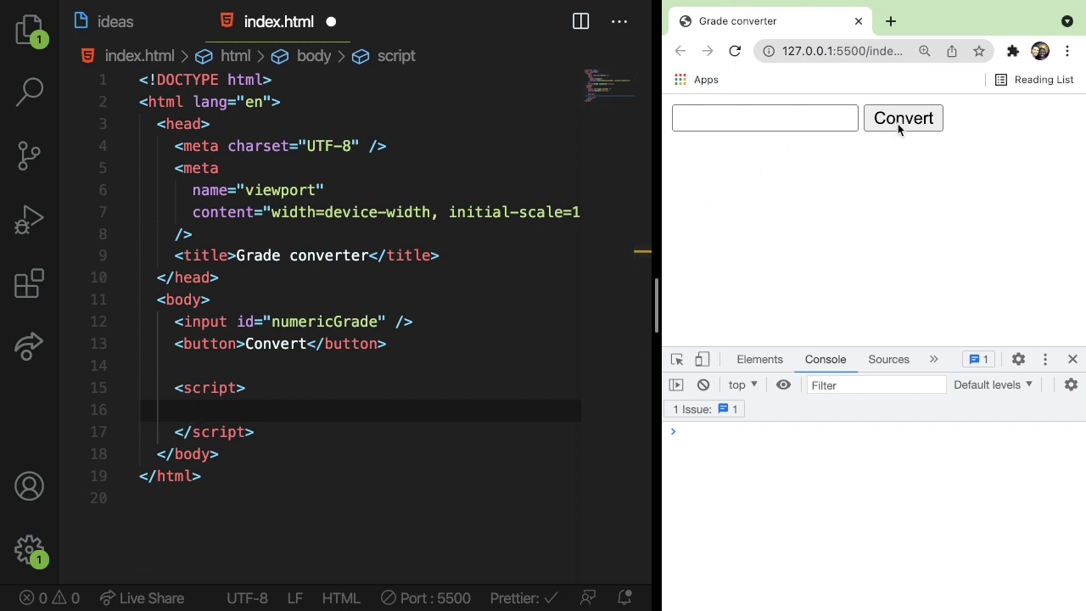
Step: Give the Convert button an onclick="convert()" handler
click(315, 323)
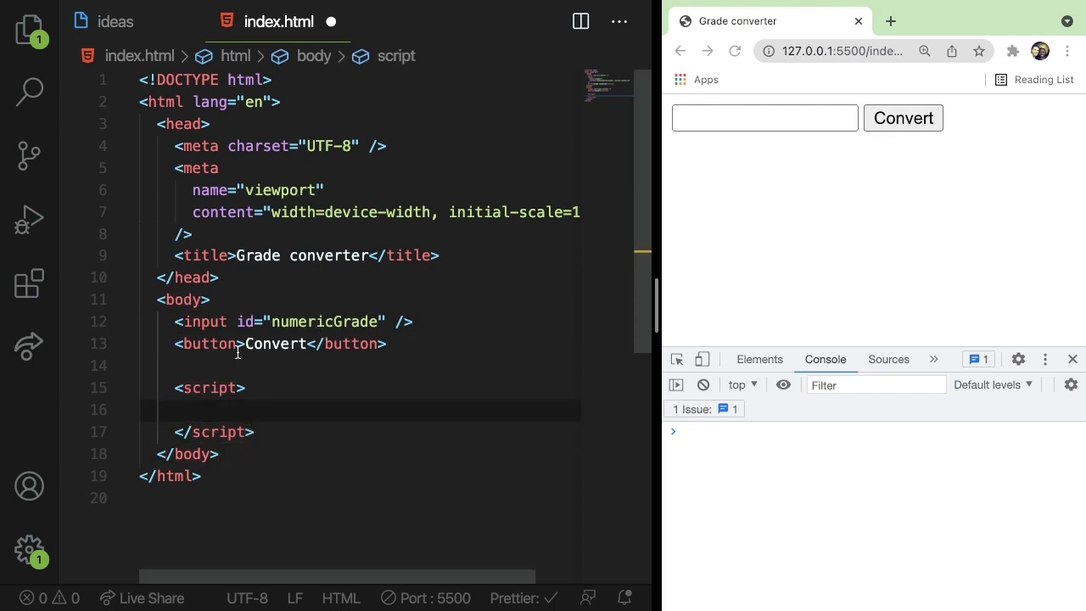
click(246, 342)
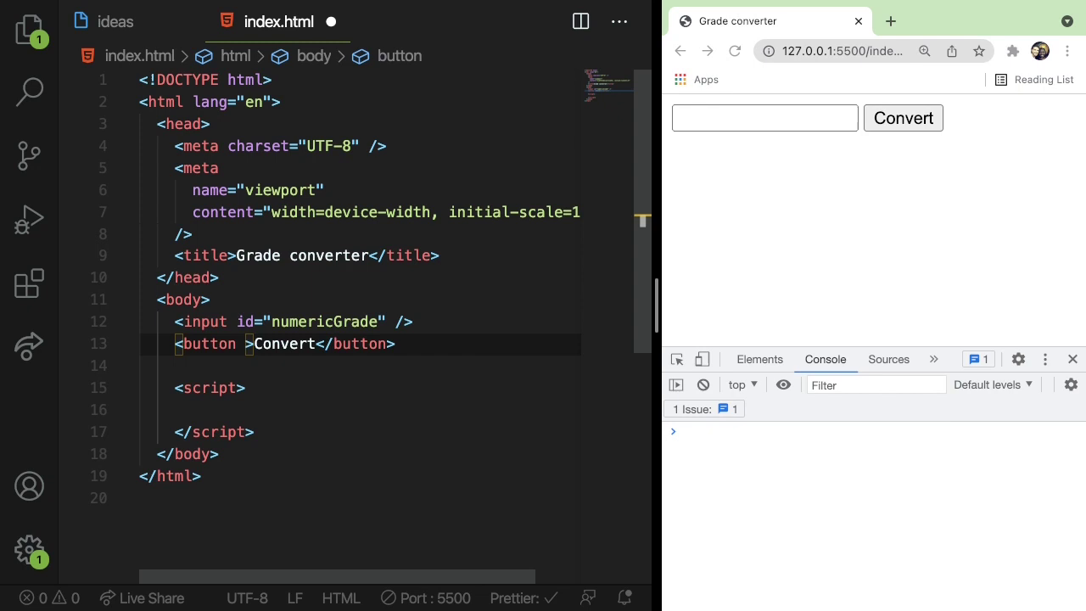
text(onclick=")
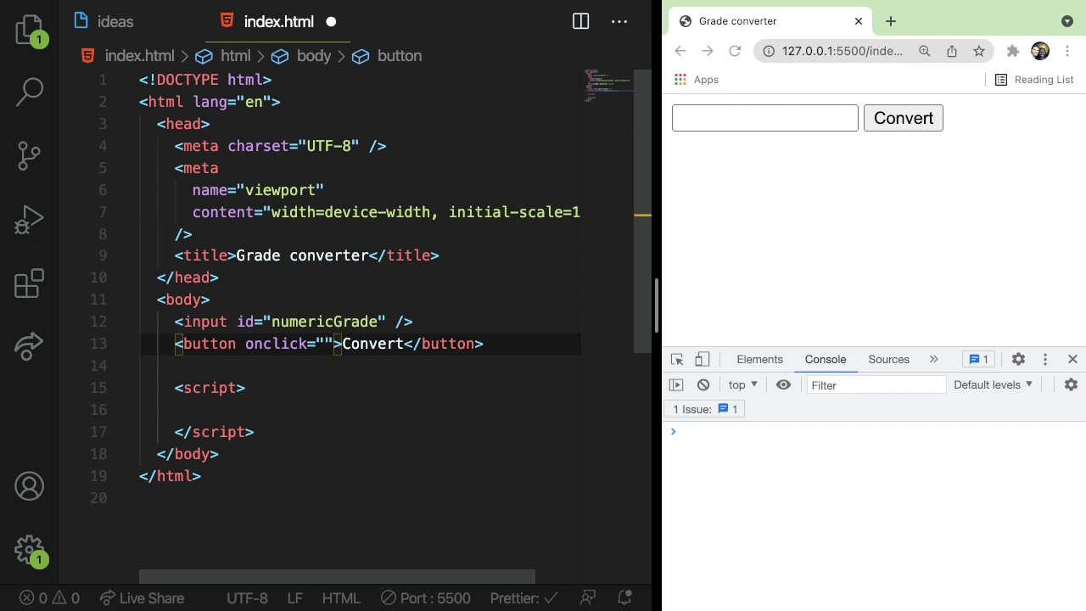
text(convert()
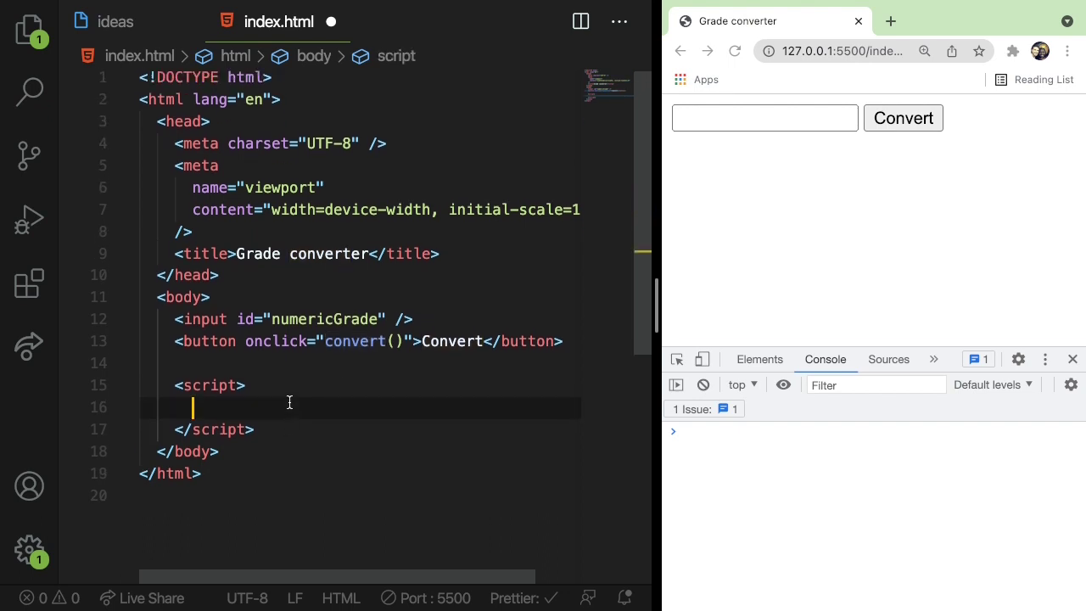
Step: Define function convert() that logs 'we are here' to the console
text(function convert())
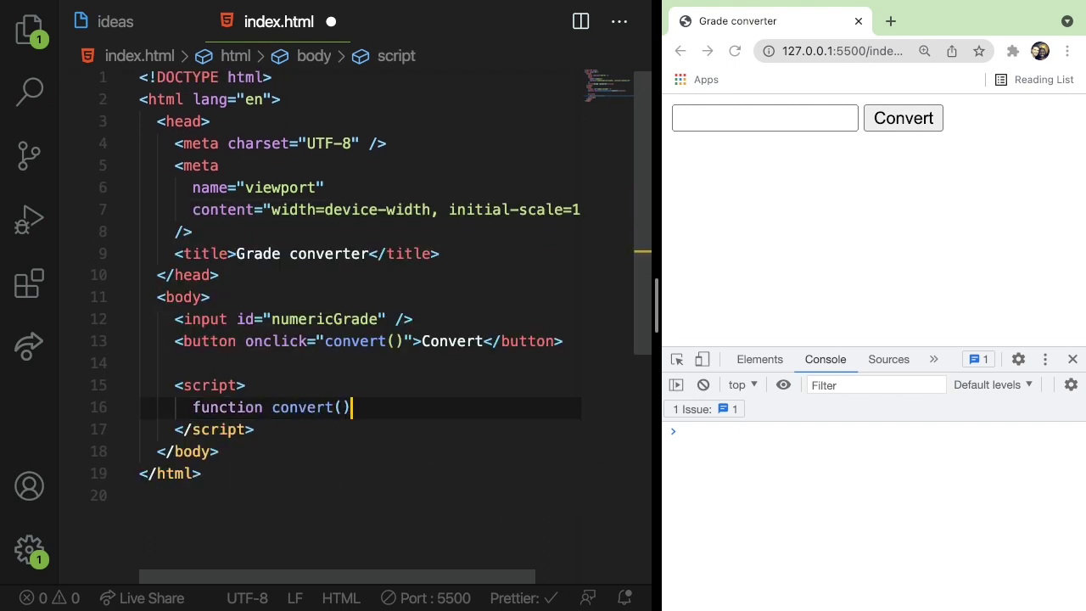
text({)
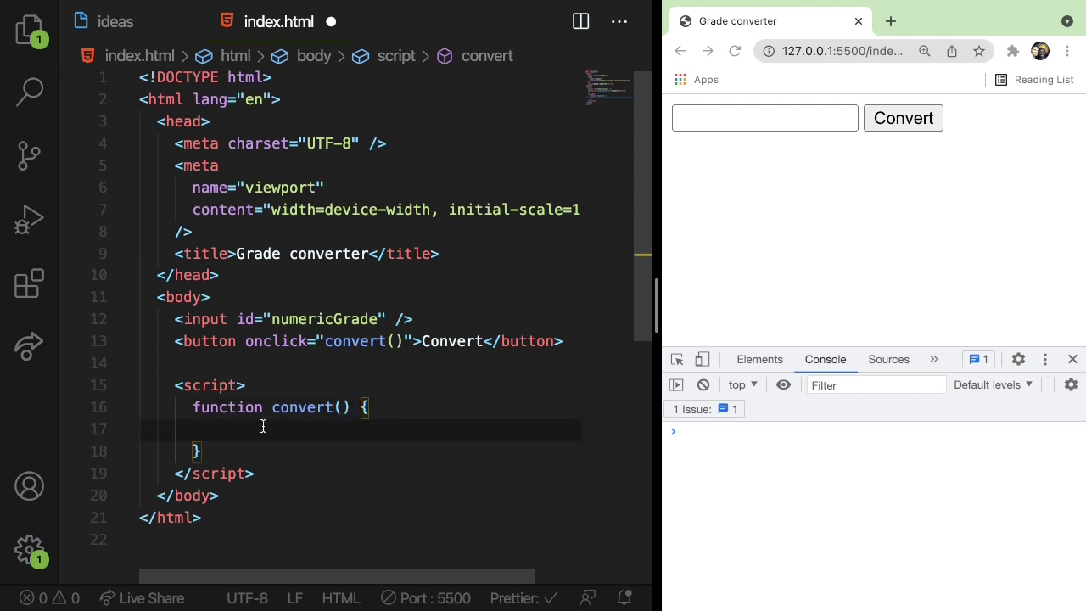
text(console.log(''))
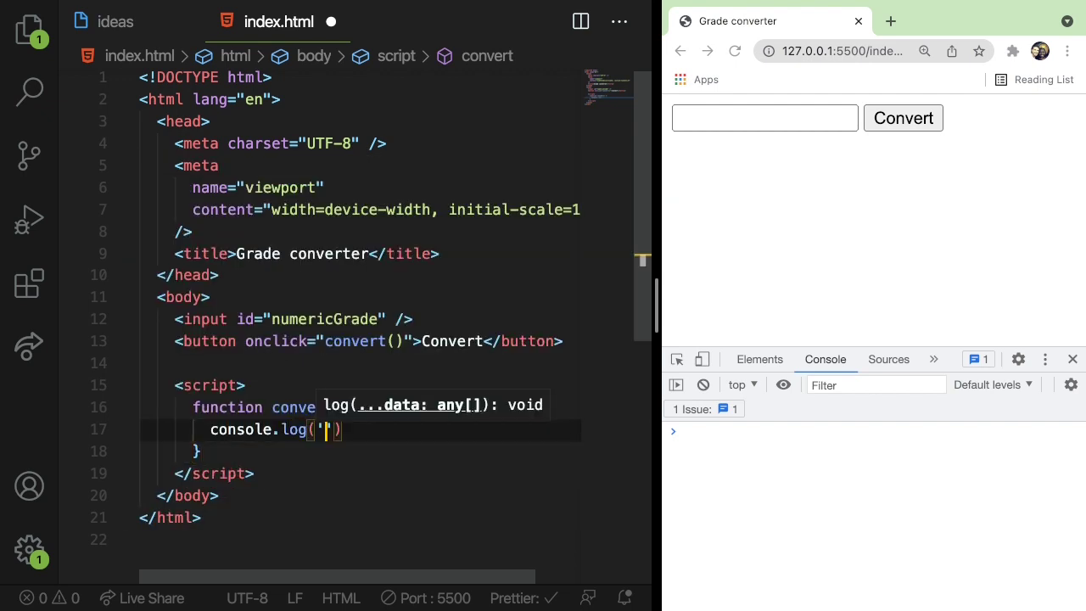
text(we hare here)
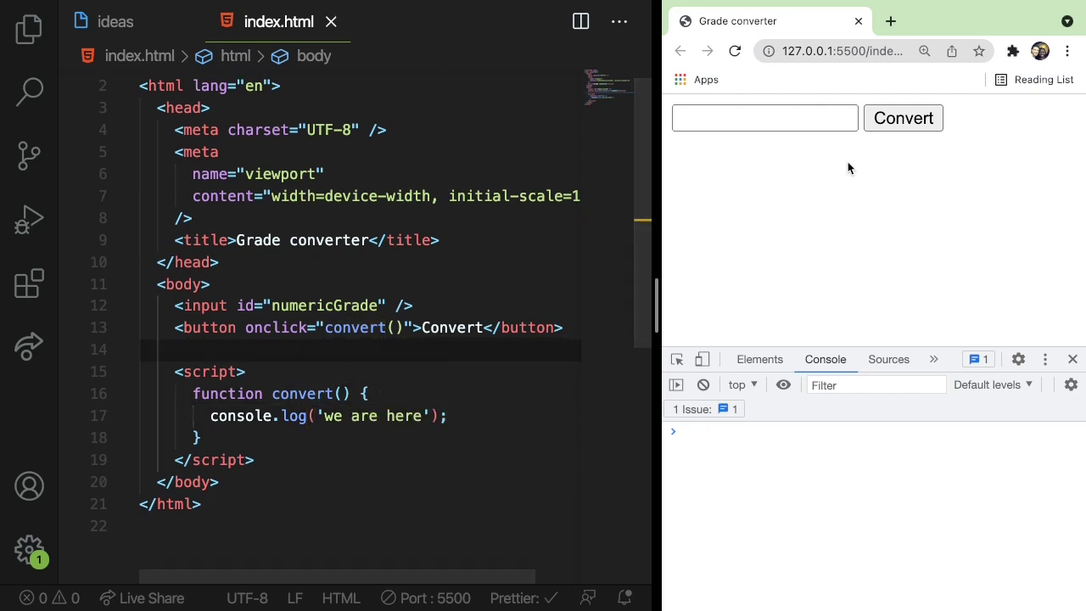
click(903, 119)
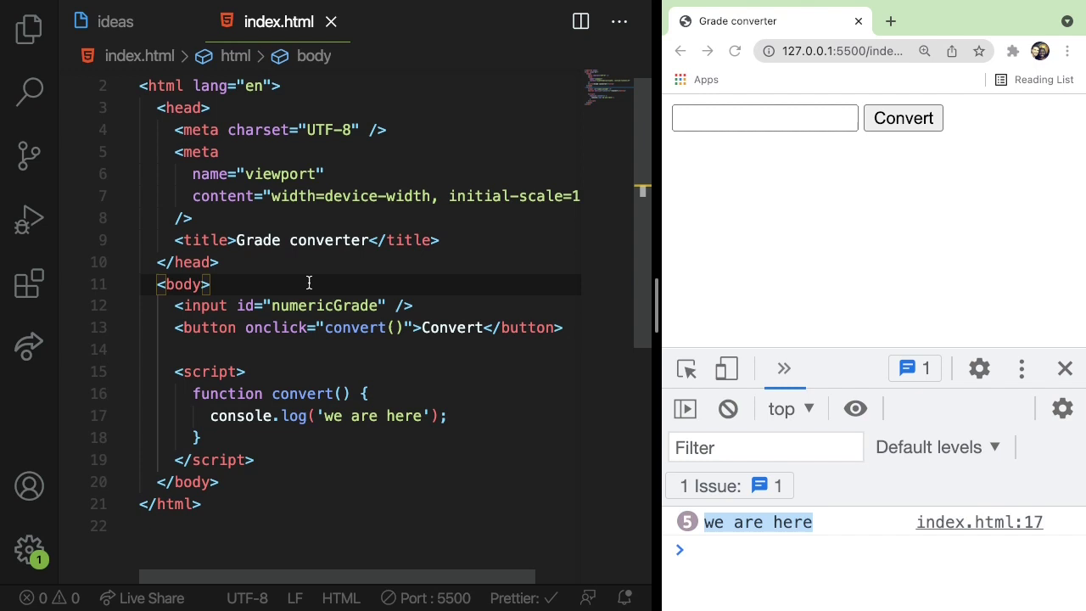
click(246, 372)
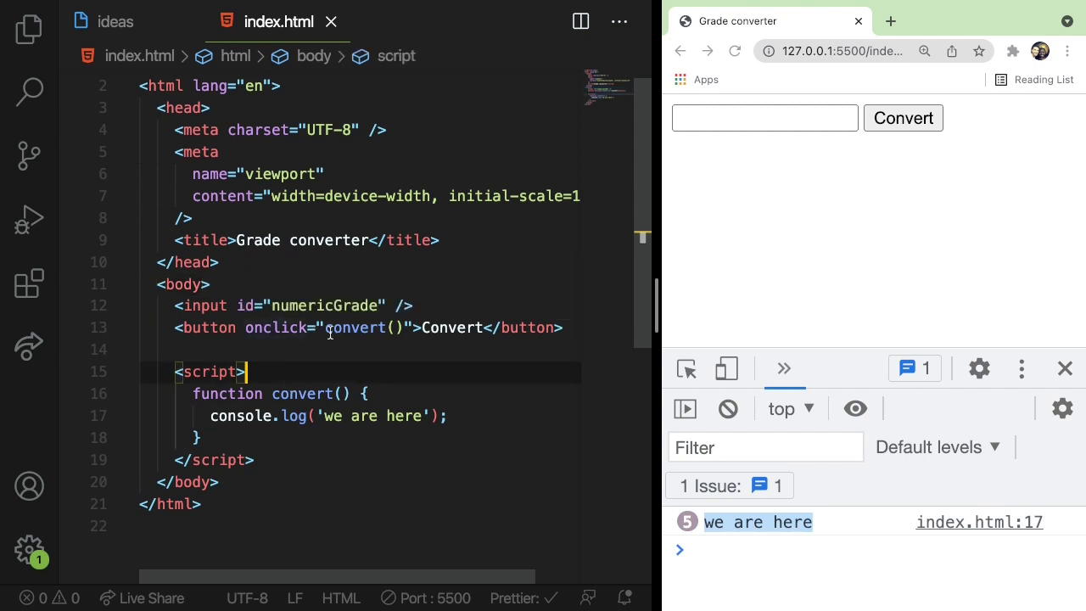
click(357, 328)
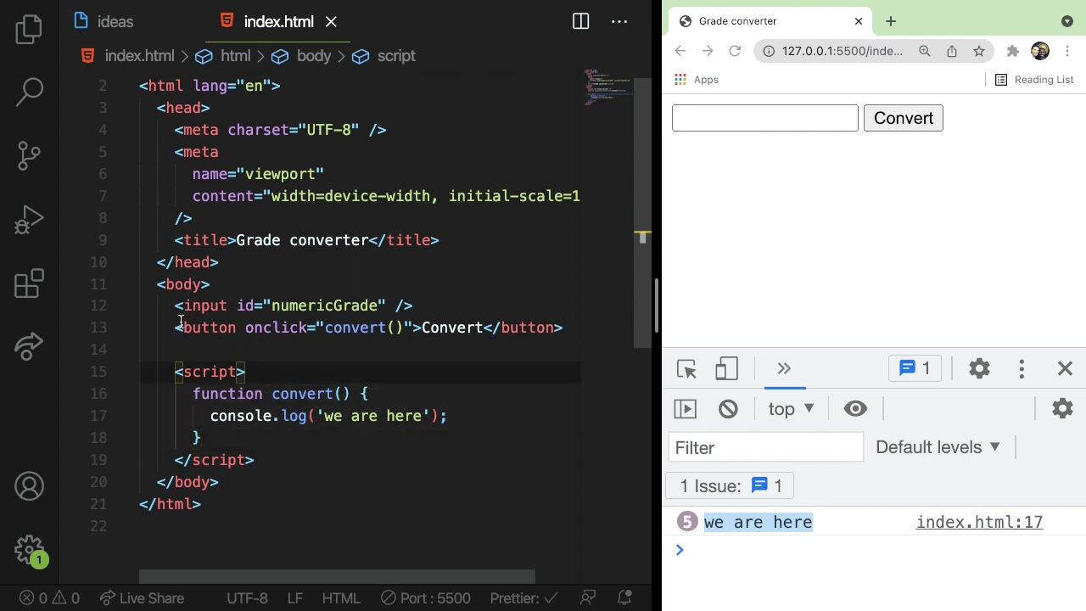
click(563, 327)
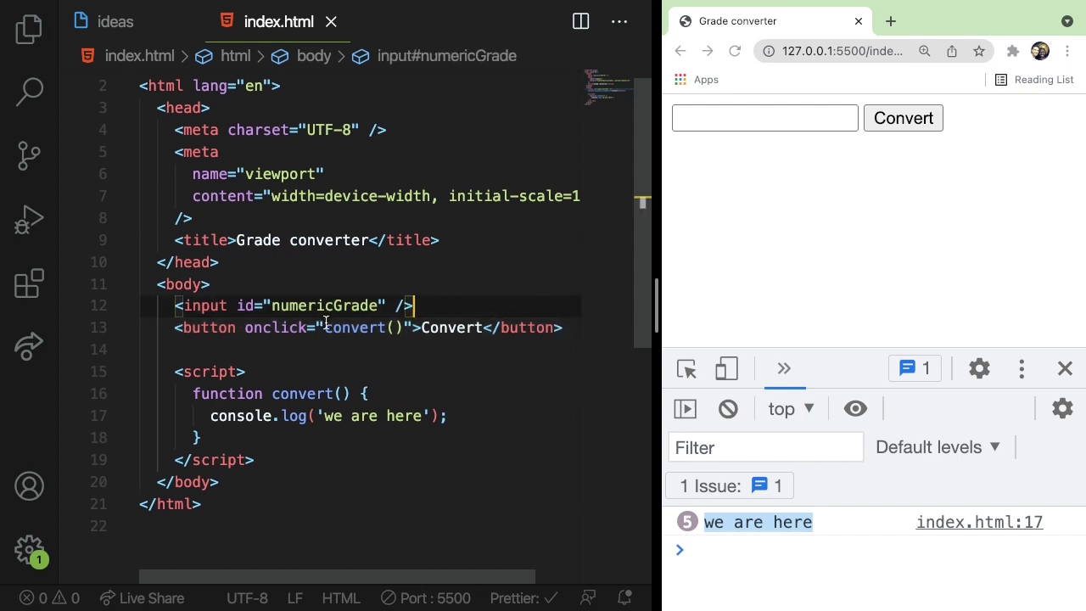
mouse_move(343, 328)
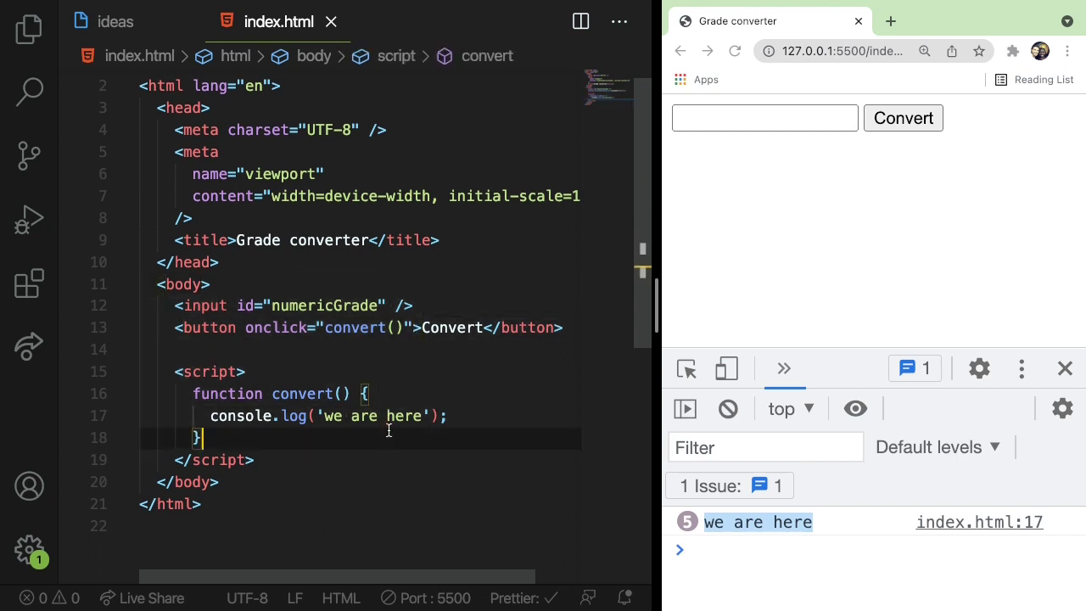
click(246, 372)
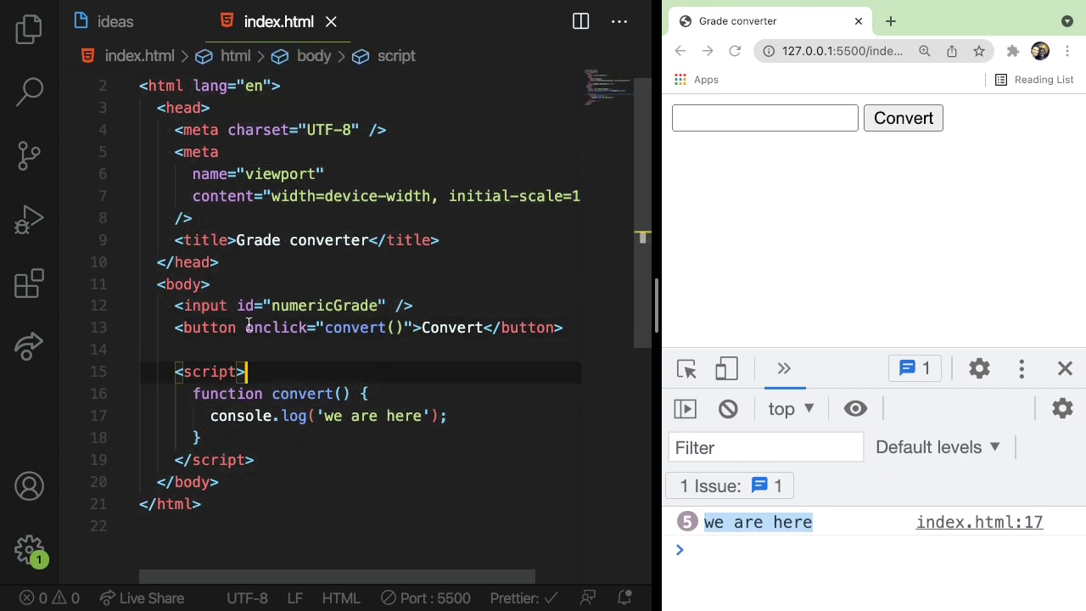
click(360, 415)
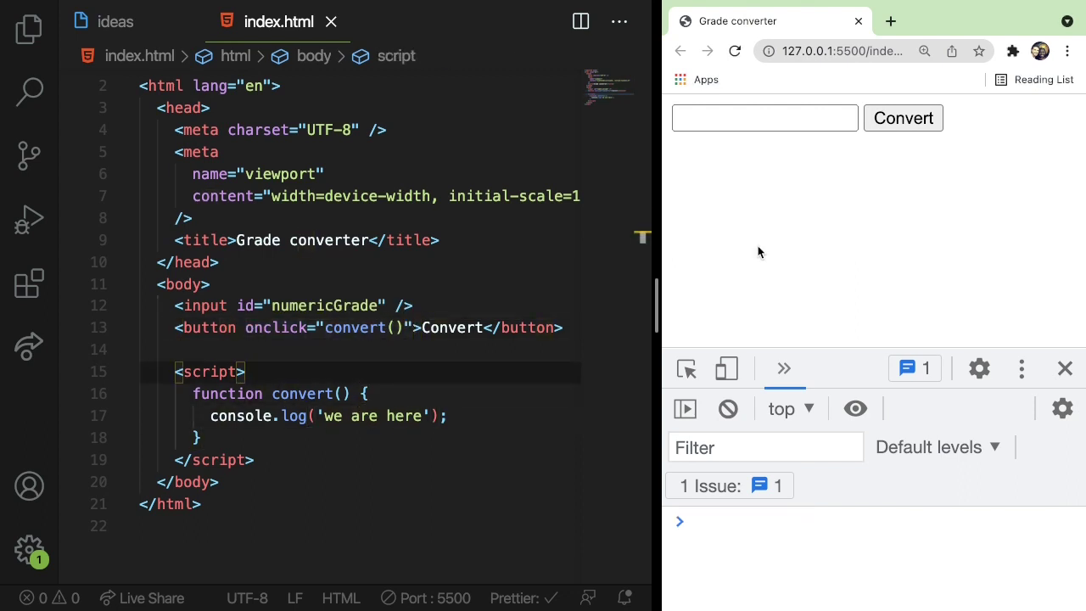
mouse_move(784, 217)
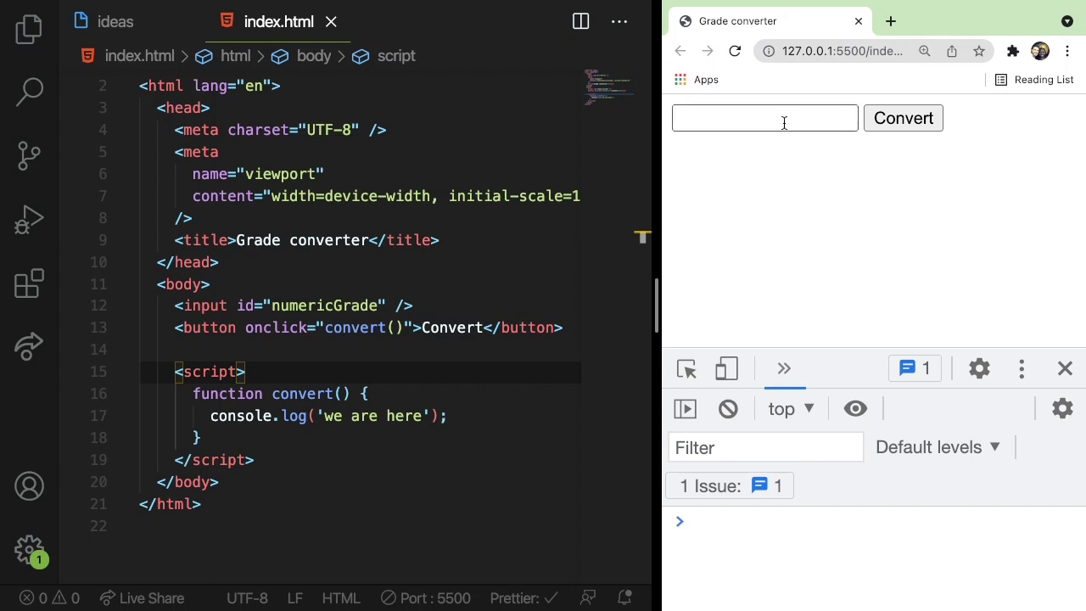
Step: Declare const numericGrade = document.getElementById('numericGrade') at the top of the script
click(445, 415)
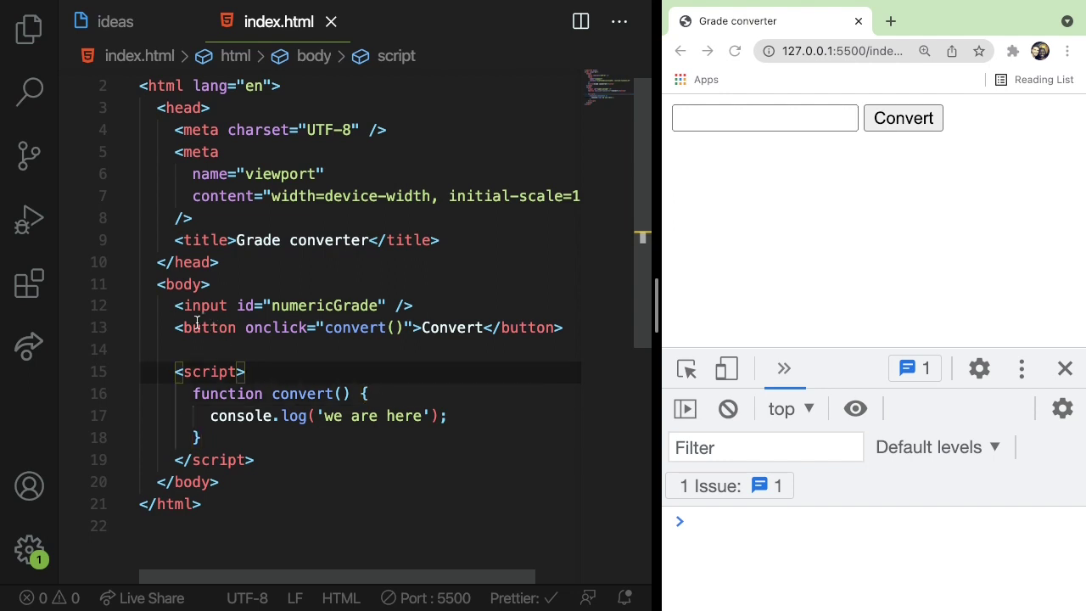
click(399, 305)
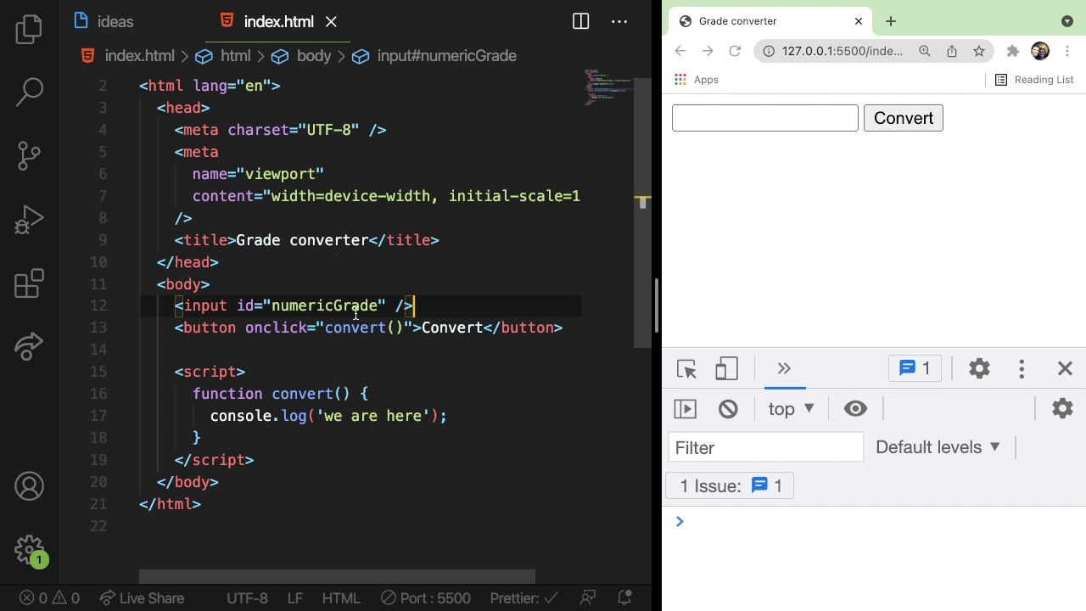
key(Enter)
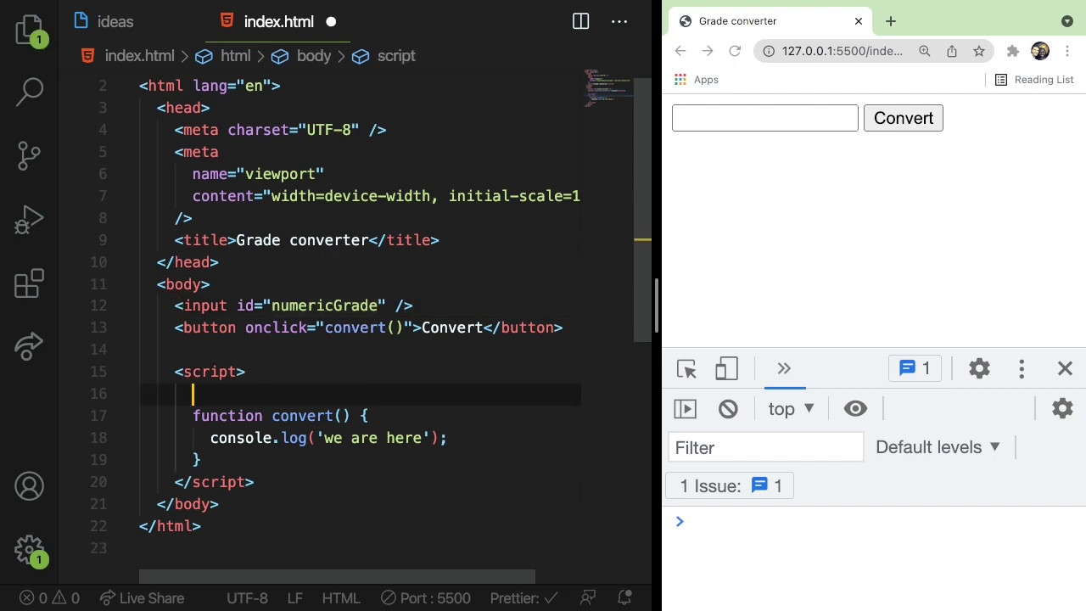
text(const)
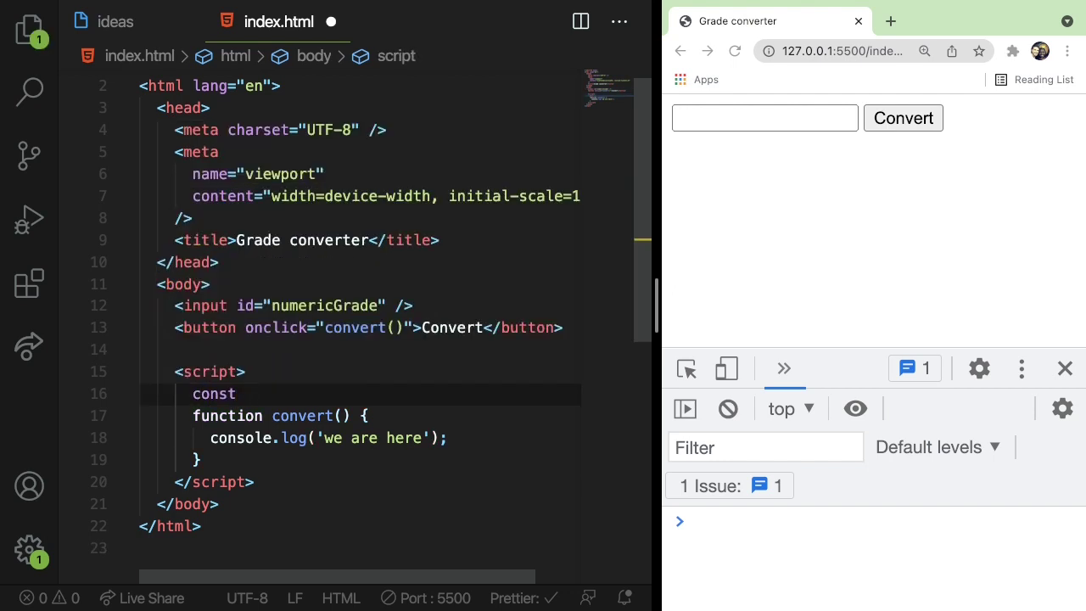
text(numericGrade = document.getElementById()
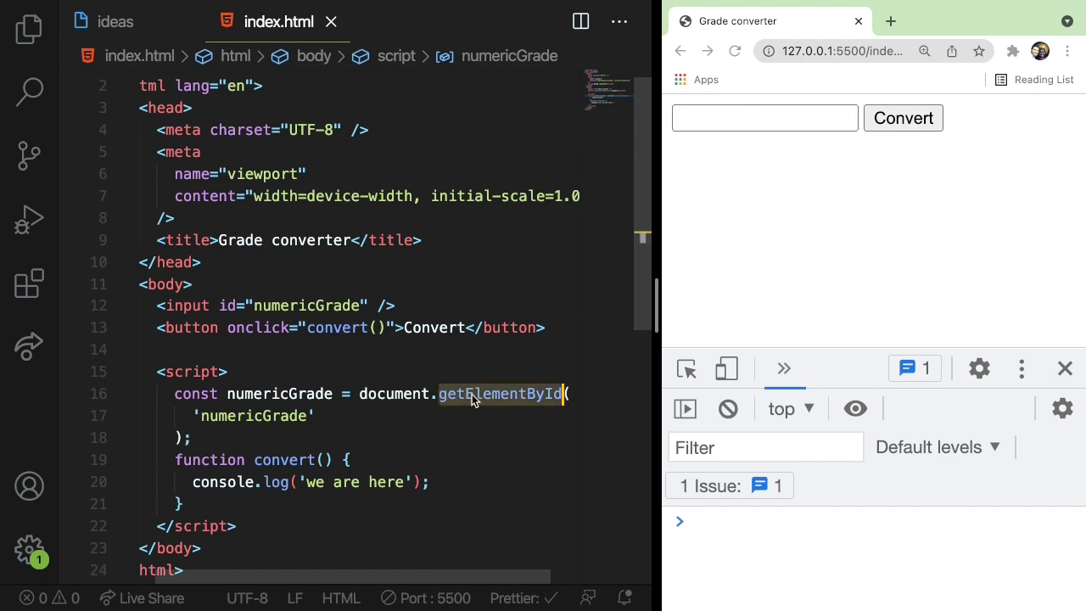
Step: Log the document object and scroll through its properties in the DevTools console
click(343, 438)
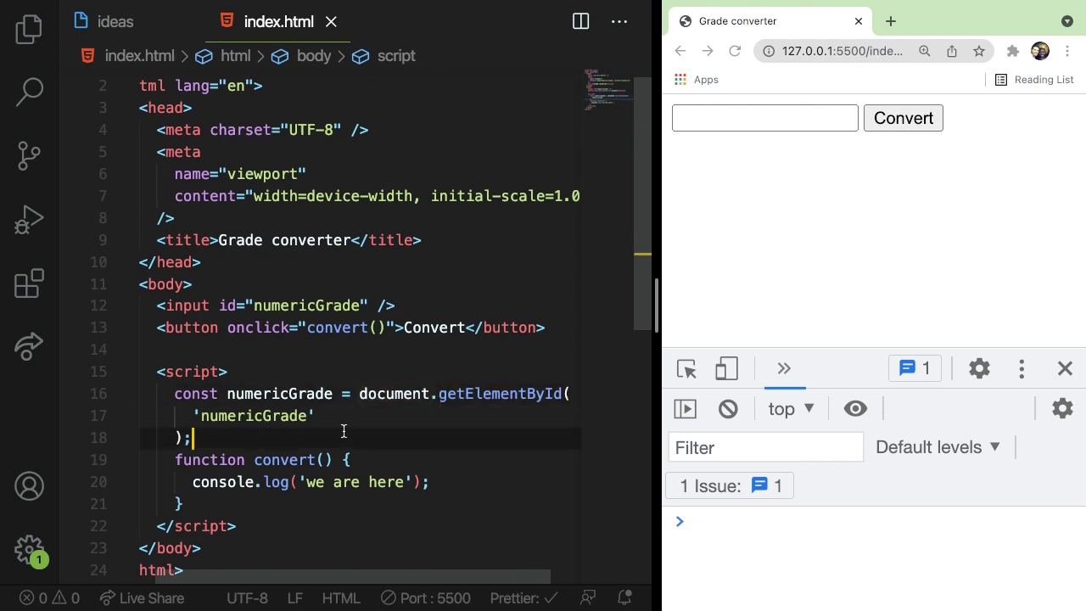
text(conson)
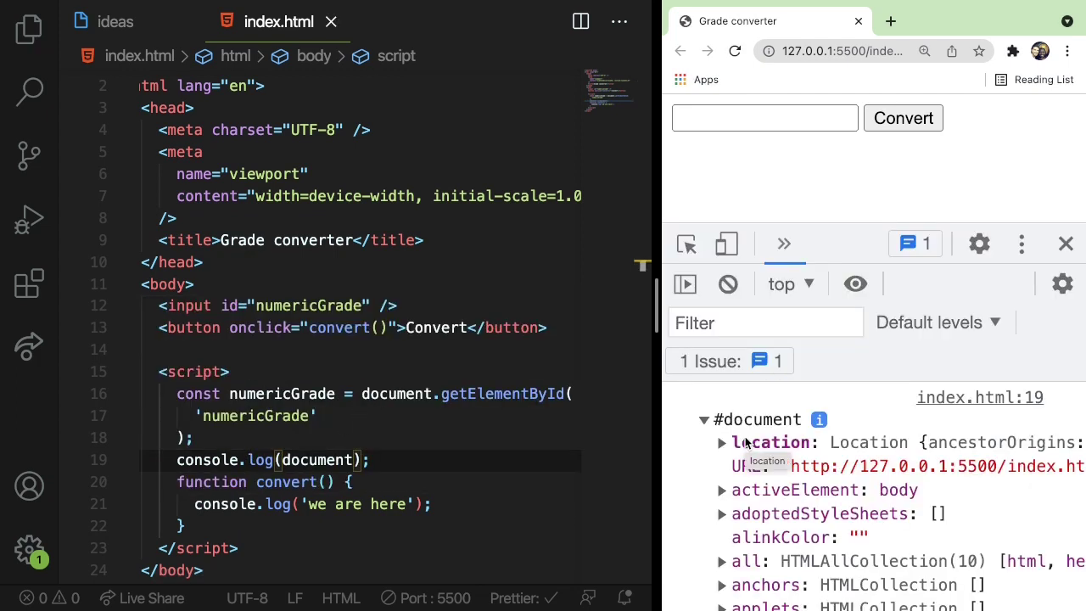
scroll(down, 3)
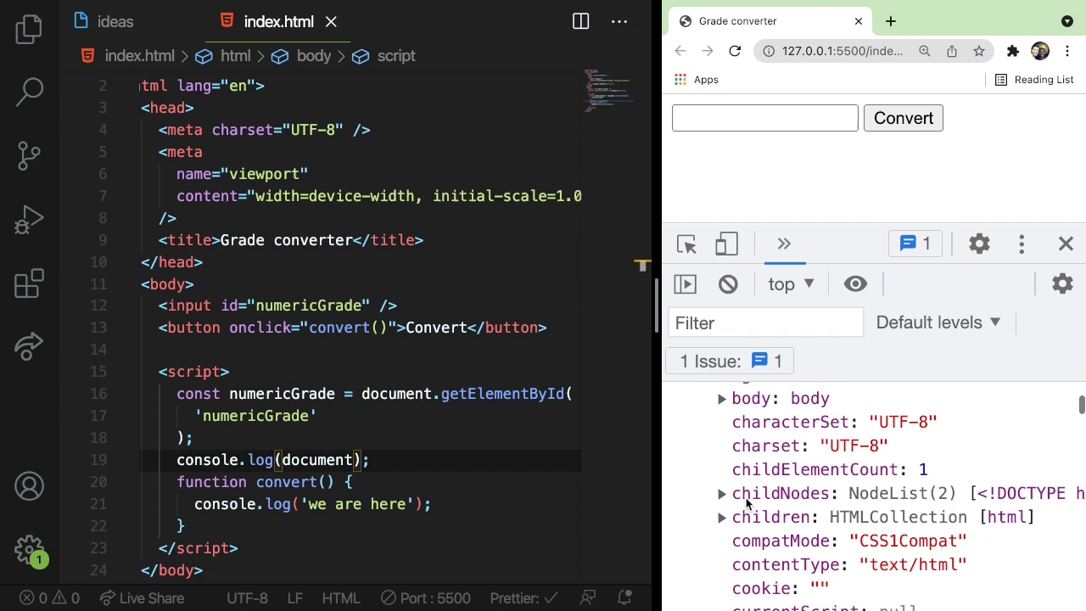
scroll(down, 3)
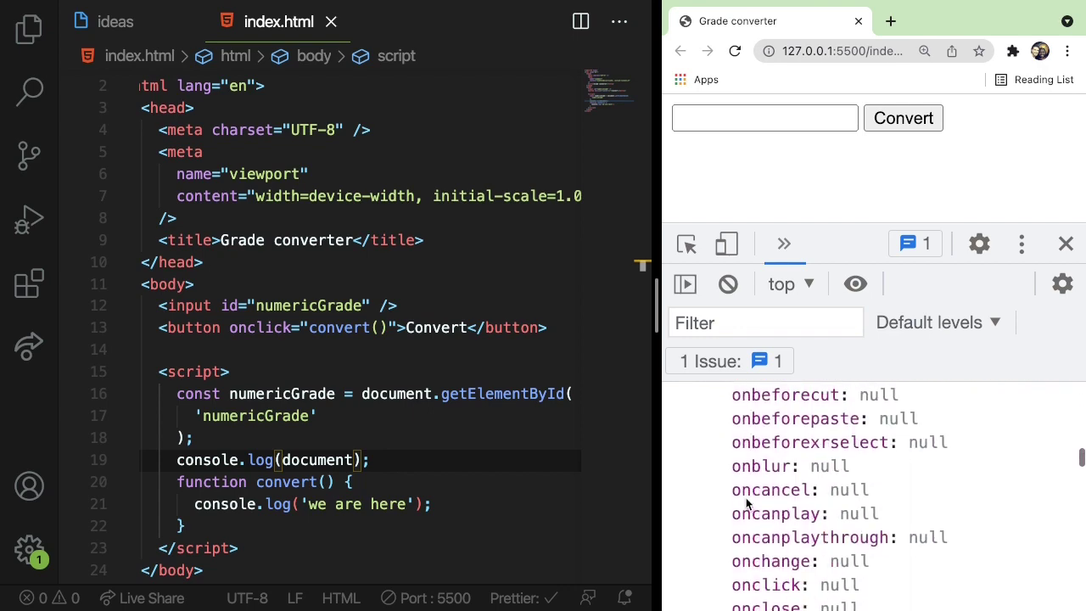
scroll(down, 3)
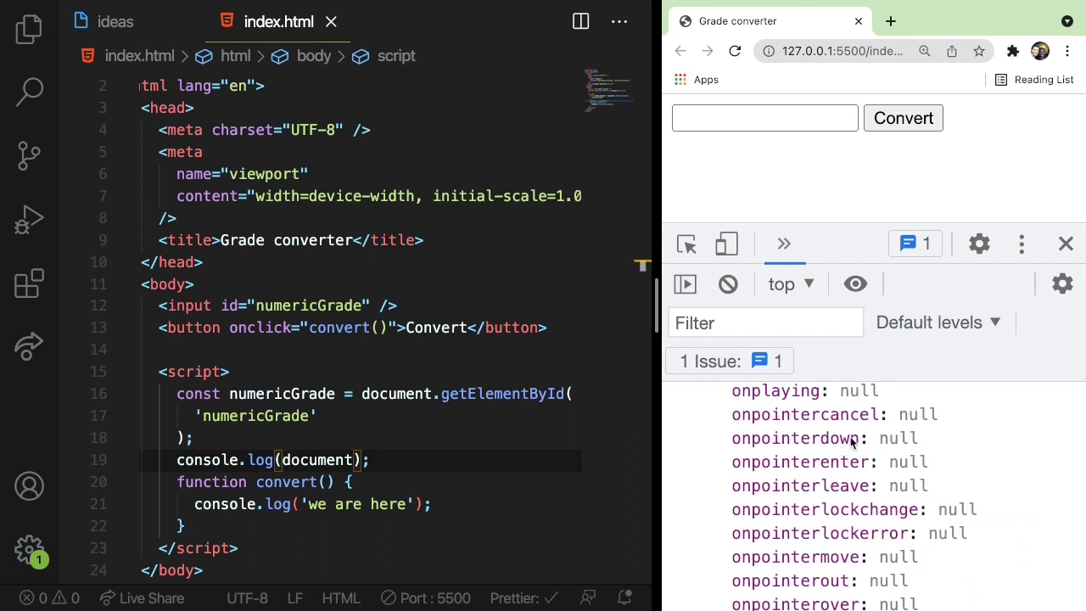
scroll(up, 3)
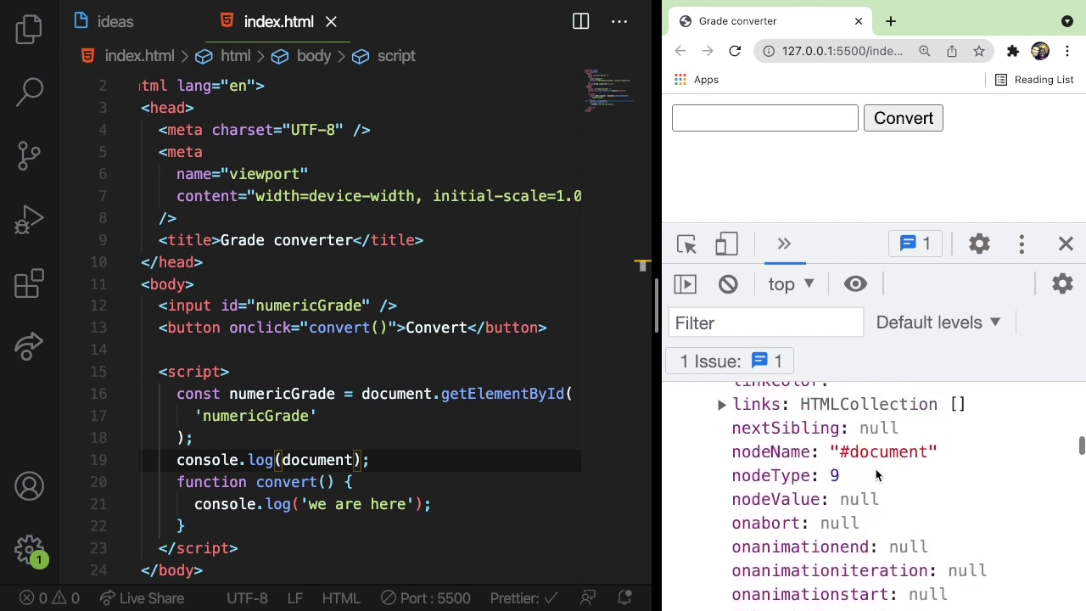
scroll(up, 3)
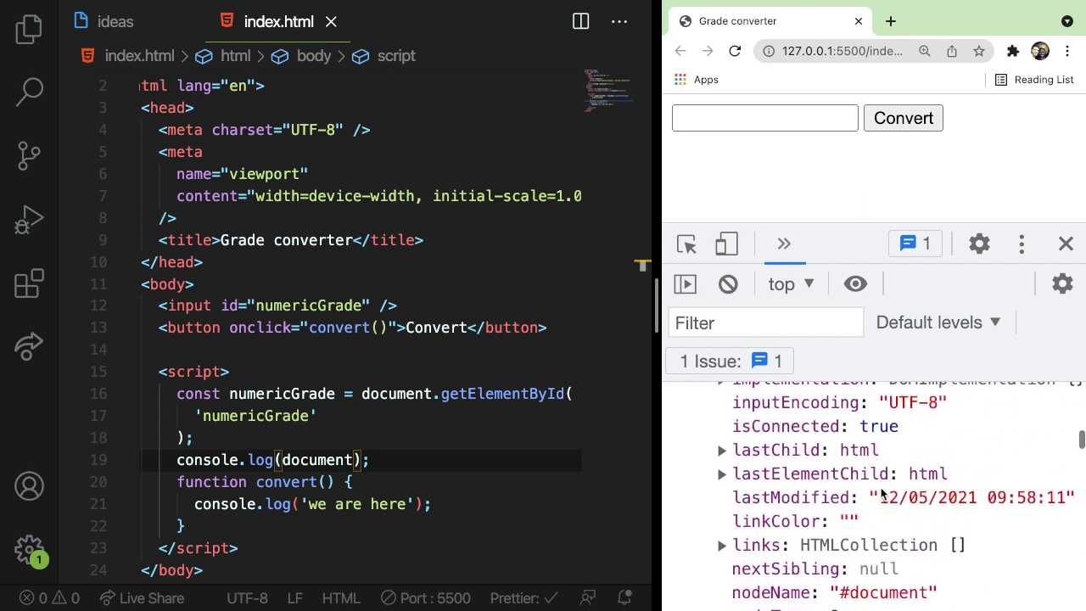
scroll(up, 3)
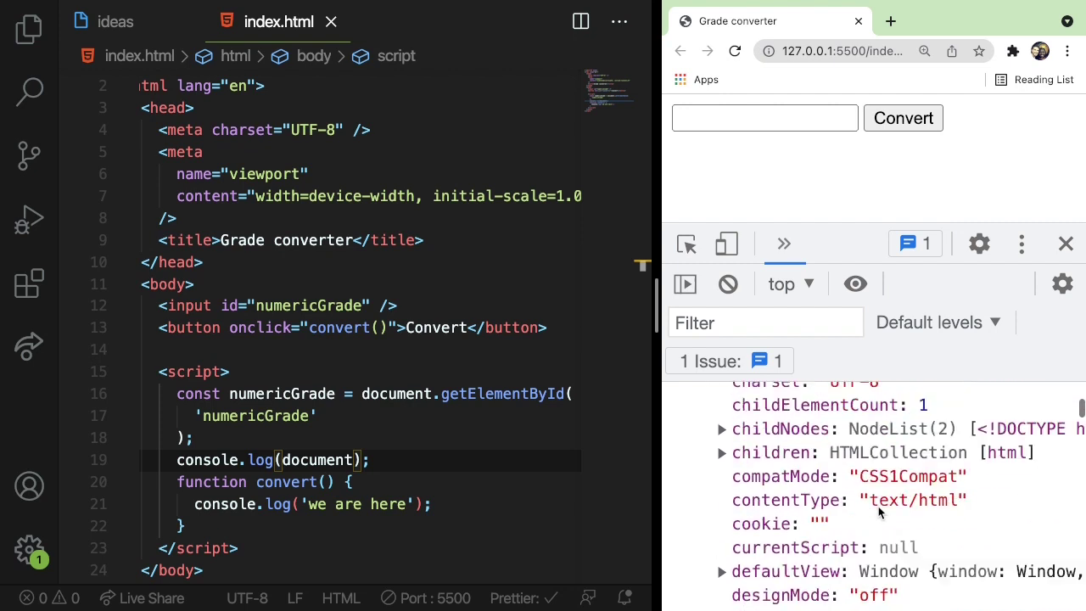
scroll(down, 3)
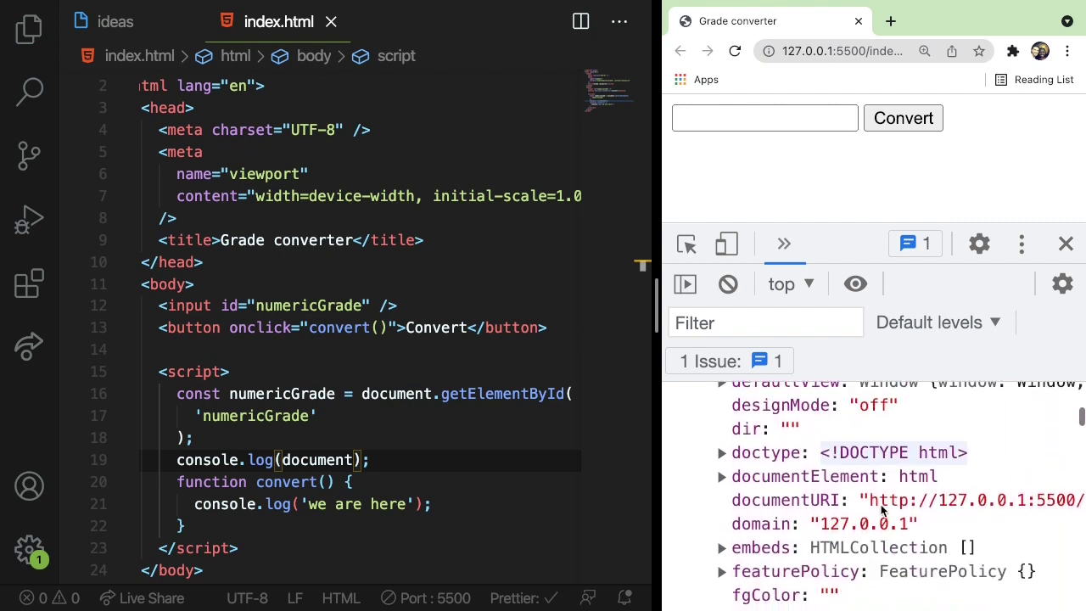
scroll(down, 3)
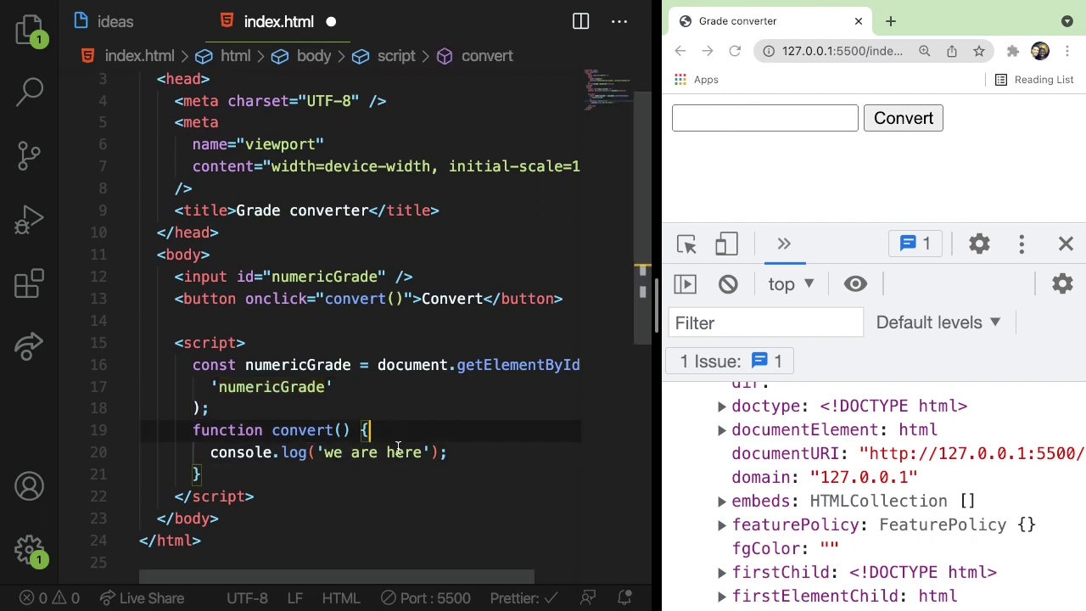
Step: Store numericGrade.value in const numeric and pass numeric to the console.log call
text(const)
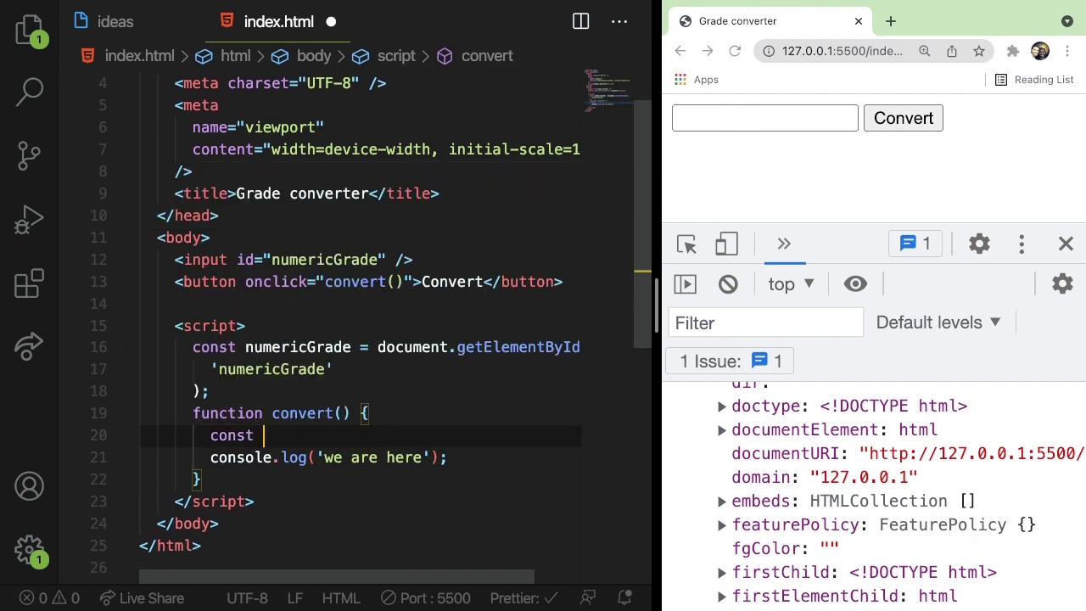
text(numeric =)
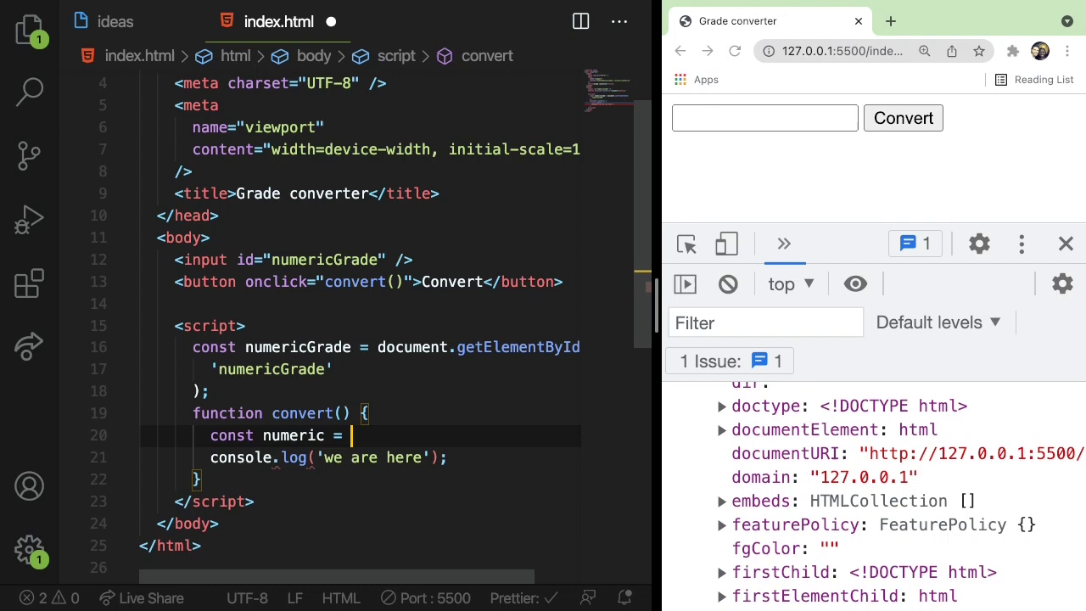
text(numericGrade)
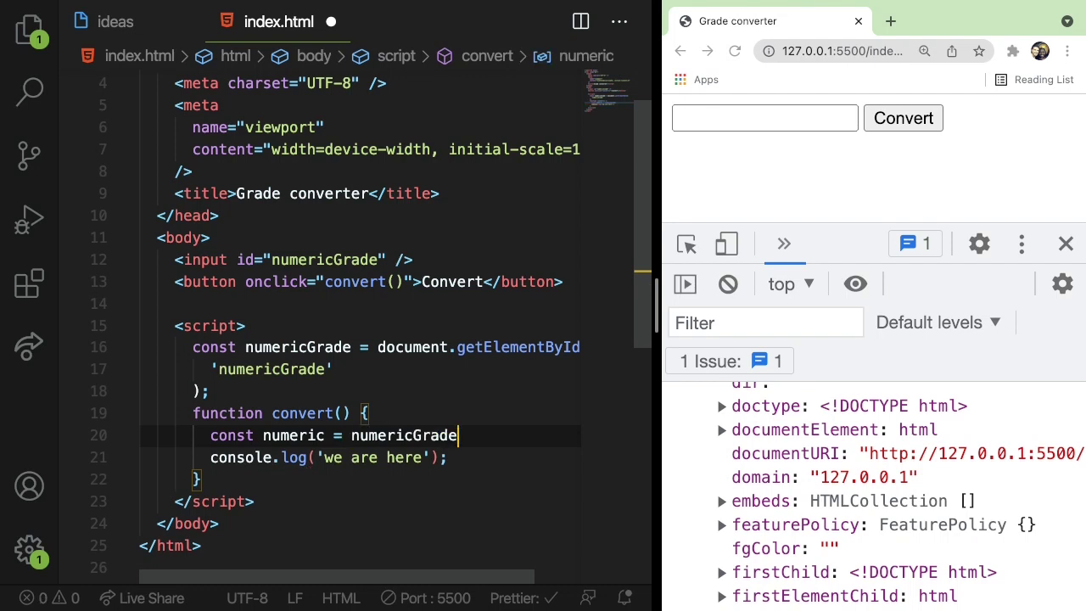
text(.value;)
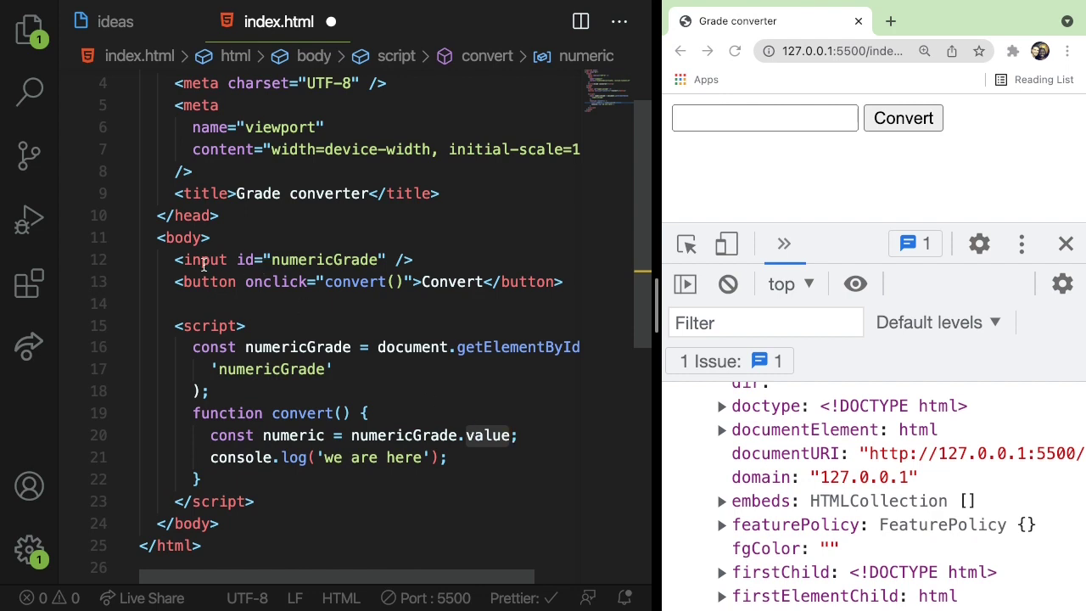
click(197, 478)
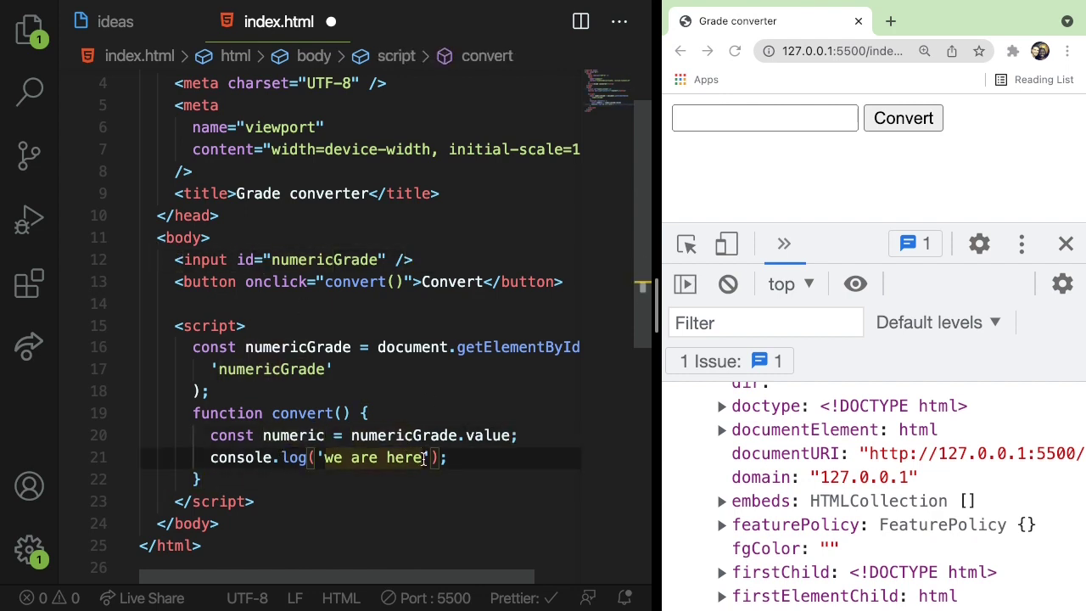
text(, numeric)
click(766, 119)
text(23)
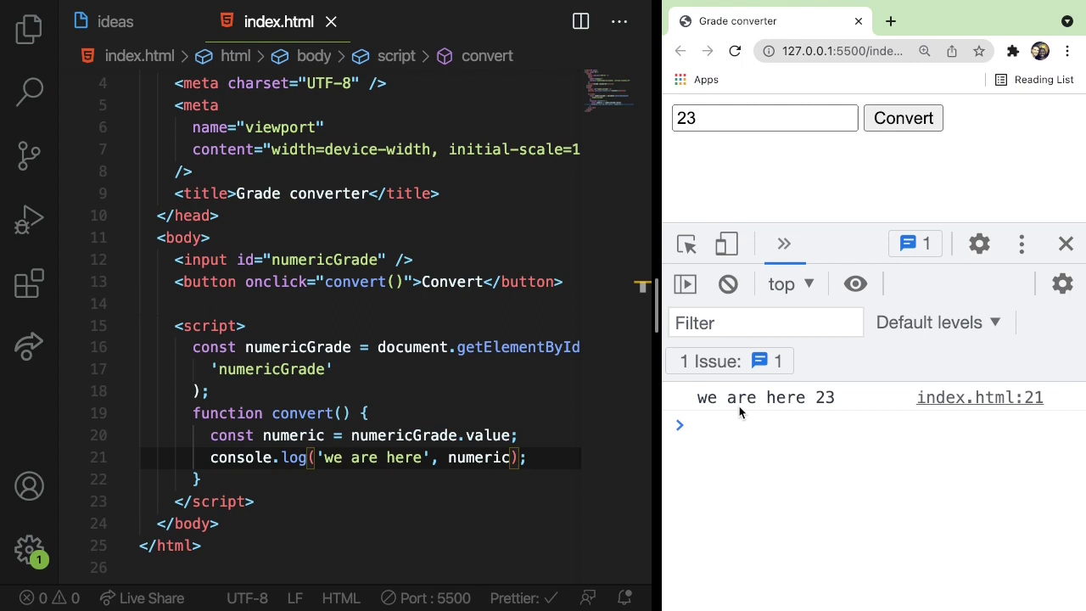
mouse_move(292, 495)
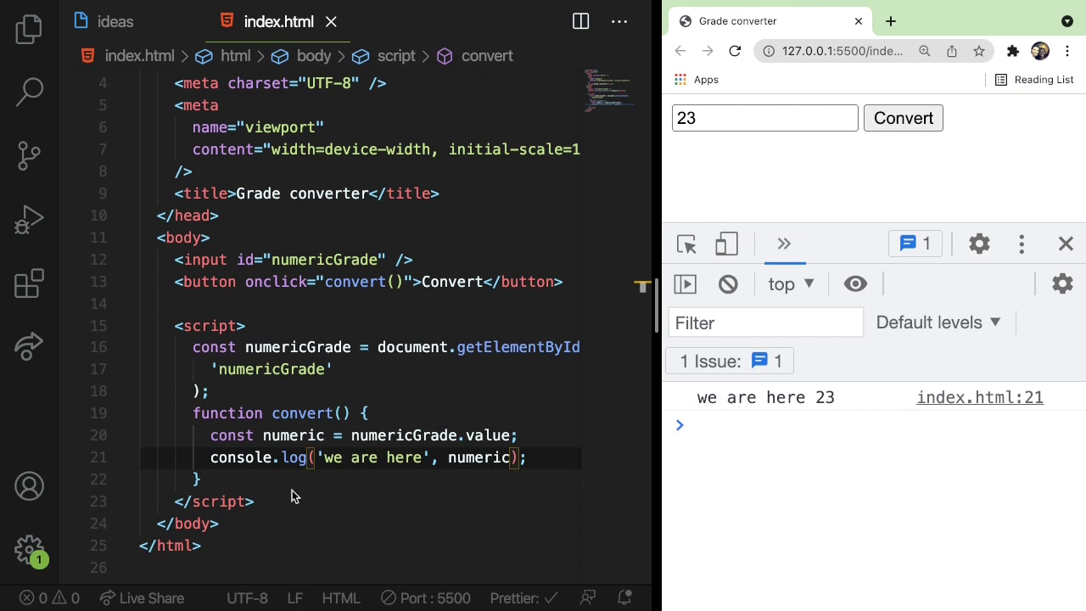
click(303, 346)
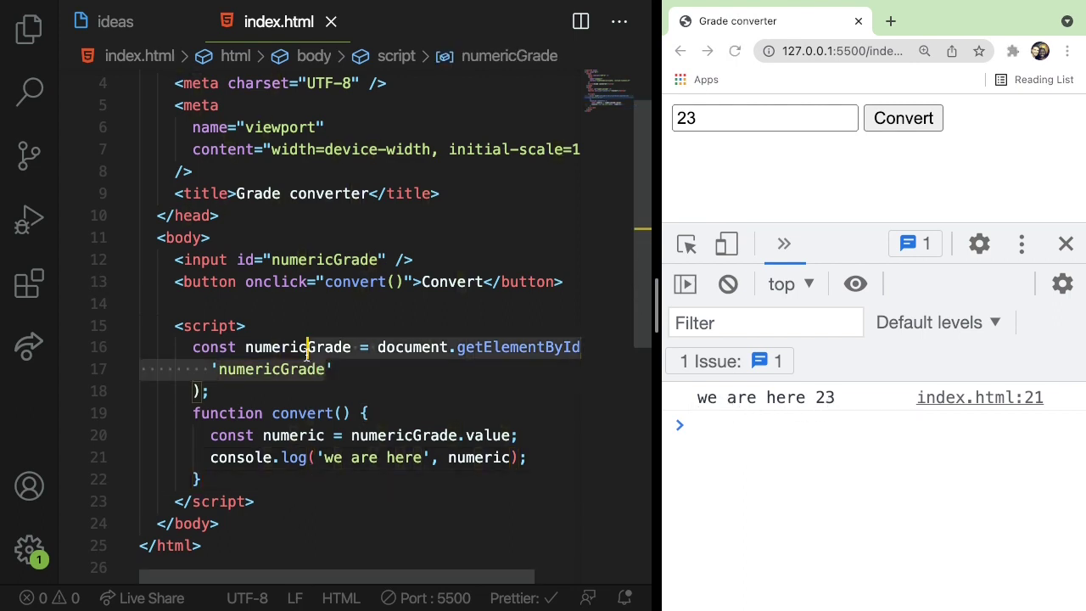
click(380, 391)
text(typeof )
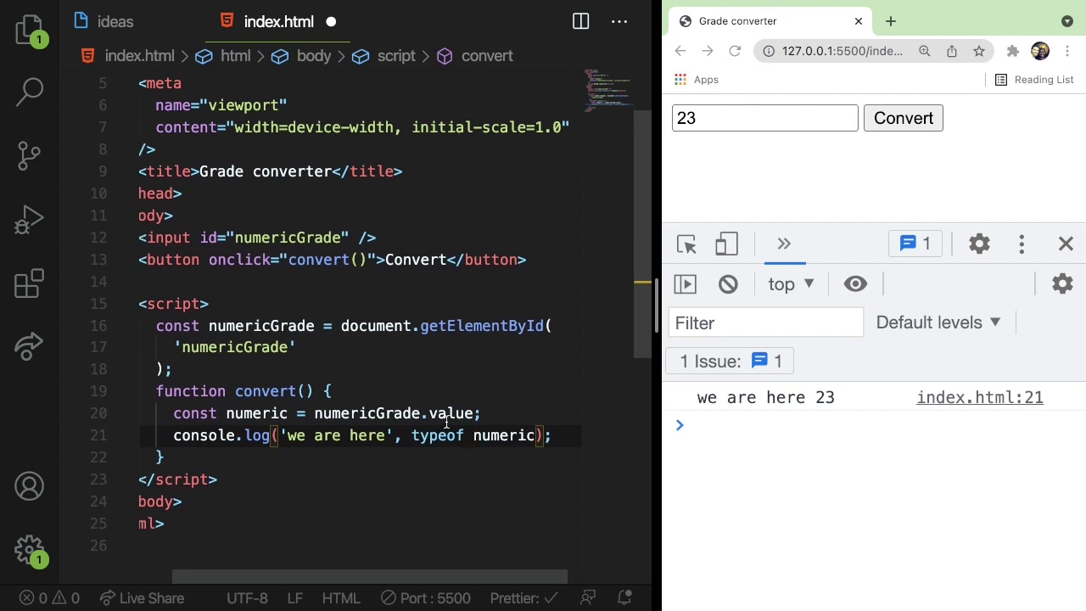
mouse_move(451, 414)
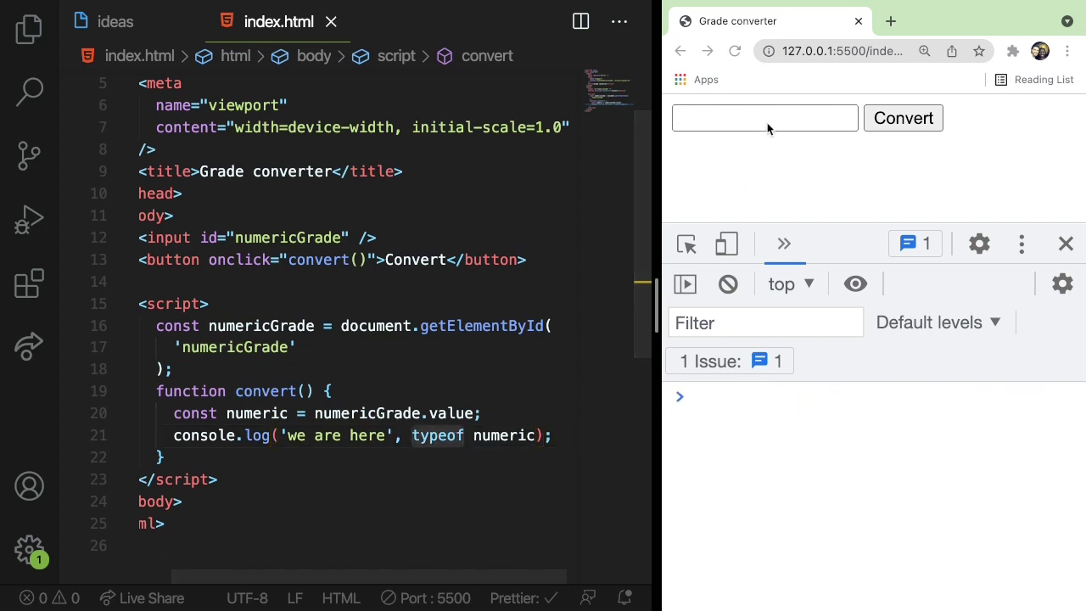
Step: Convert the grade 40 to see 'we are here string', then position to wrap numericGrade.value
text(40)
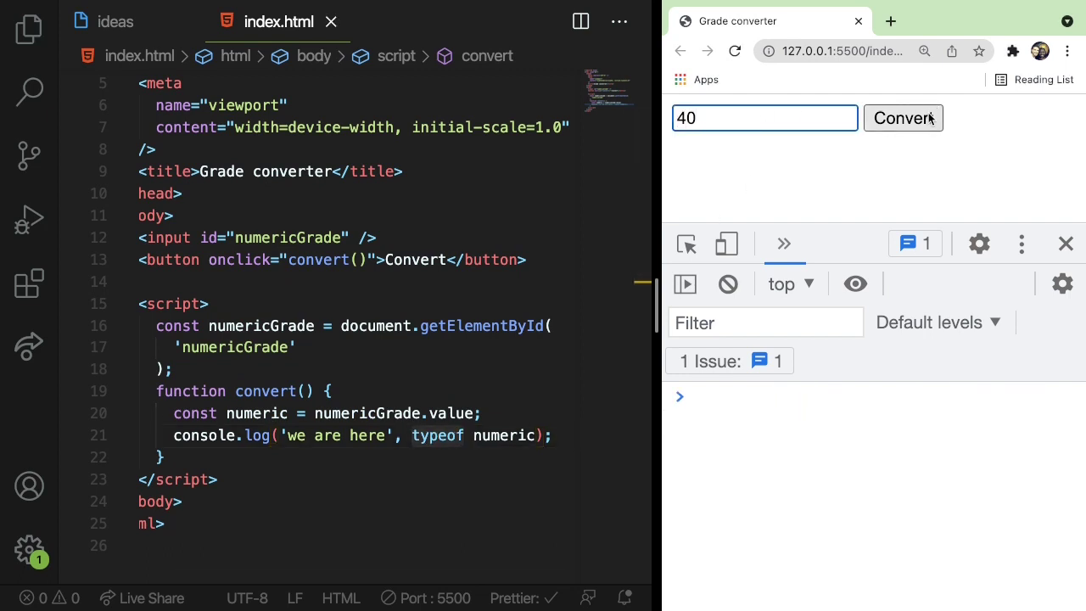
click(903, 119)
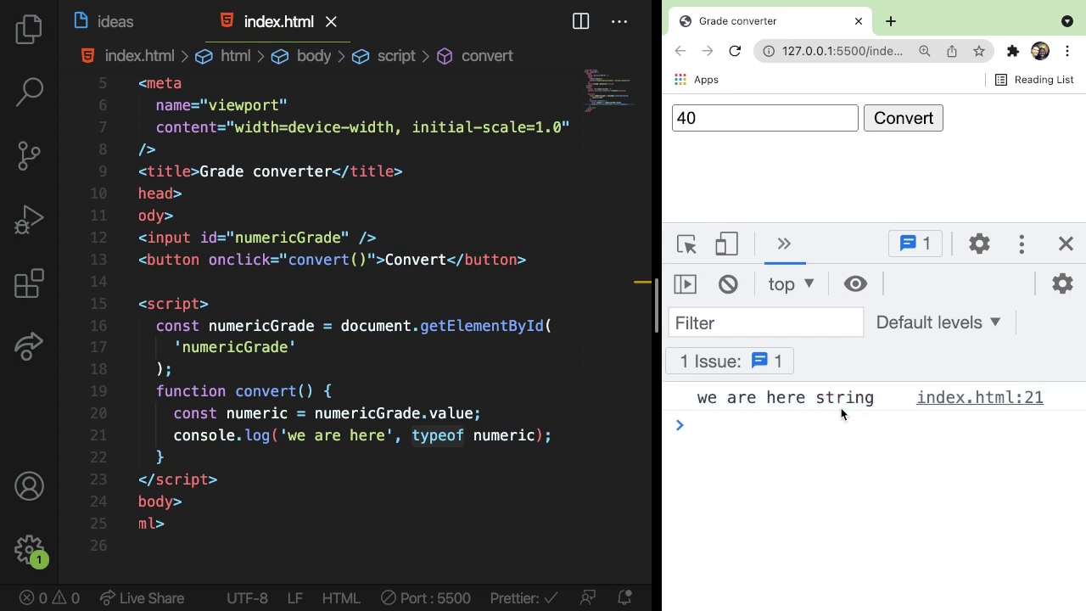
mouse_move(496, 423)
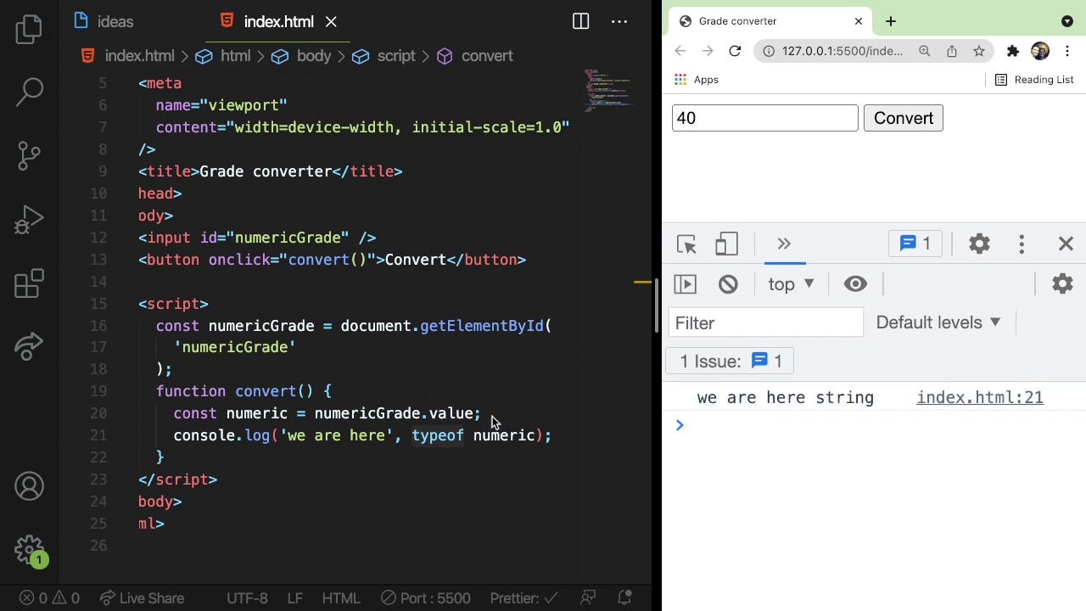
double_click(254, 414)
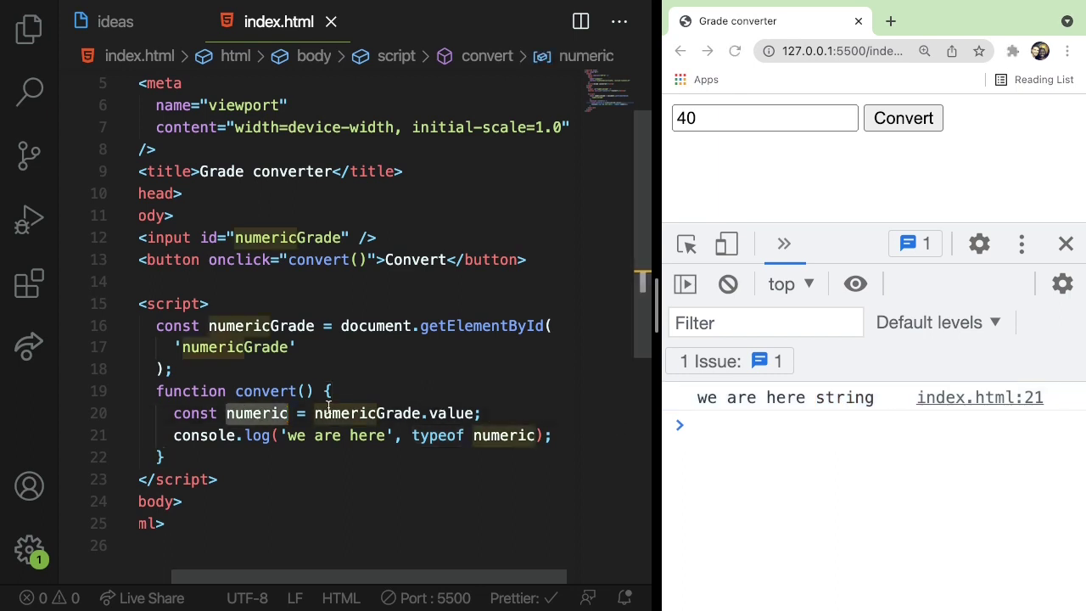
click(314, 457)
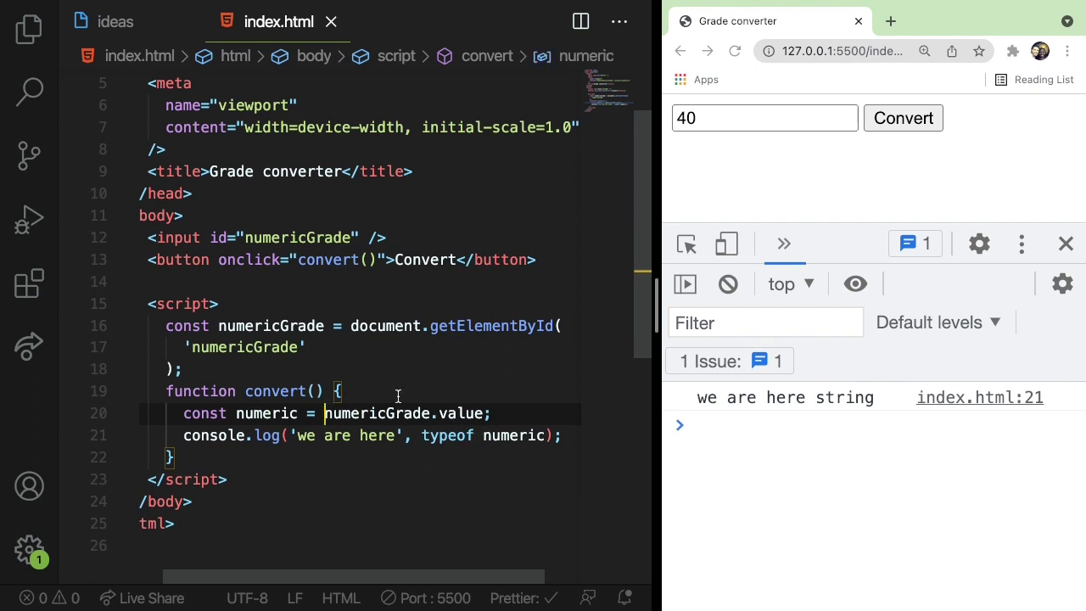
Step: Wrap numericGrade.value in parseInt so converting 50 logs 'we are here number'
text(parseInt()
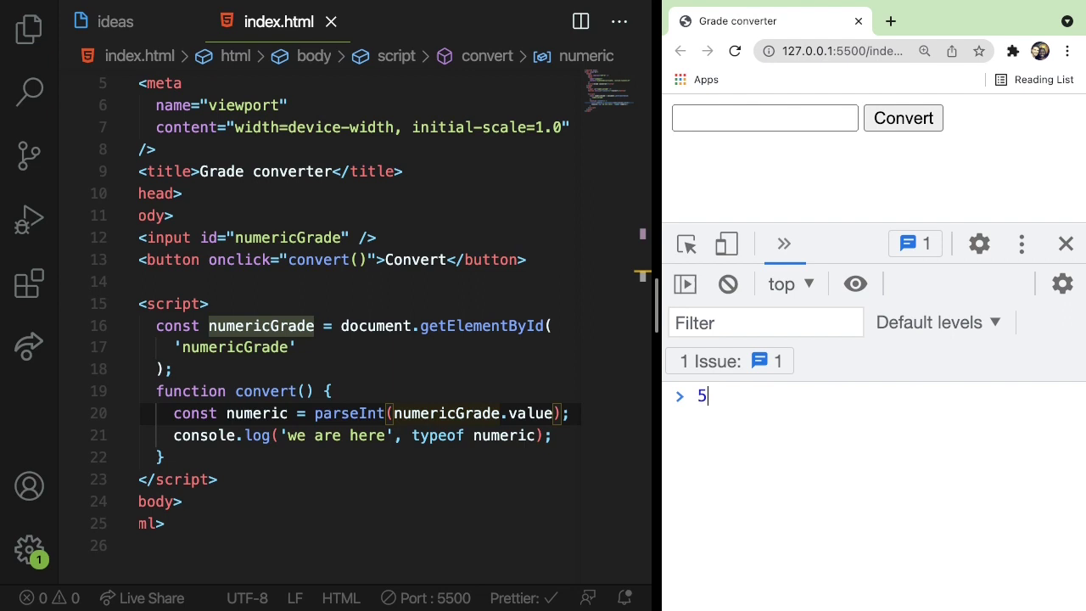
text(50)
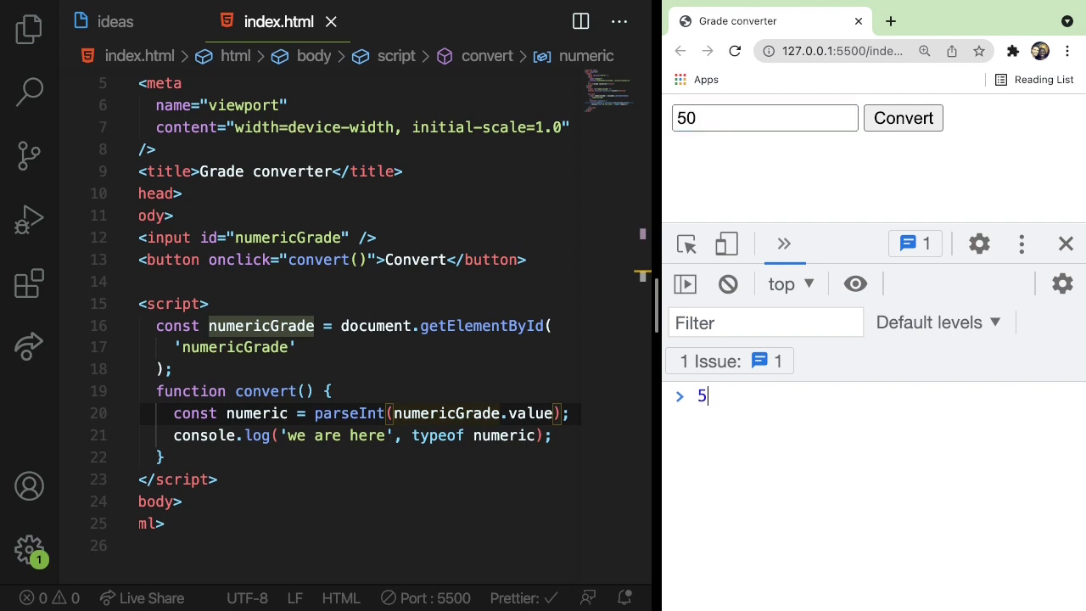
click(902, 118)
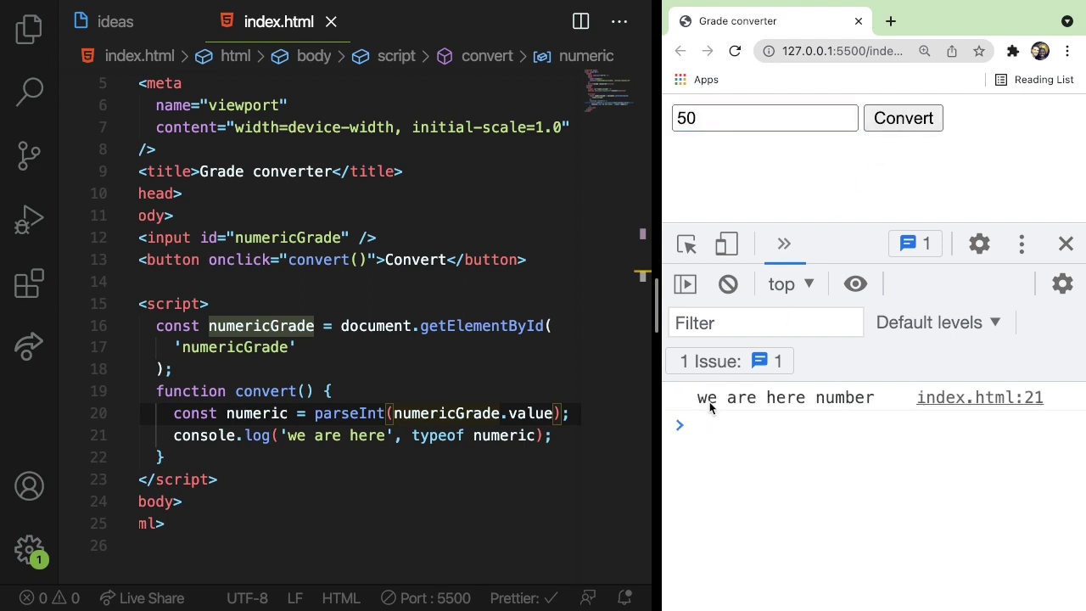
double_click(845, 398)
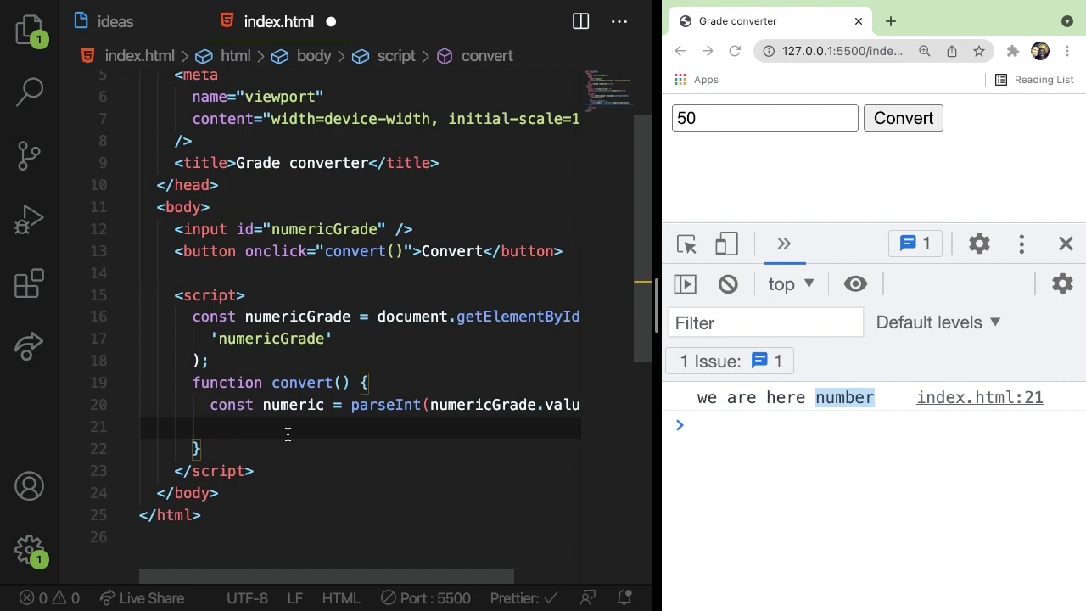
Step: Declare let grade and add the if (numeric >= 90) branch assigning grade = 'A'
scroll(up, 3)
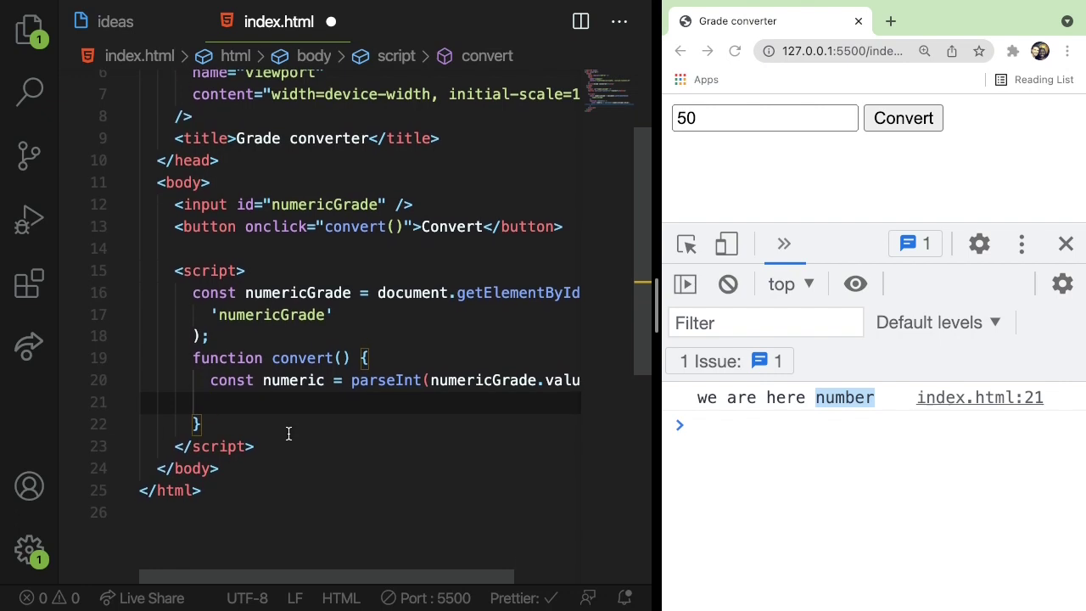
mouse_move(292, 402)
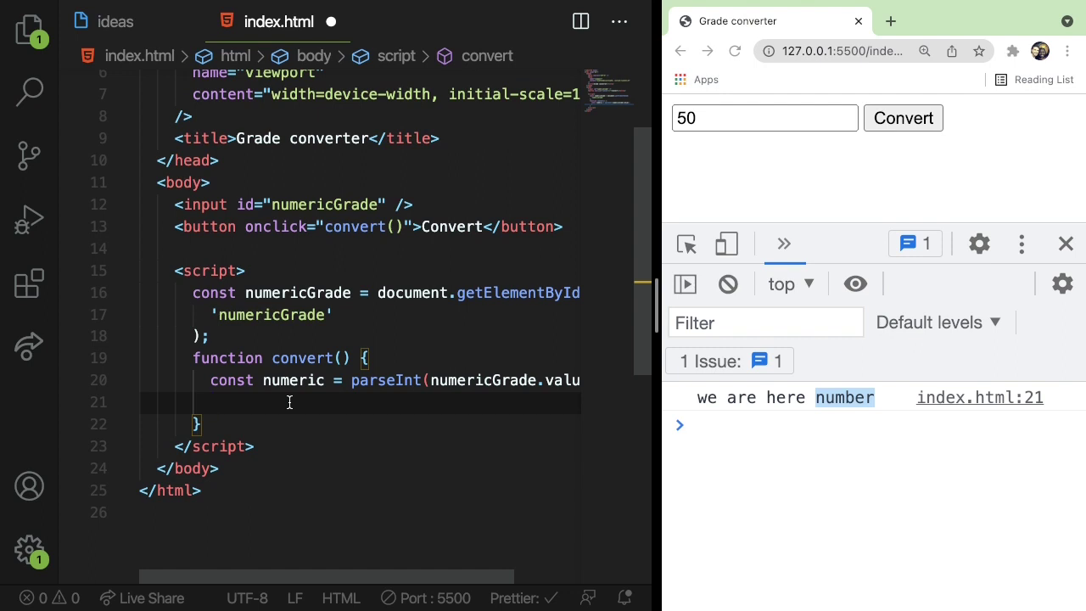
text(if (n)
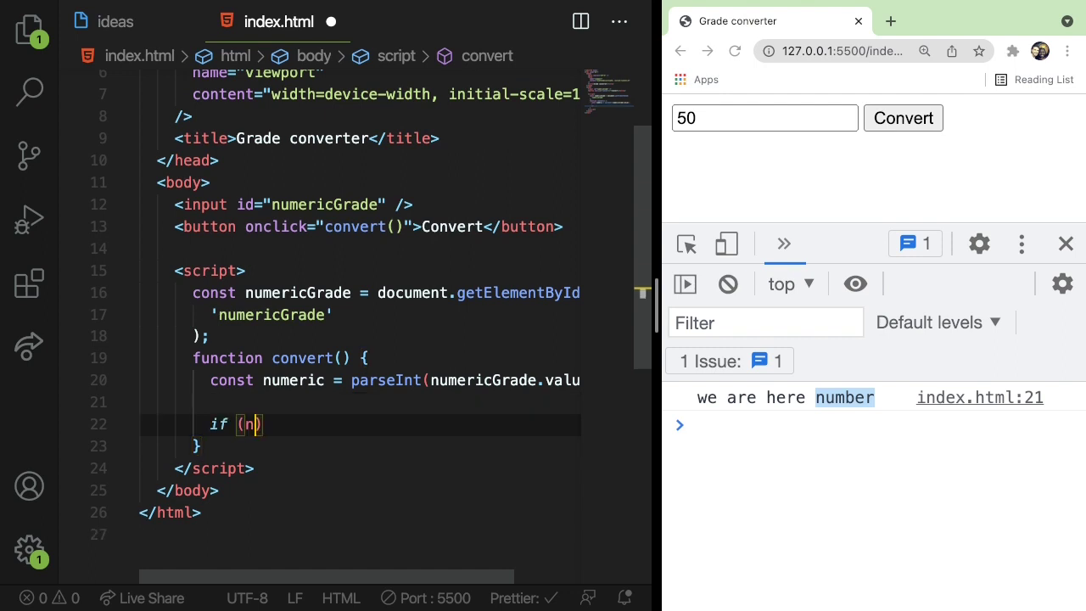
text(umeric >=)
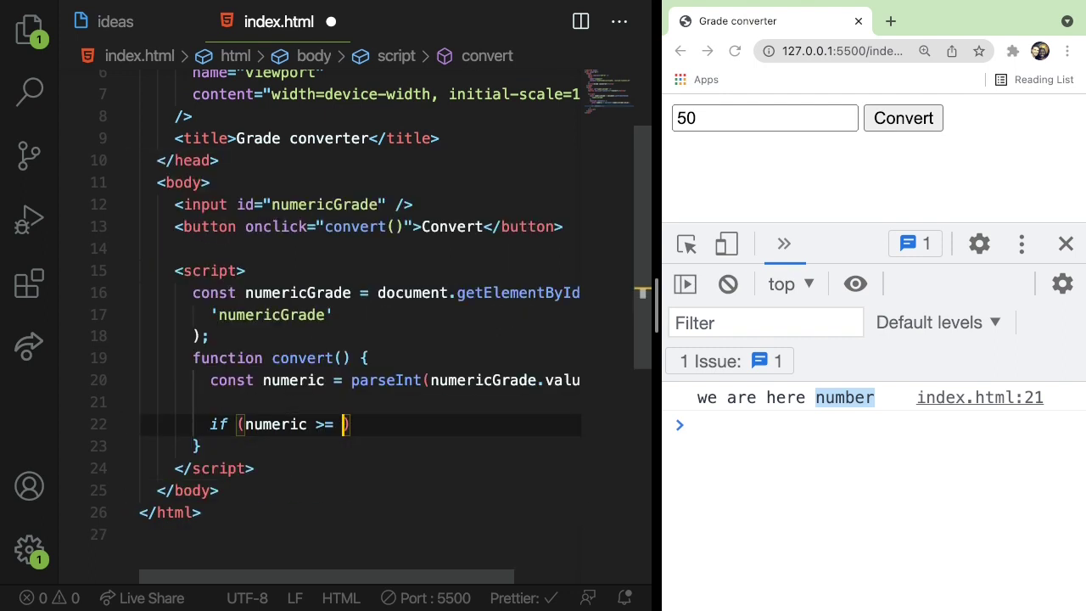
text(90) {)
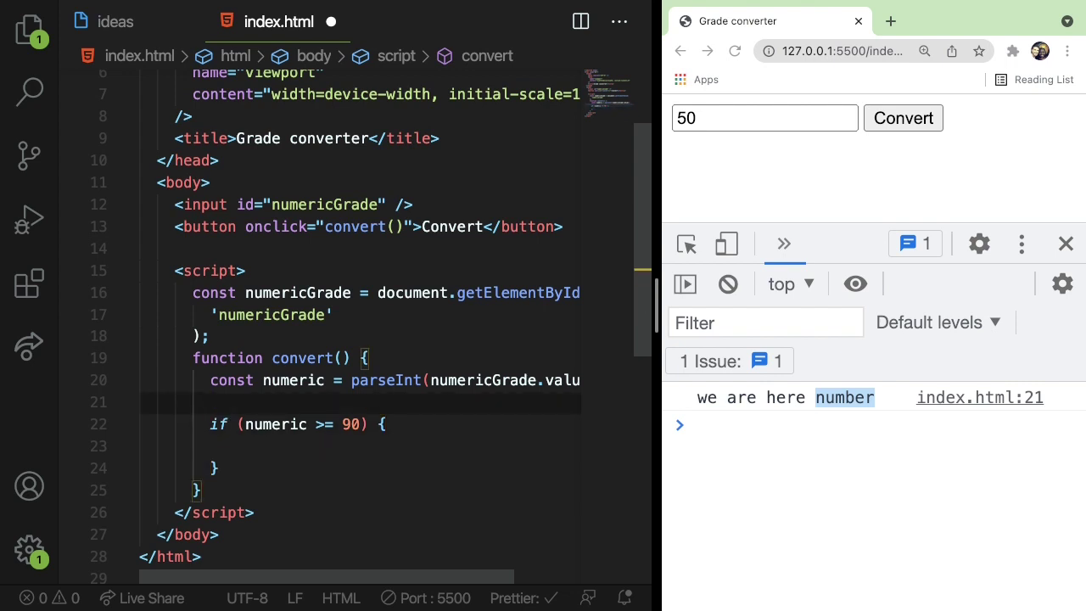
text(let grade = 'NA';)
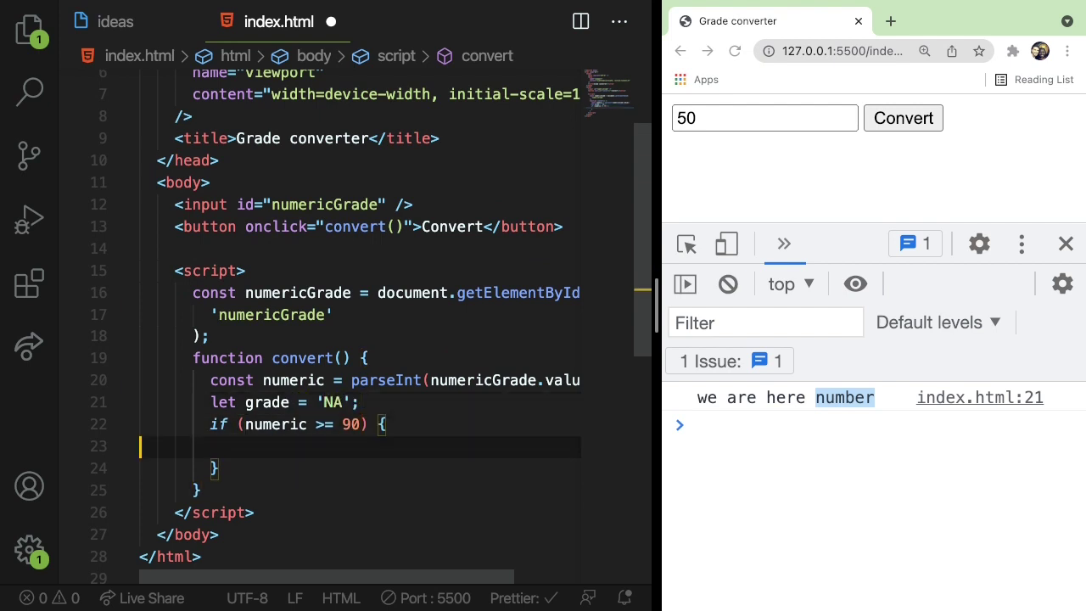
click(359, 402)
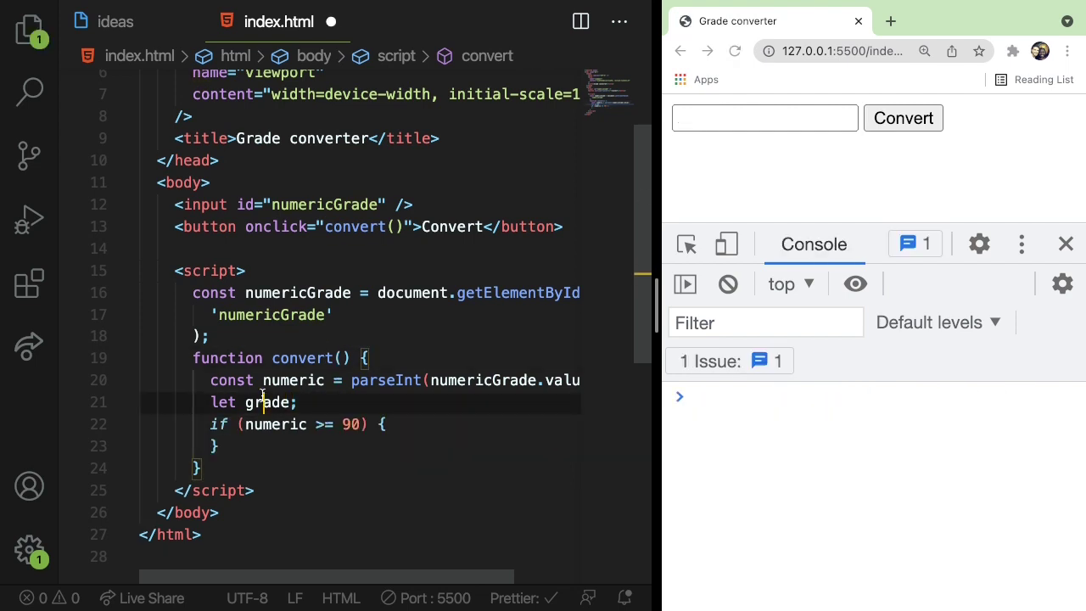
click(316, 424)
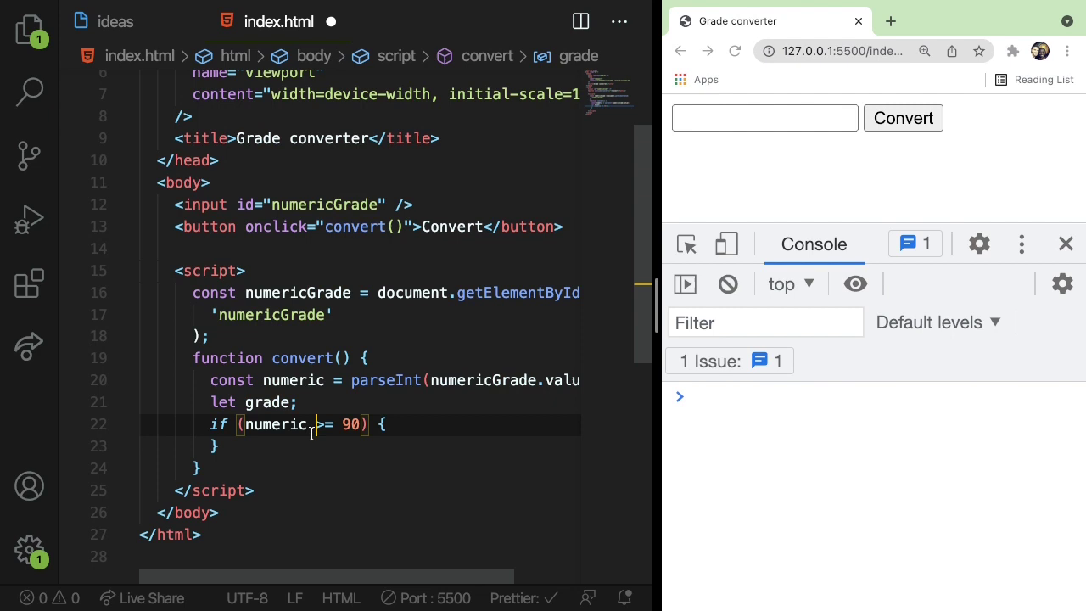
key(Enter)
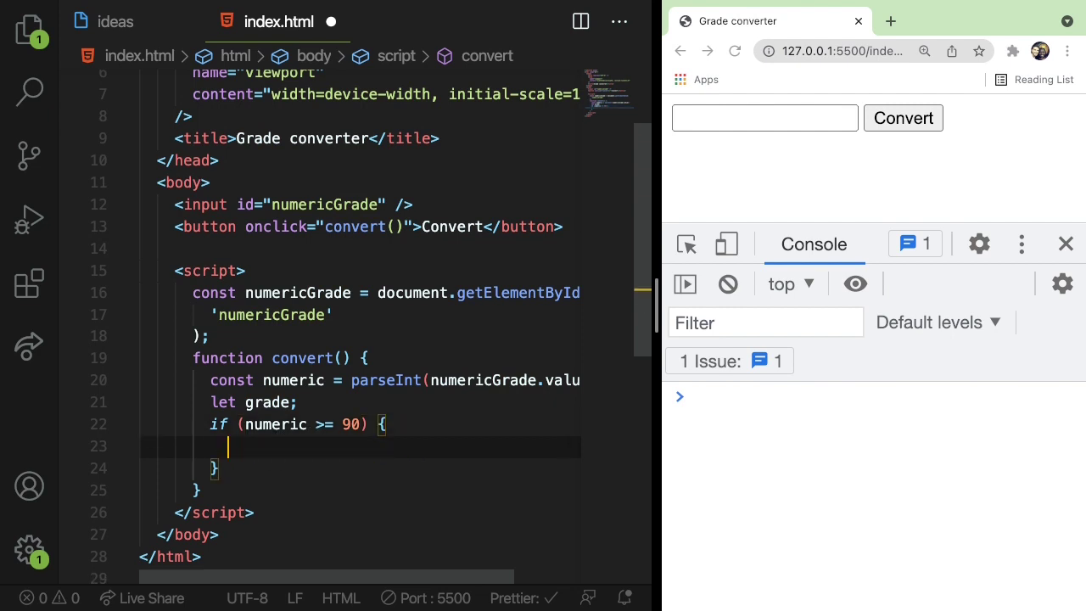
text(grade = 'A';)
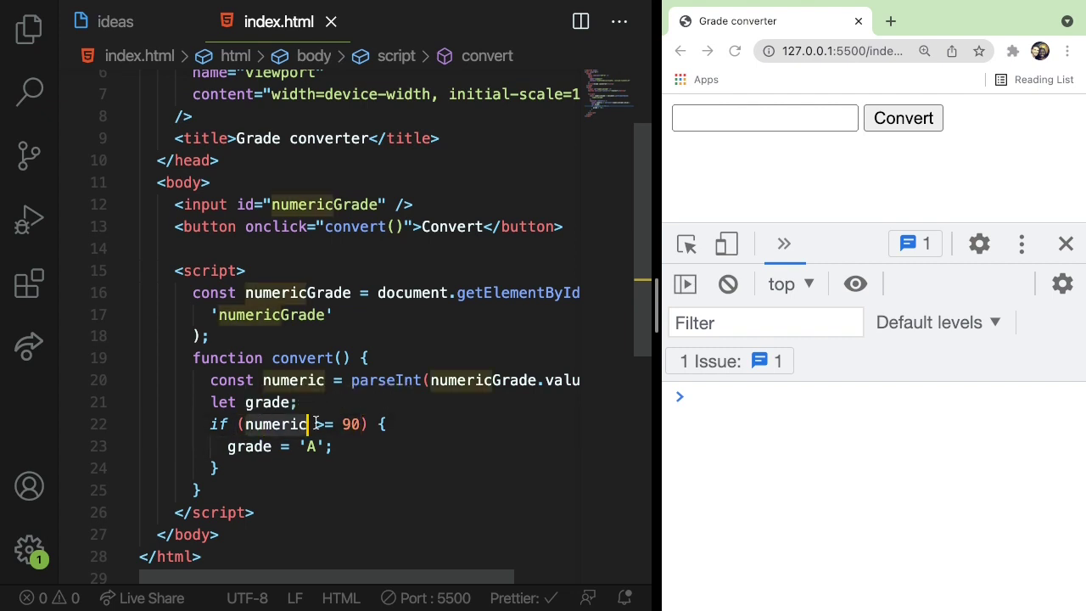
Step: Add the else if (numeric >= 80) branch assigning grade = 'B'
double_click(288, 424)
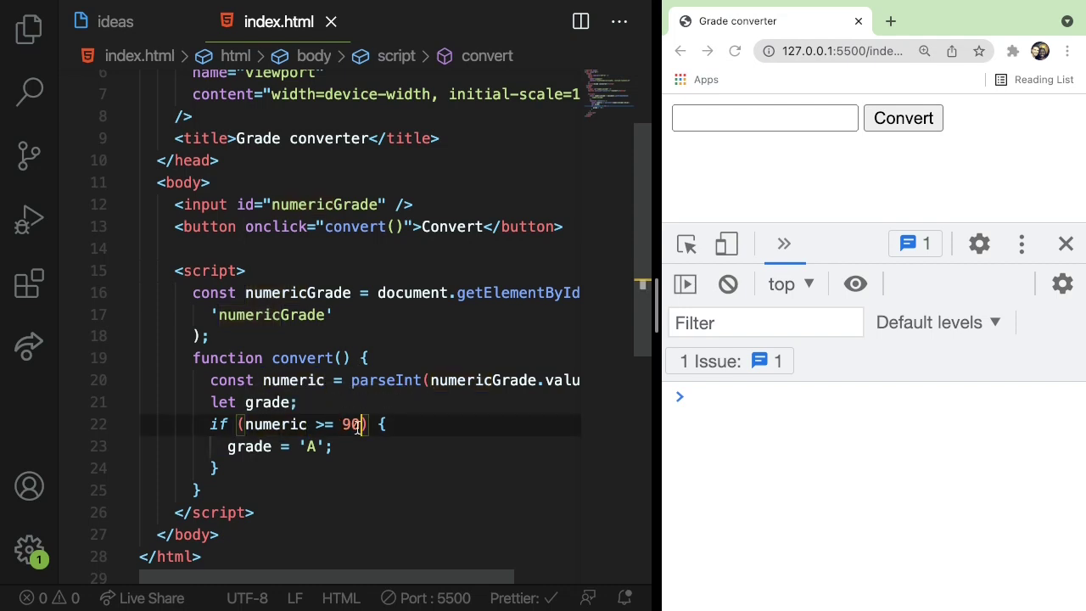
click(282, 403)
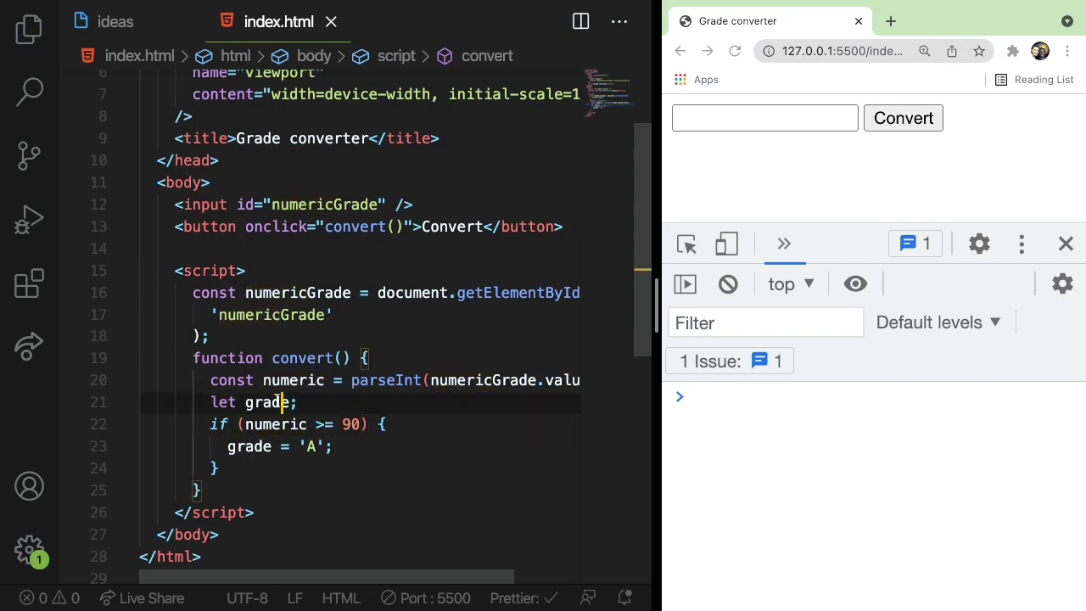
click(312, 446)
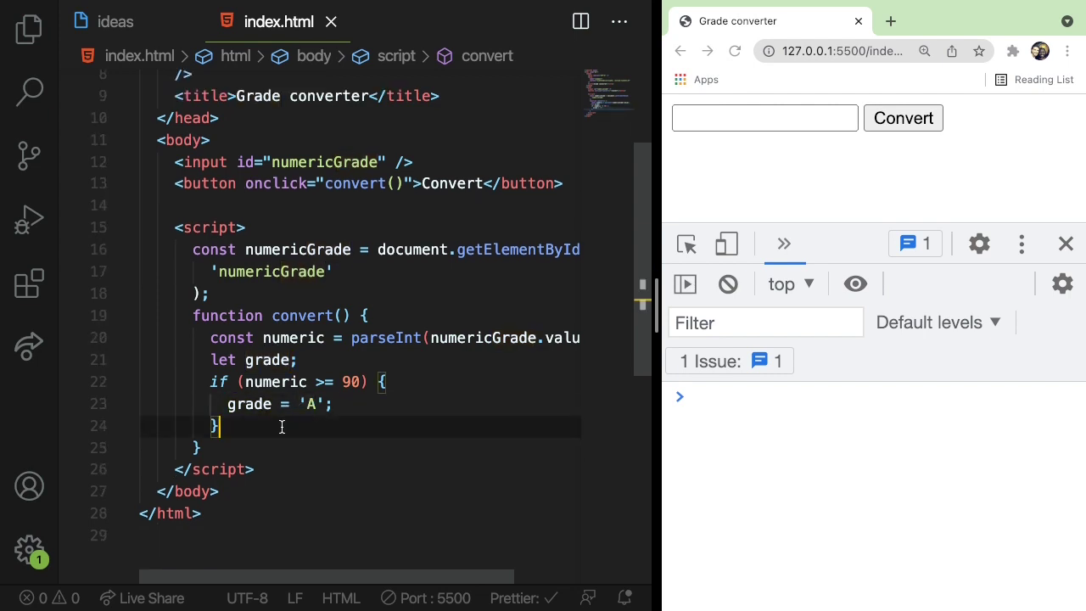
text(else if)
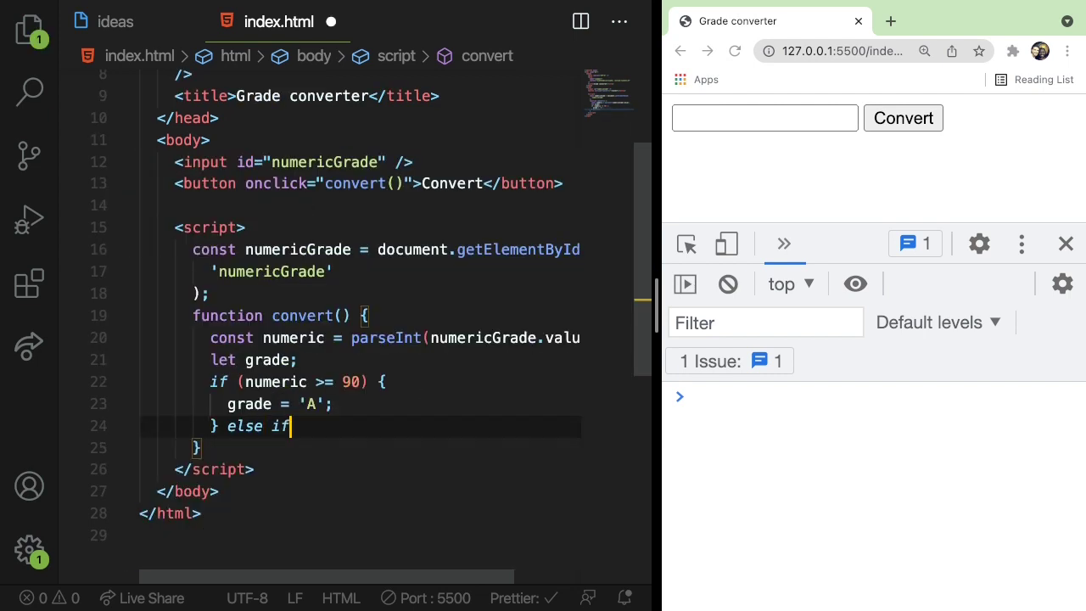
text(())
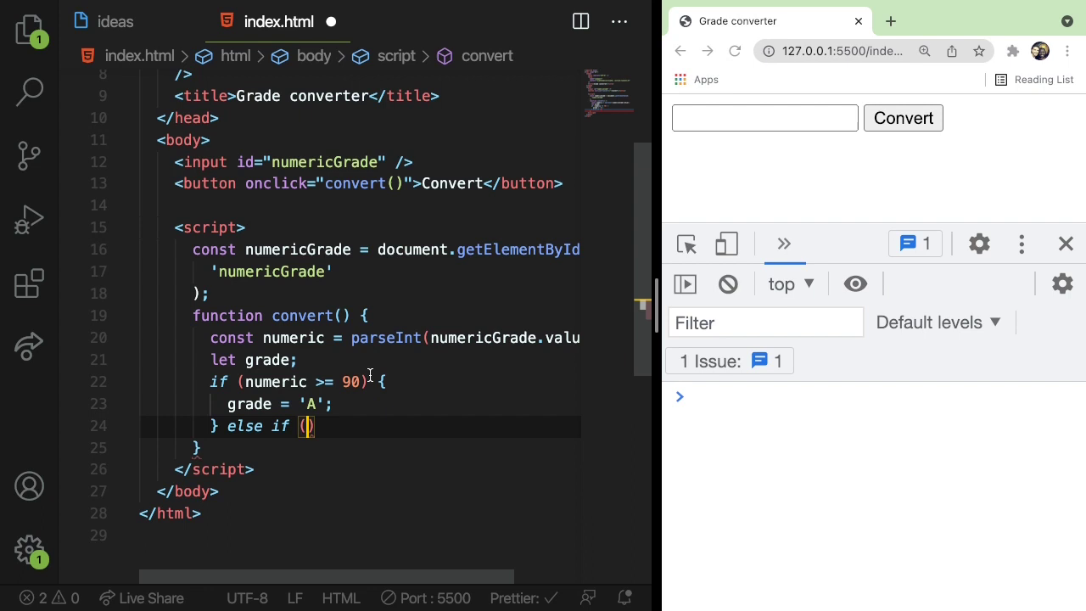
text(numeric)
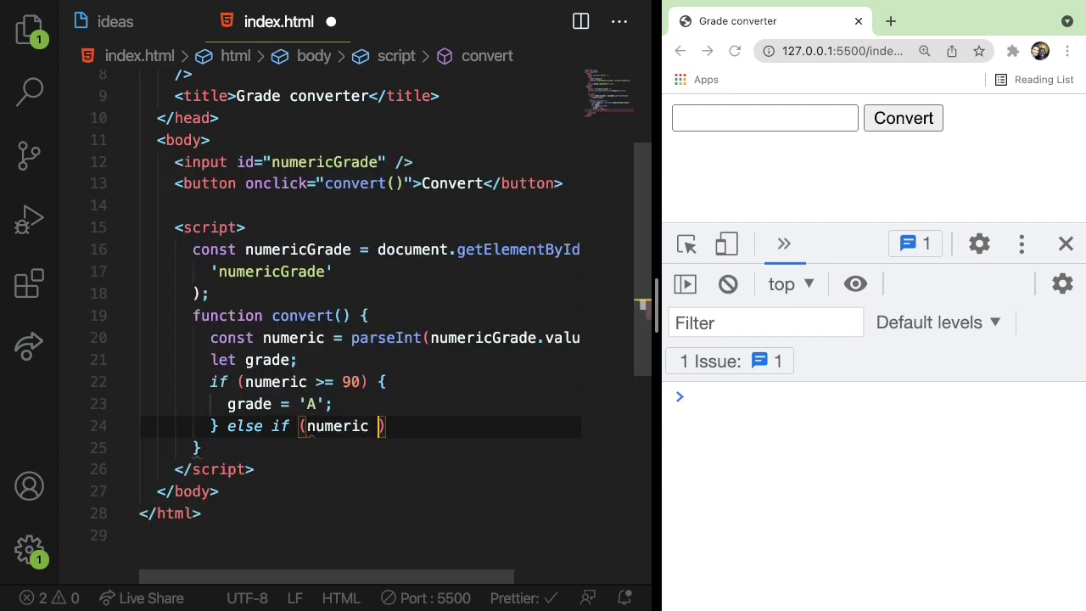
text(>=)
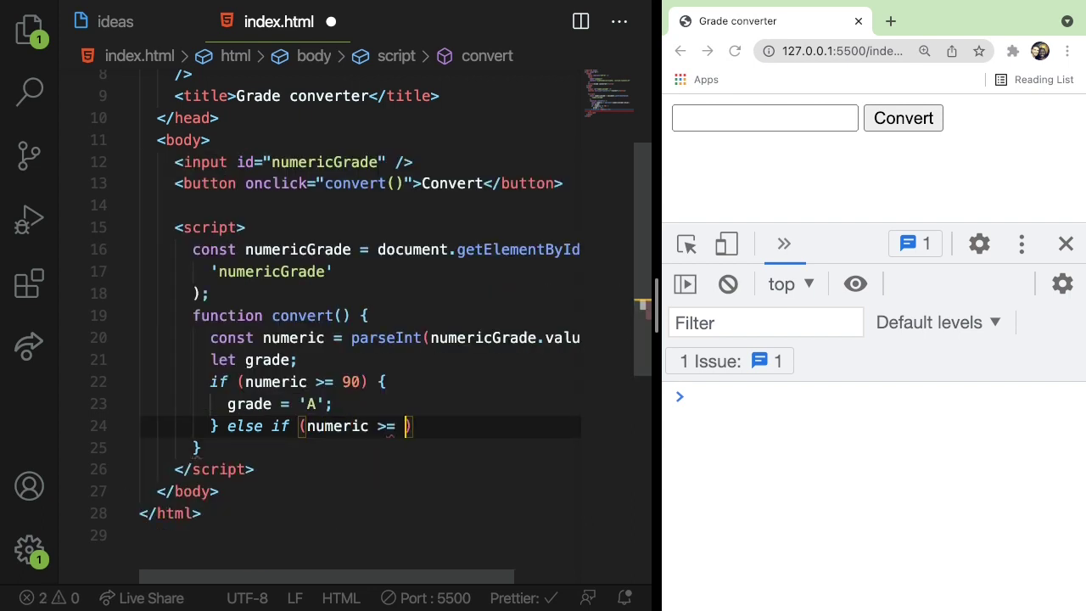
text(80) {})
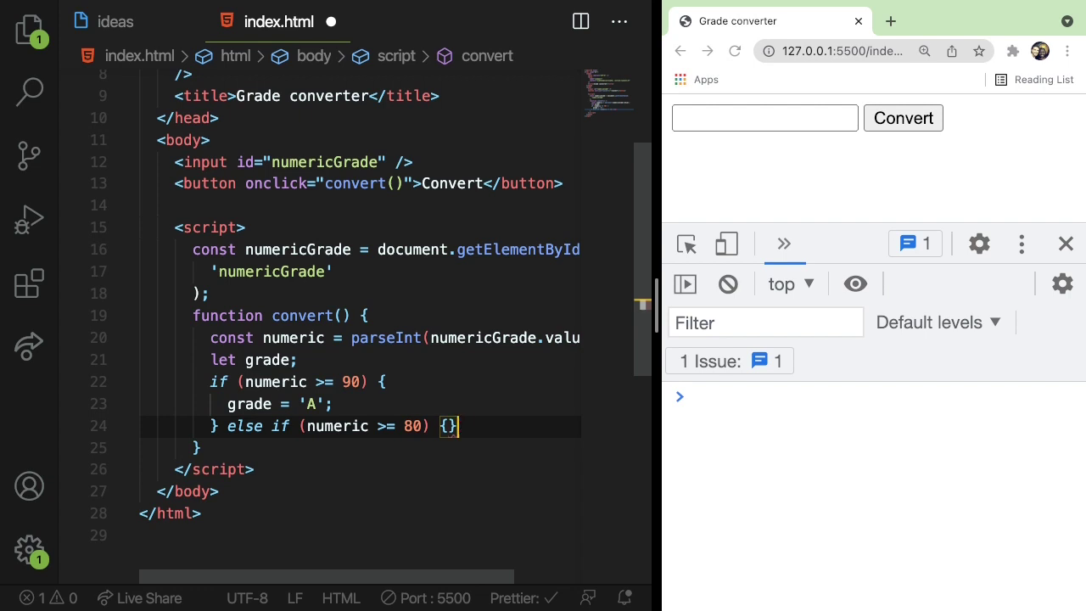
text(grade = 'B';)
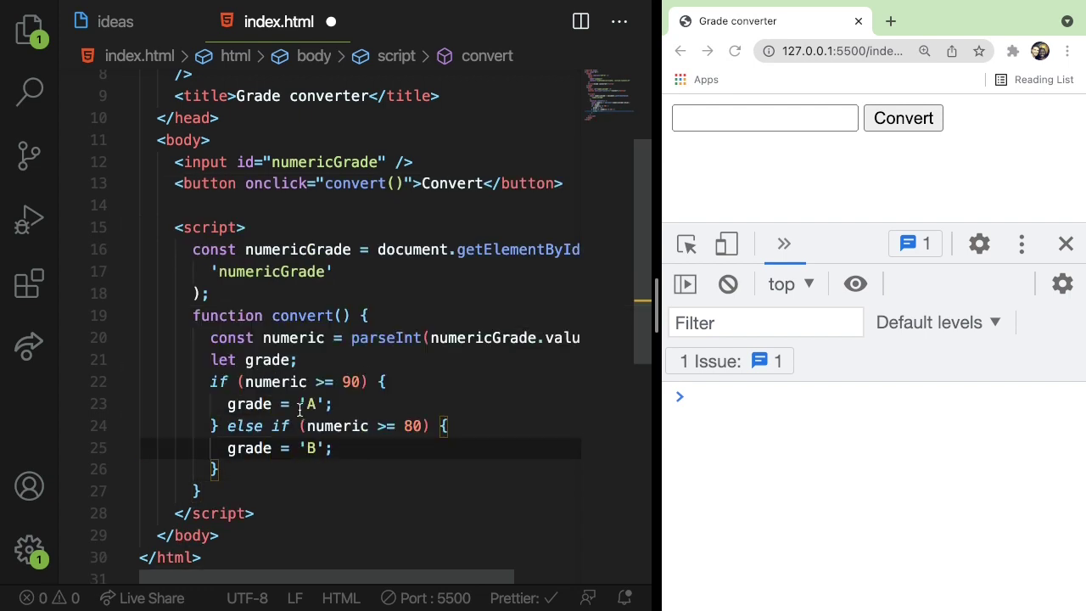
click(224, 404)
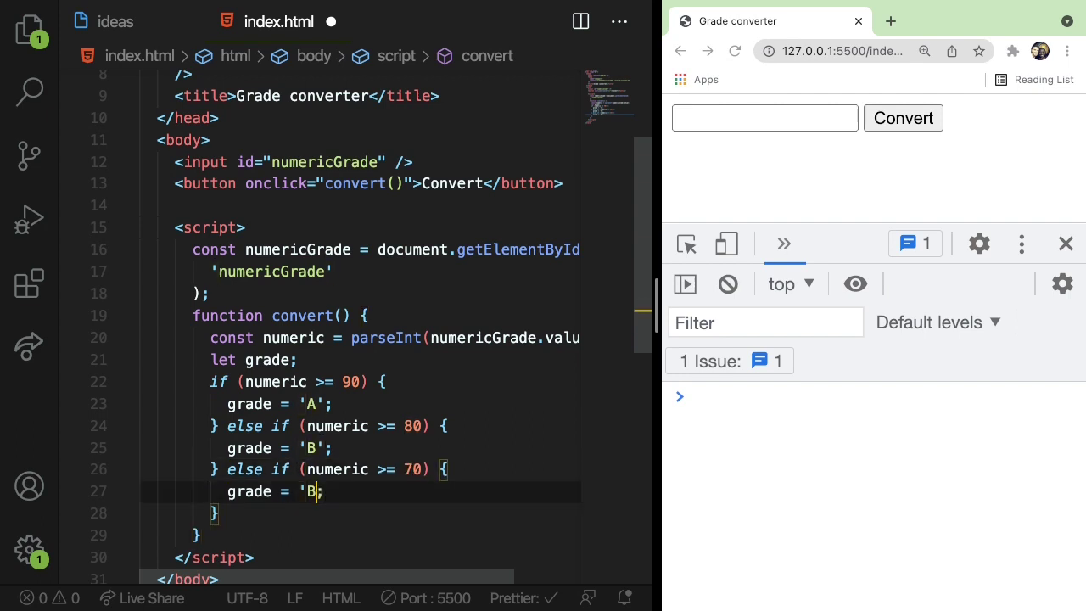
Step: Complete the chain with C at 70, D at 60 and an else setting F
text(C')
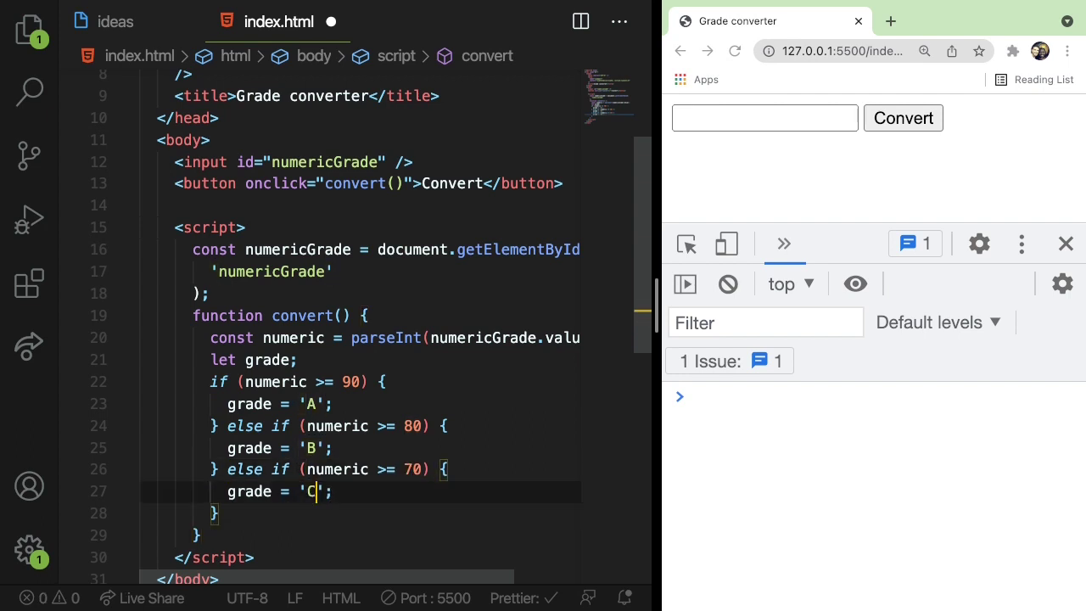
scroll(down, 3)
text( else if (numeric >= 60) {)
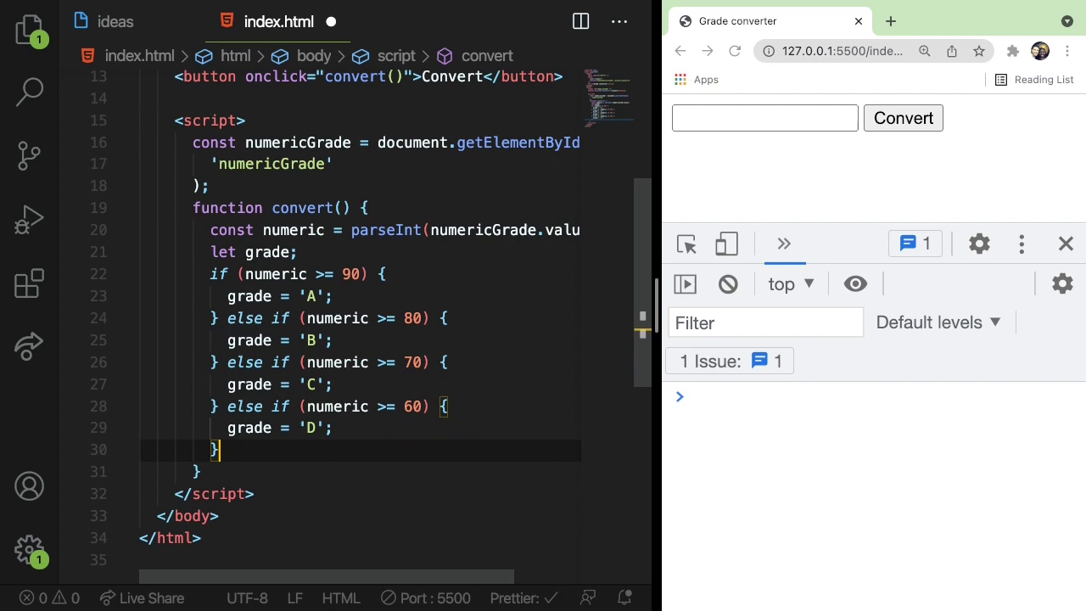
text(grade = 'F';)
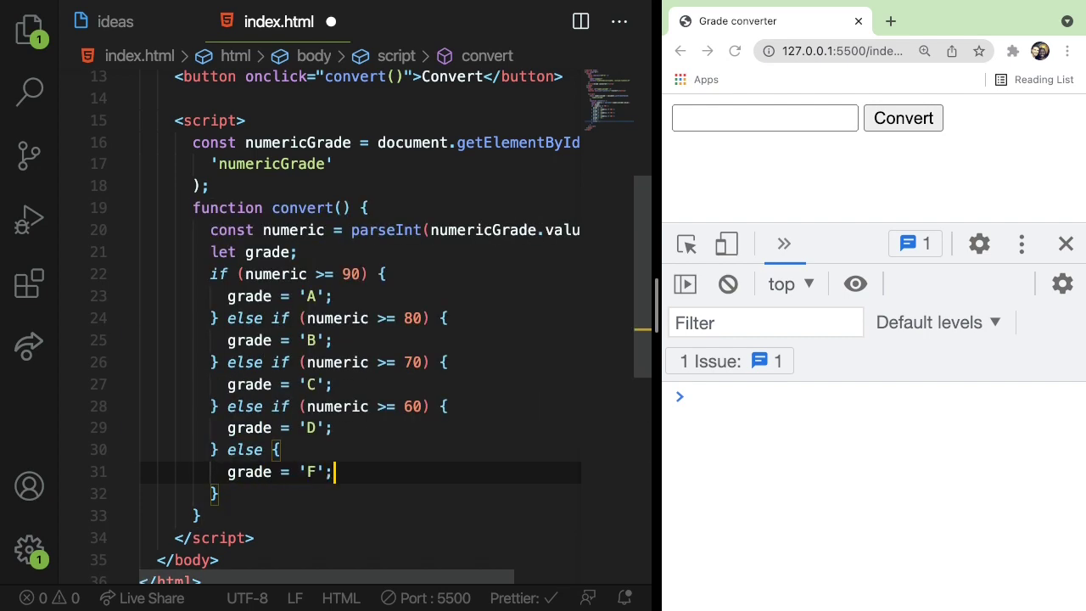
scroll(down, 3)
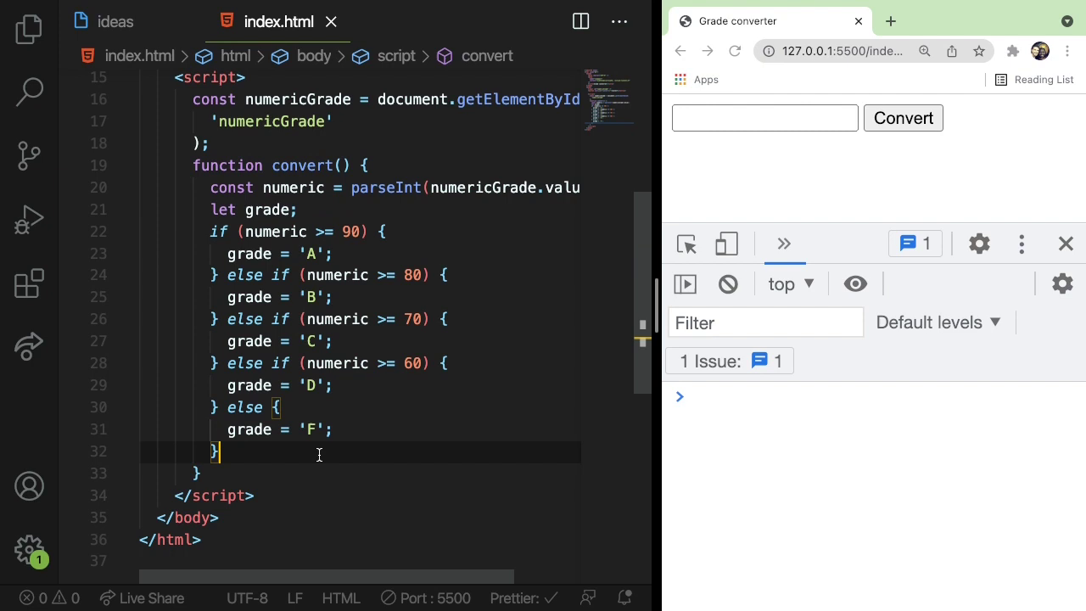
Step: Log grade with console.log(grade) and test conversions such as 75 and 55 in the browser
text(console.log)
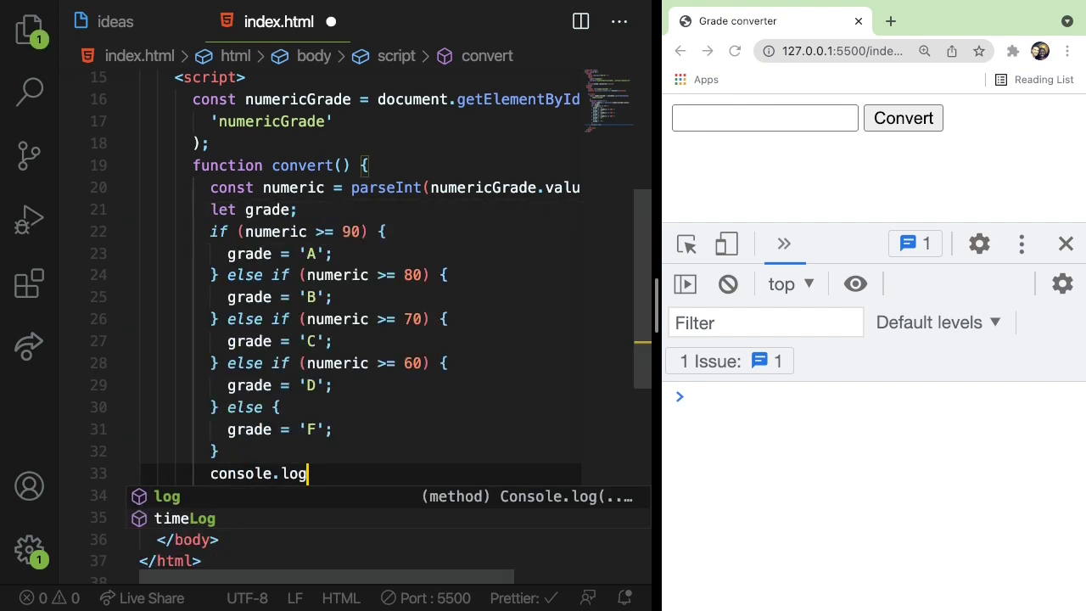
text((grade);)
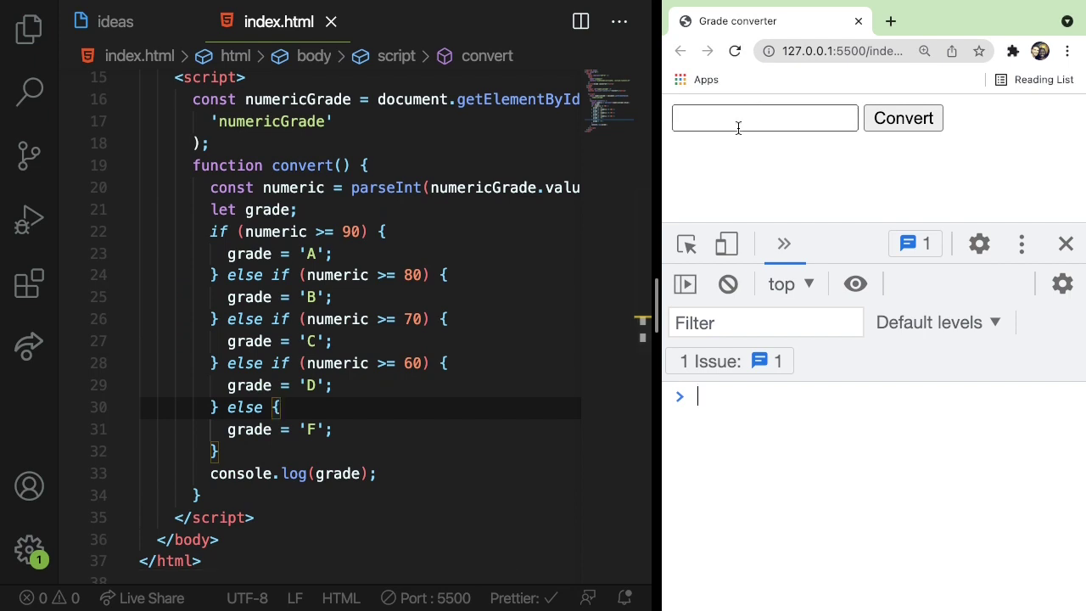
text(75)
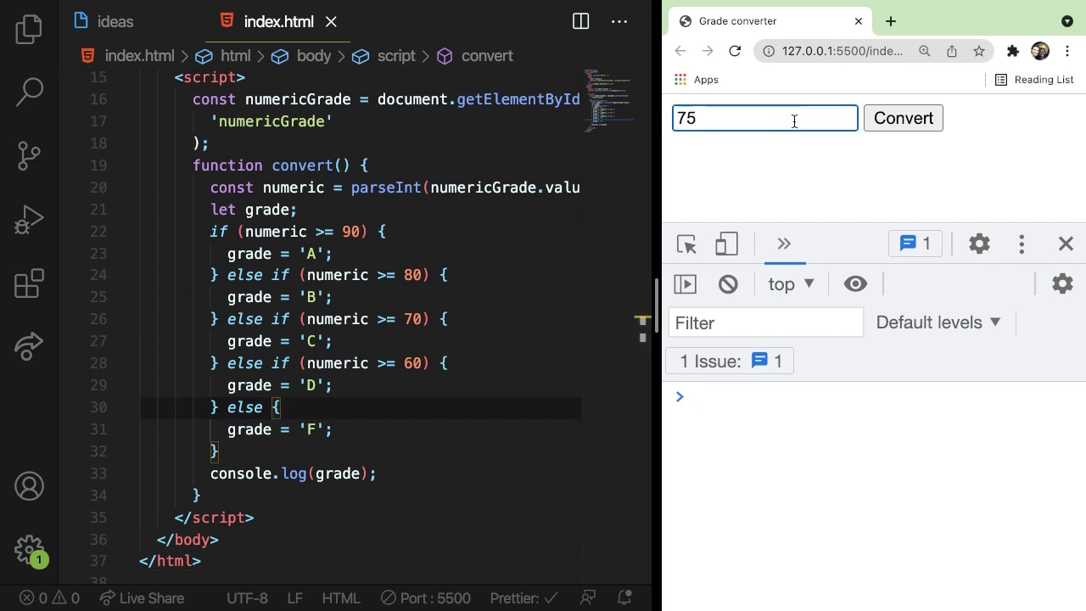
click(903, 119)
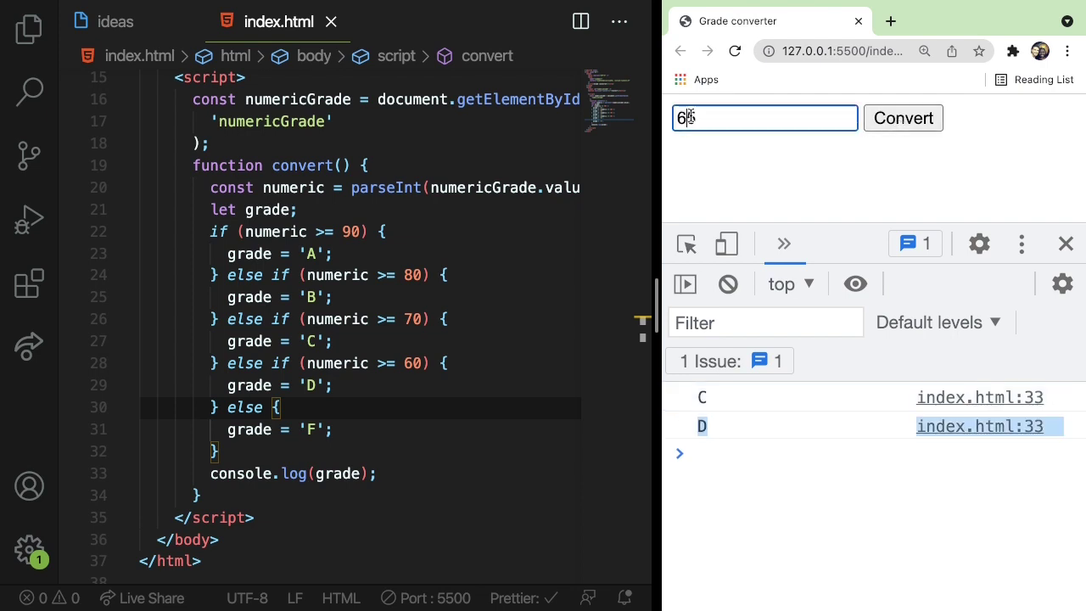
text(55)
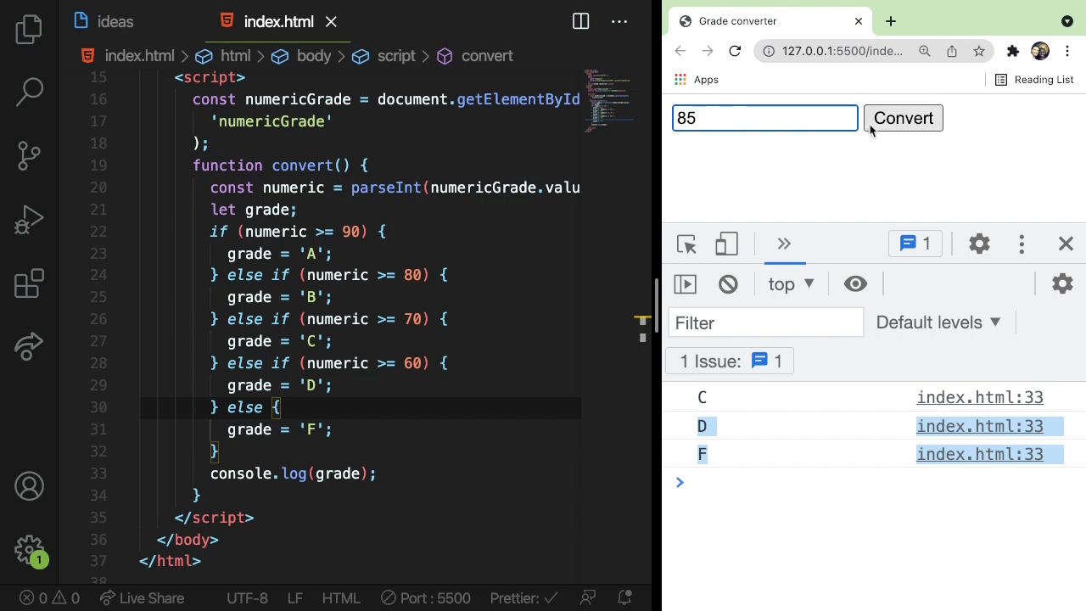
click(902, 119)
text(95)
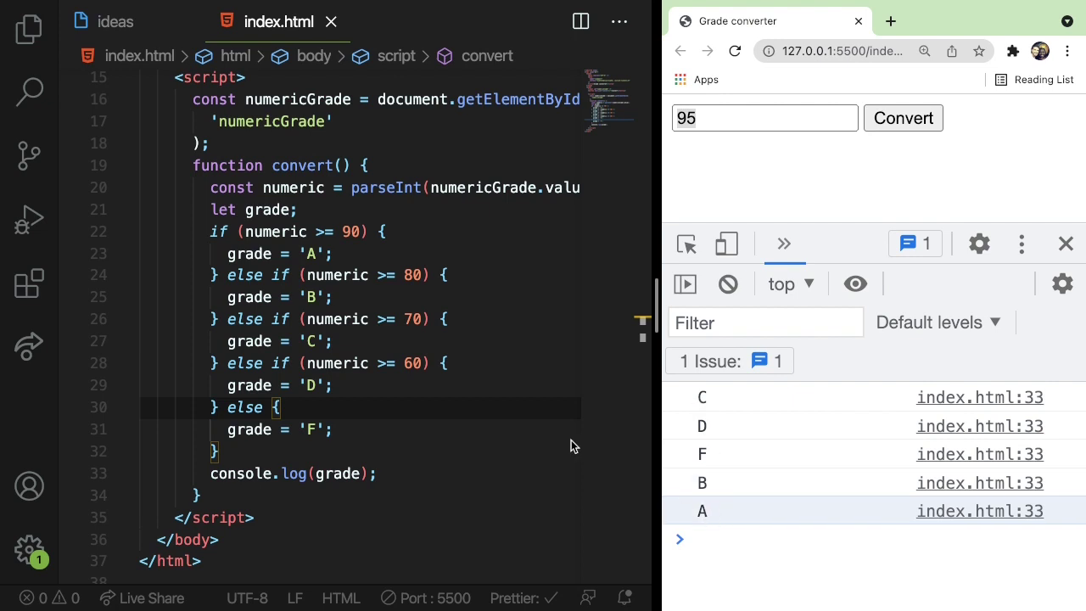
mouse_move(338, 338)
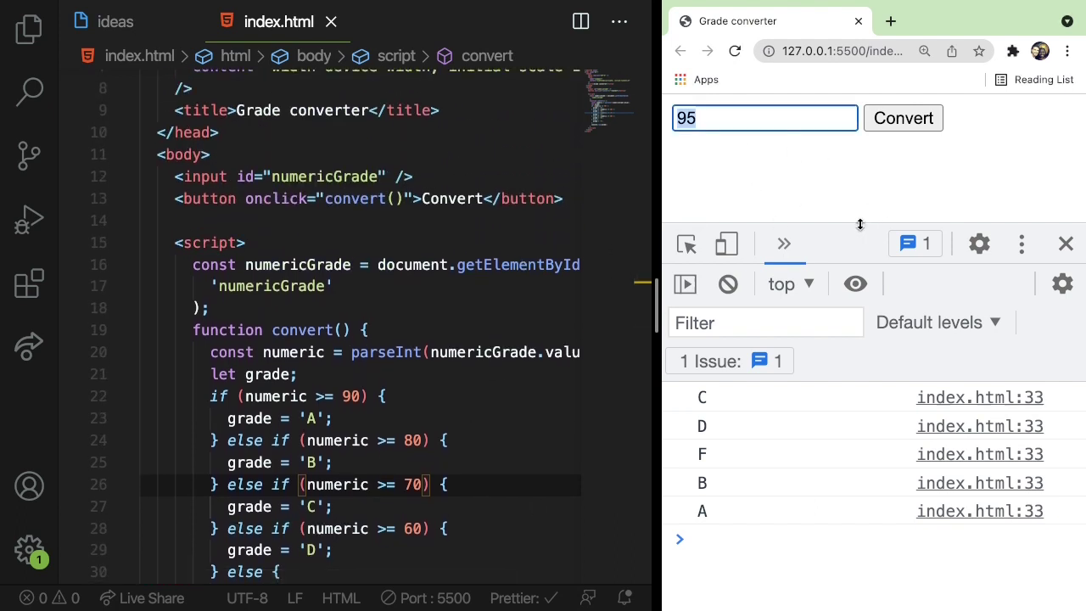
Step: Add an empty <h3 id="gradeDisplay"></h3> below the Convert button
click(364, 221)
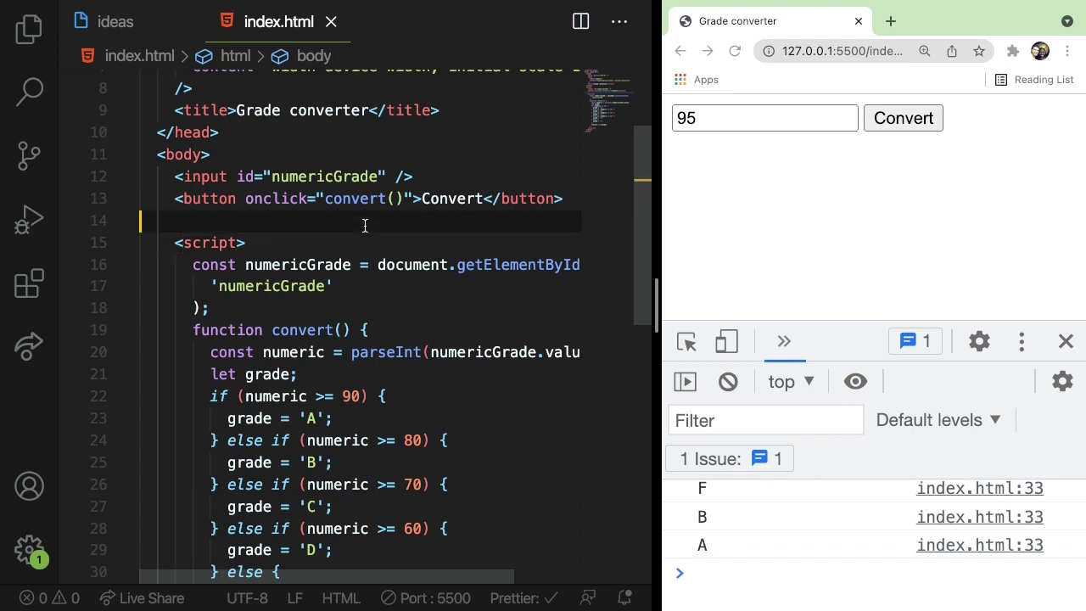
text(<)
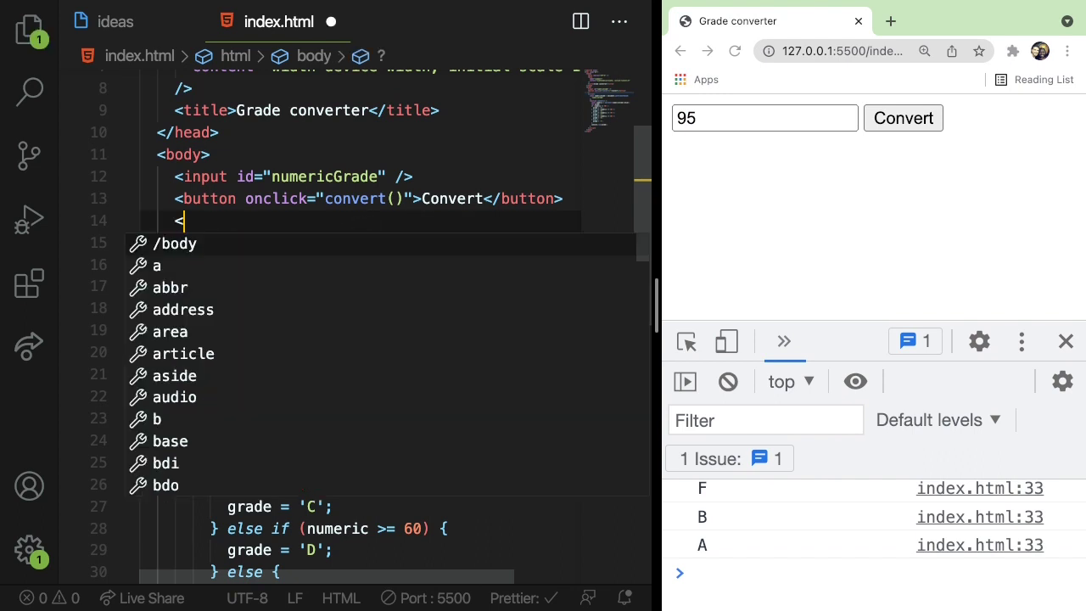
text(h3>)
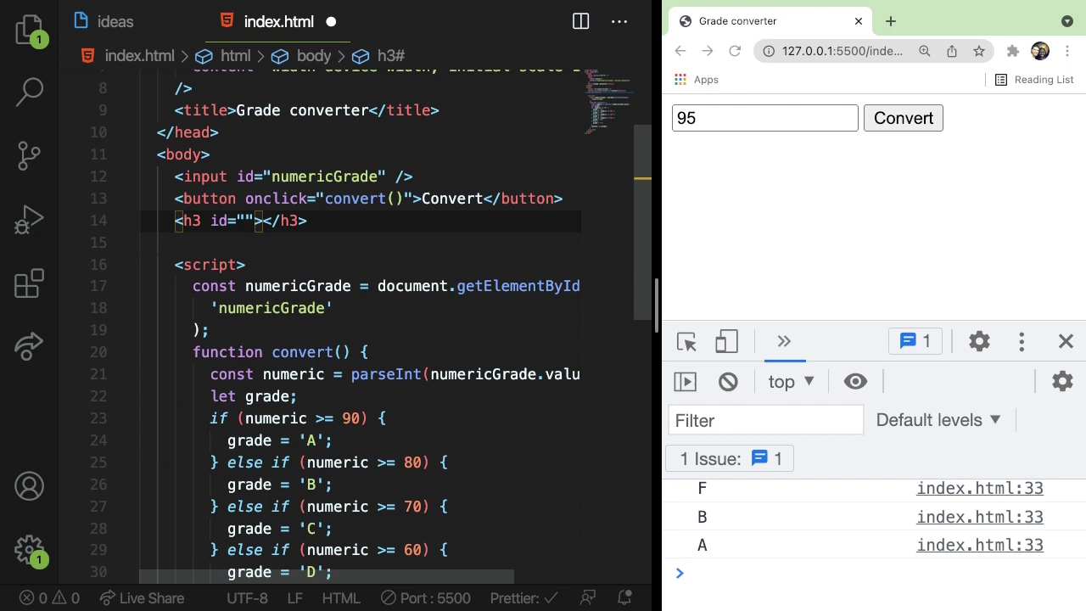
text(g)
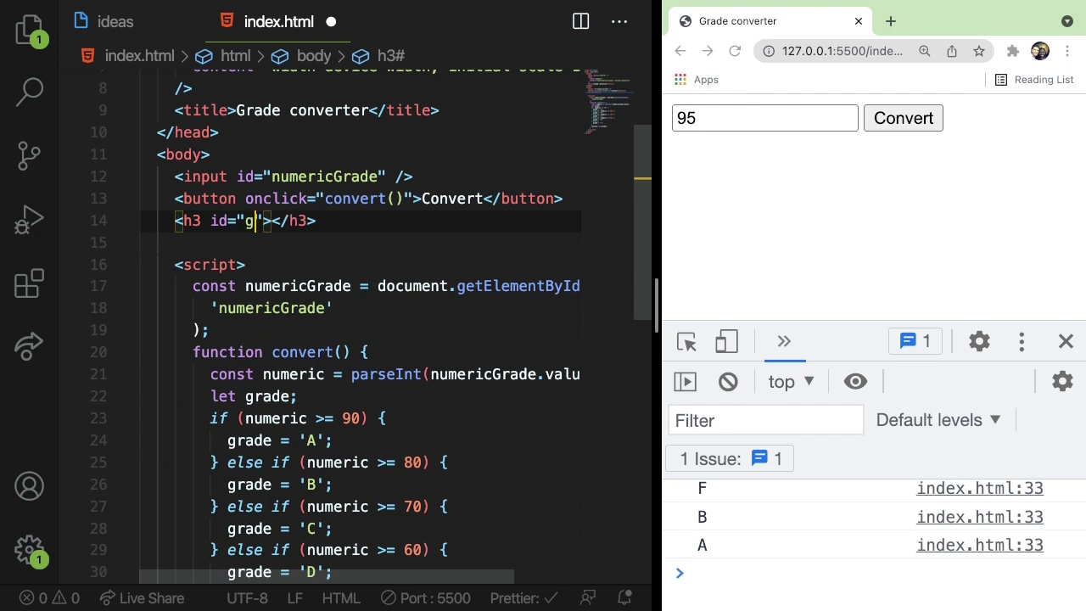
text(radeDisplay)
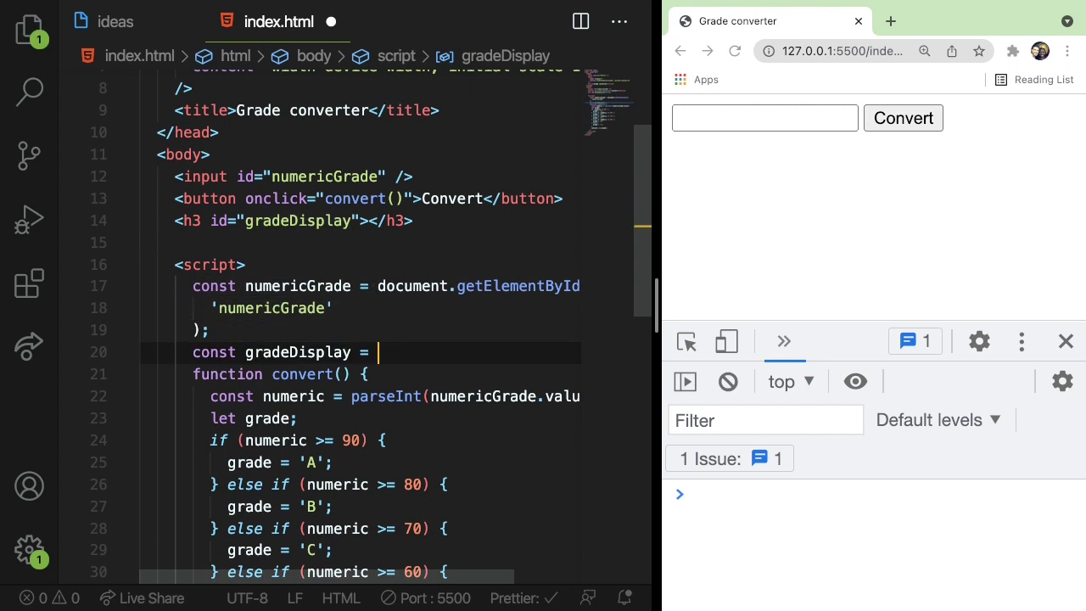
Step: Declare const gradeDisplay = document.getElementById('gradeDisplay') in the script
text(document.getElementById()
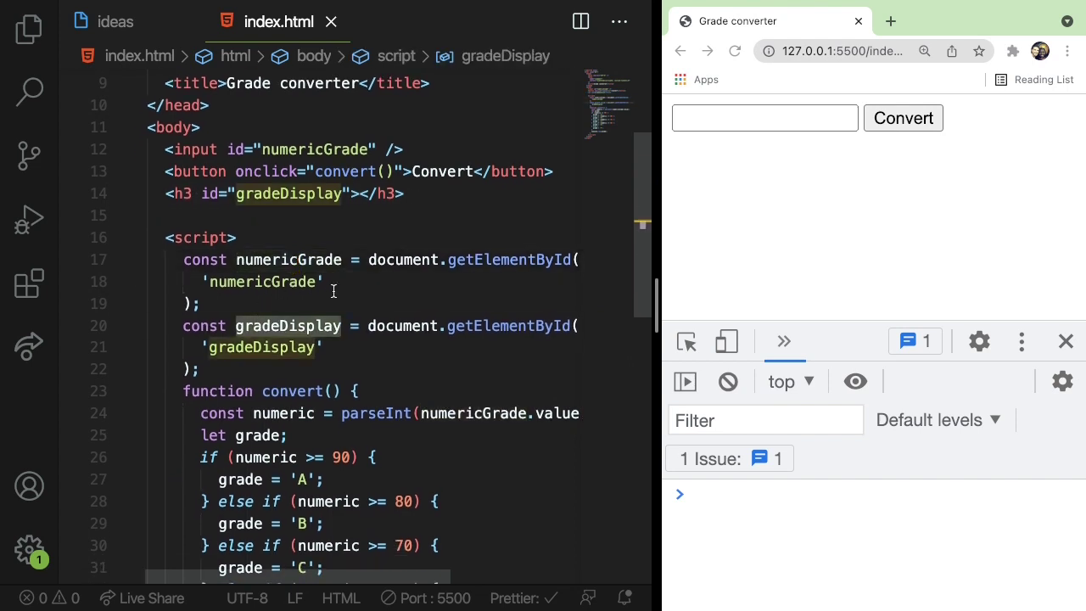
scroll(down, 3)
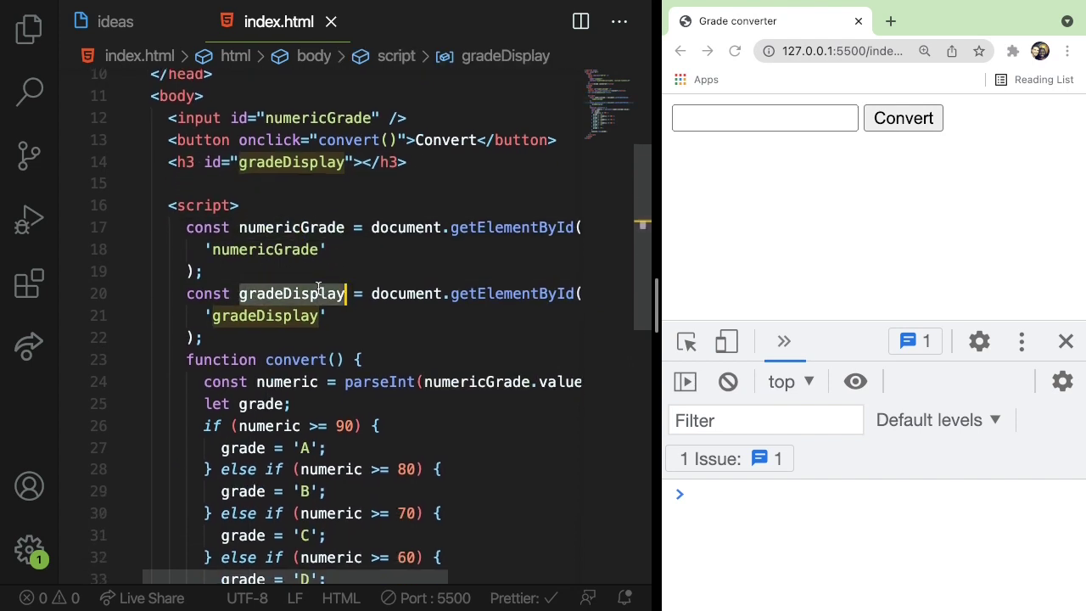
scroll(down, 3)
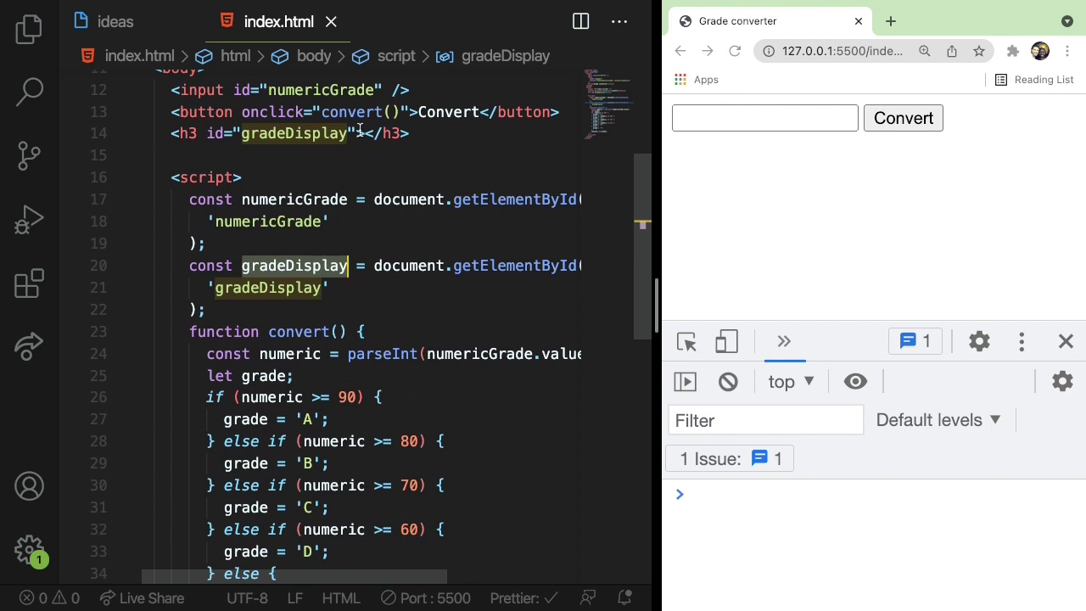
click(353, 132)
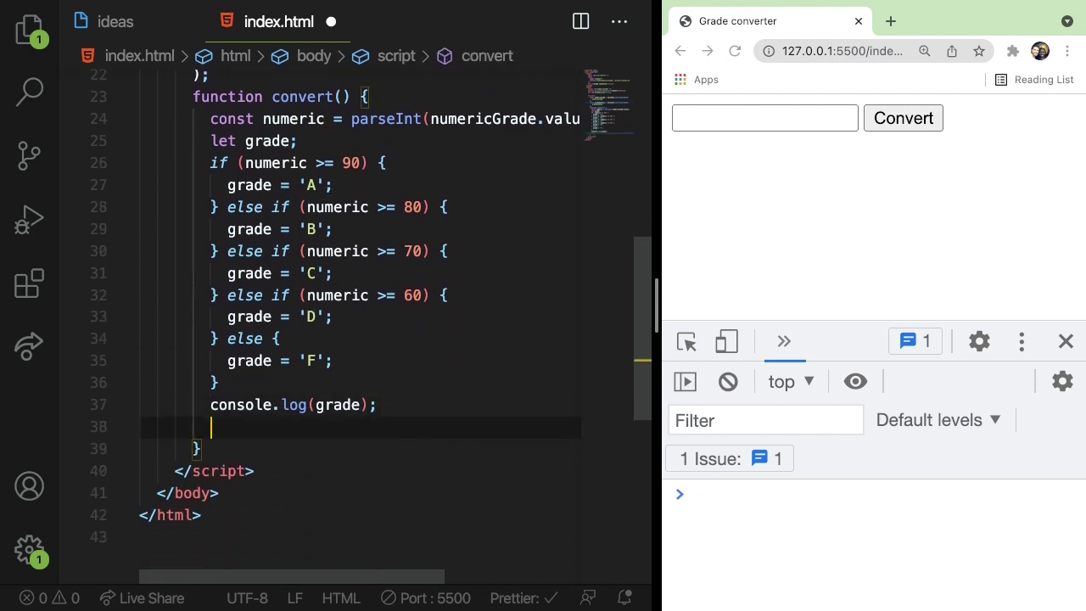
Step: Set gradeDisplay.innerText to `Your letter grade is ${grade}` and enter 95 on the page
text(gradeDisplay)
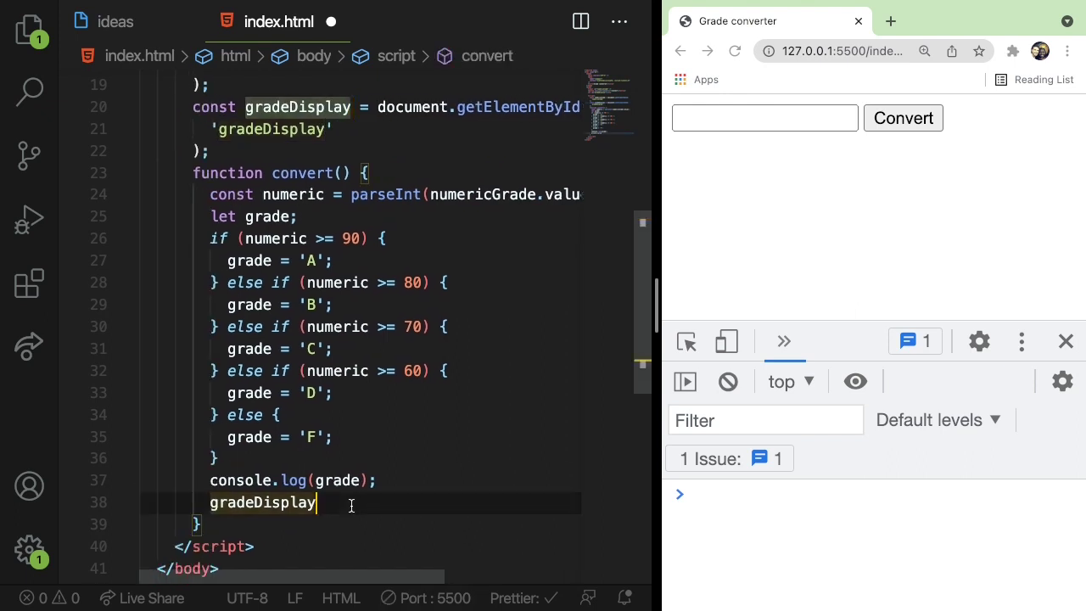
text(.innerText =)
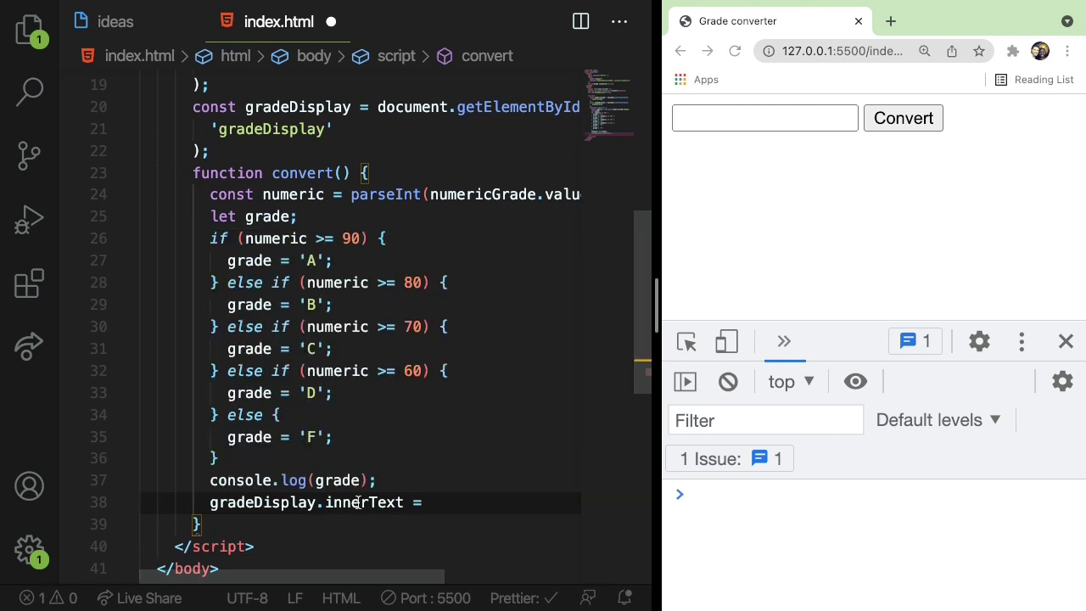
text(`)
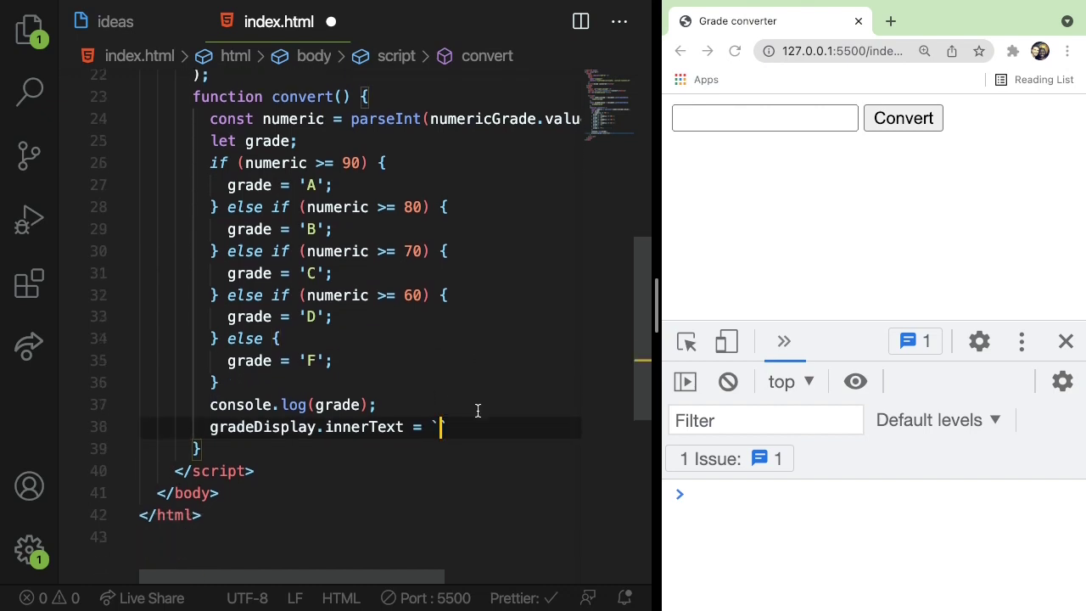
text(Your)
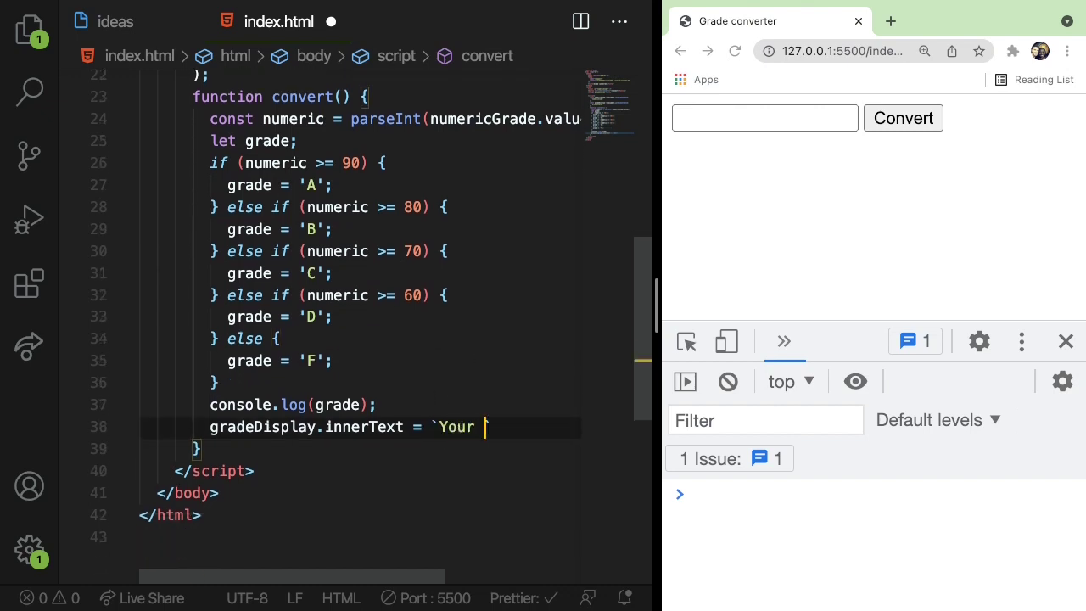
text(letter grade is)
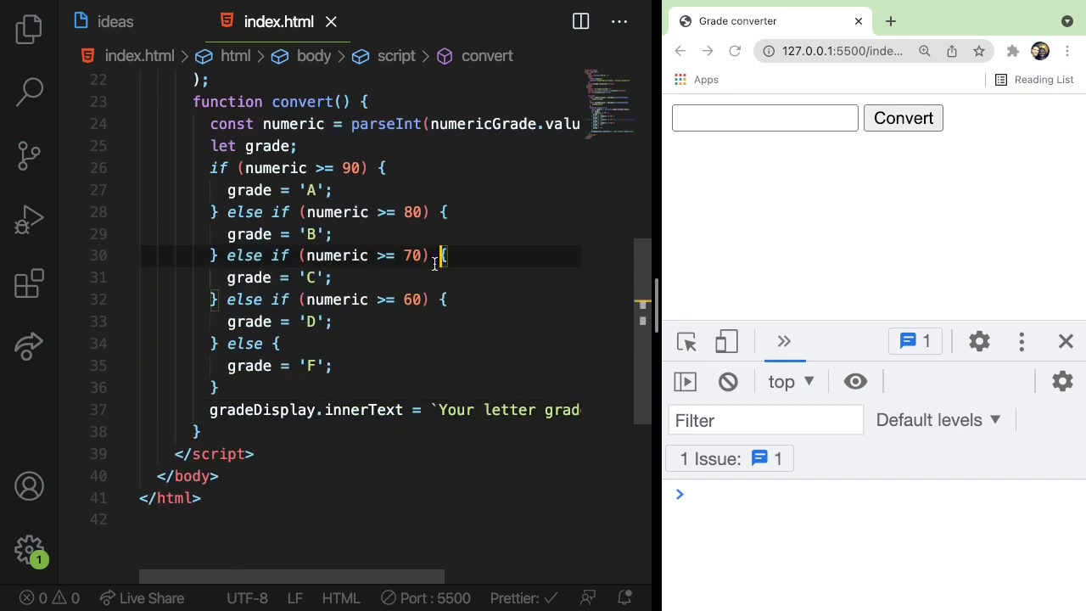
text(95)
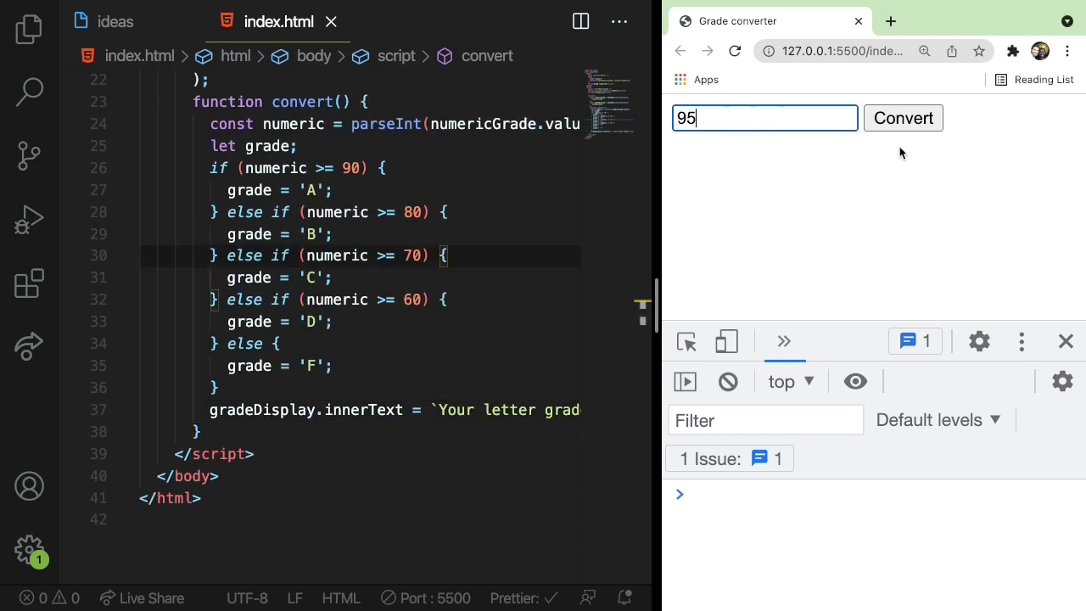
Step: Convert 65 to show the heading 'Your letter grade is D' on the page
click(902, 119)
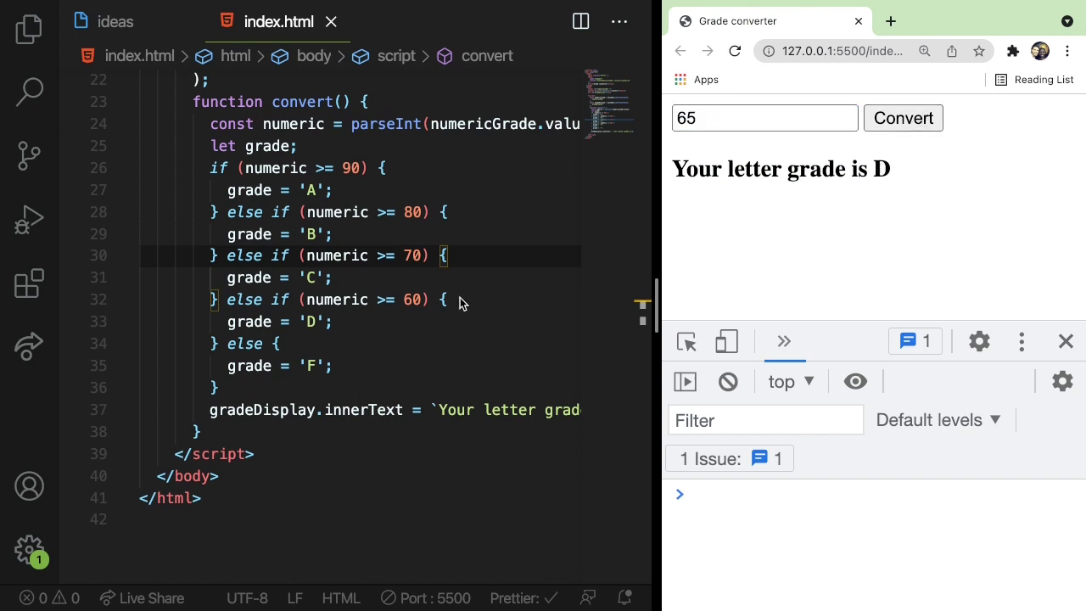
scroll(up, 3)
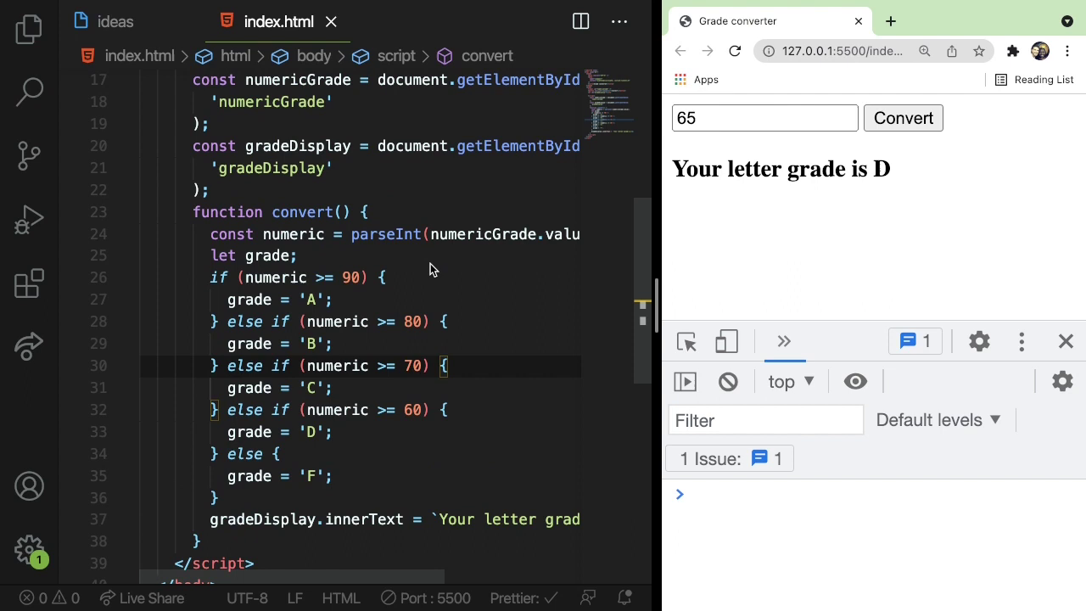
scroll(up, 3)
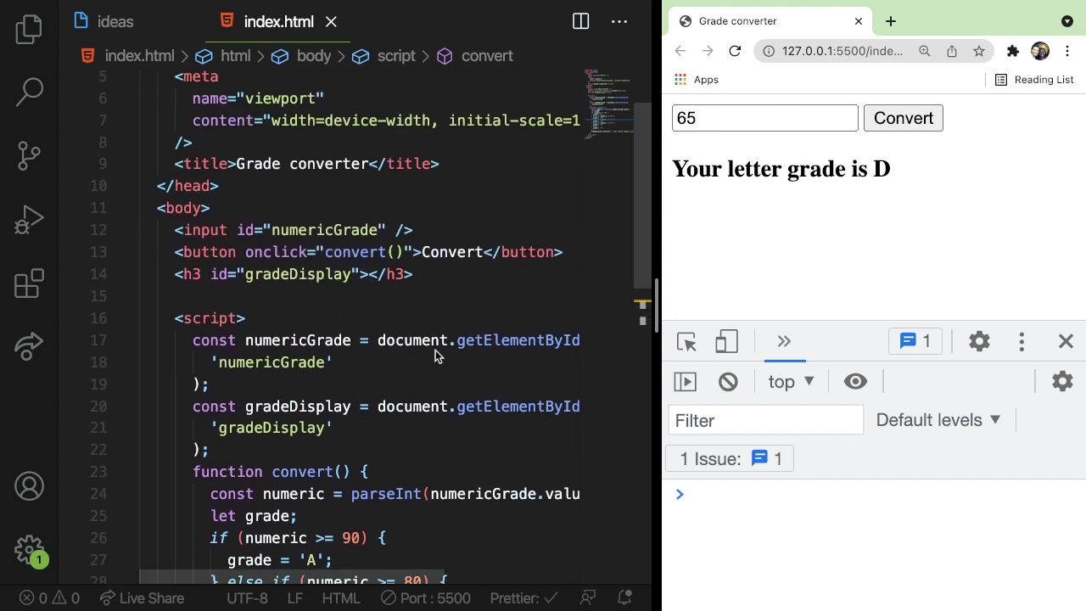
scroll(down, 3)
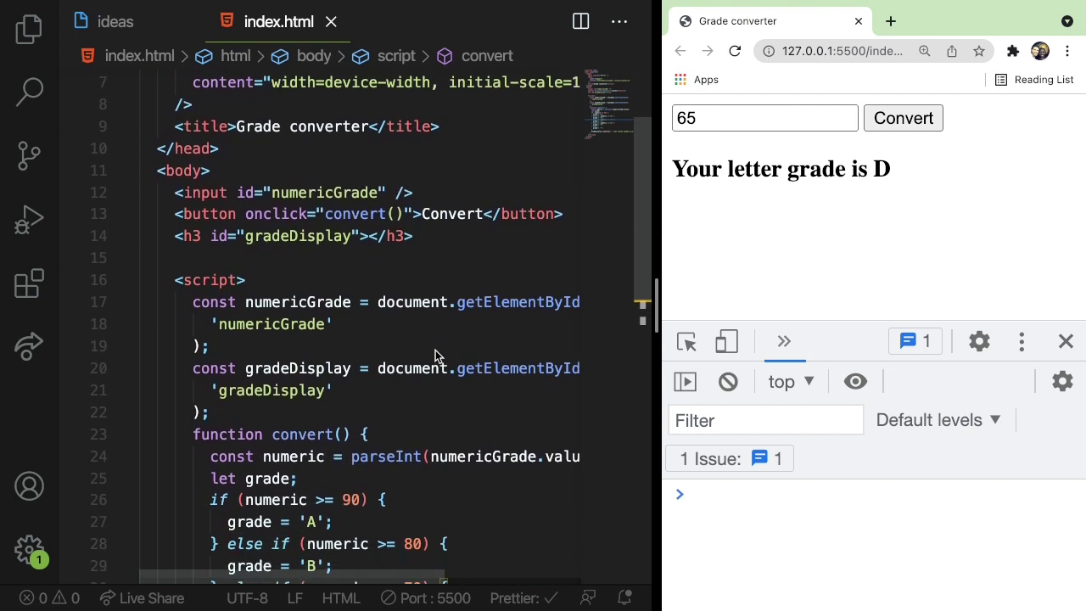
scroll(down, 3)
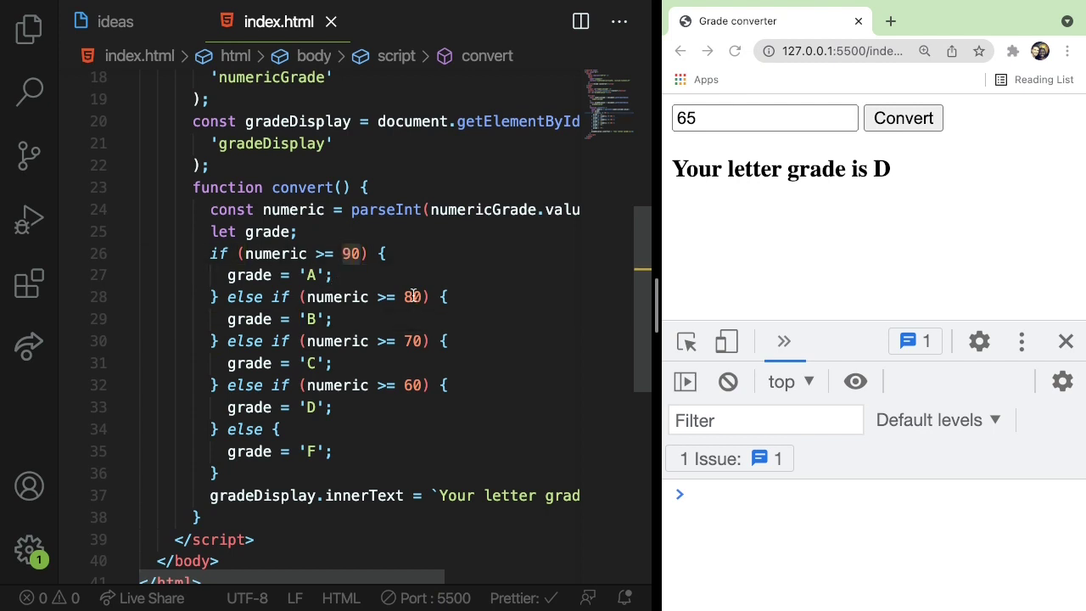
click(336, 275)
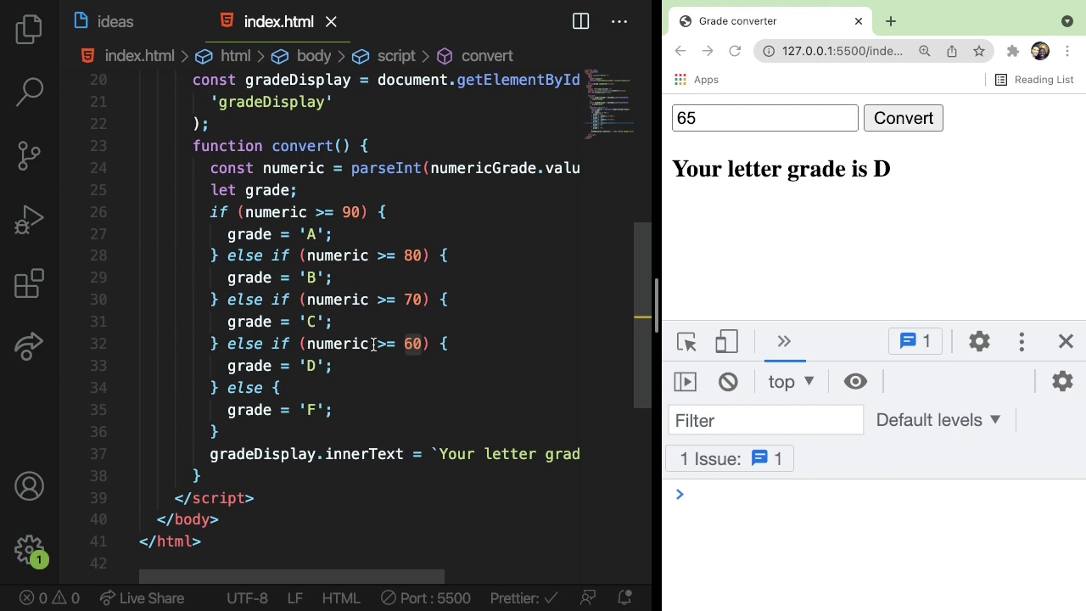
scroll(up, 3)
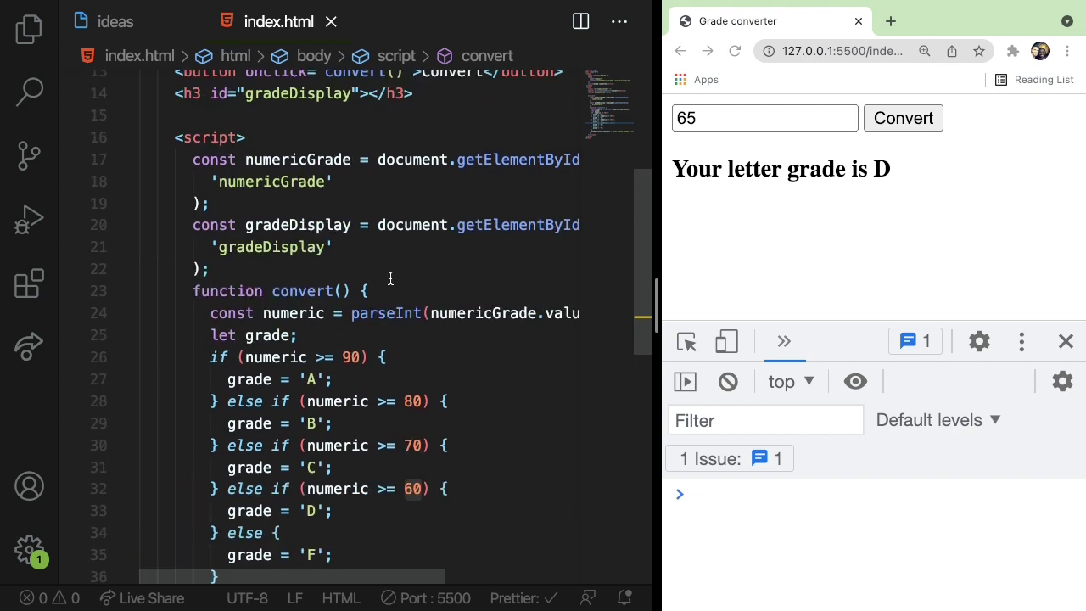